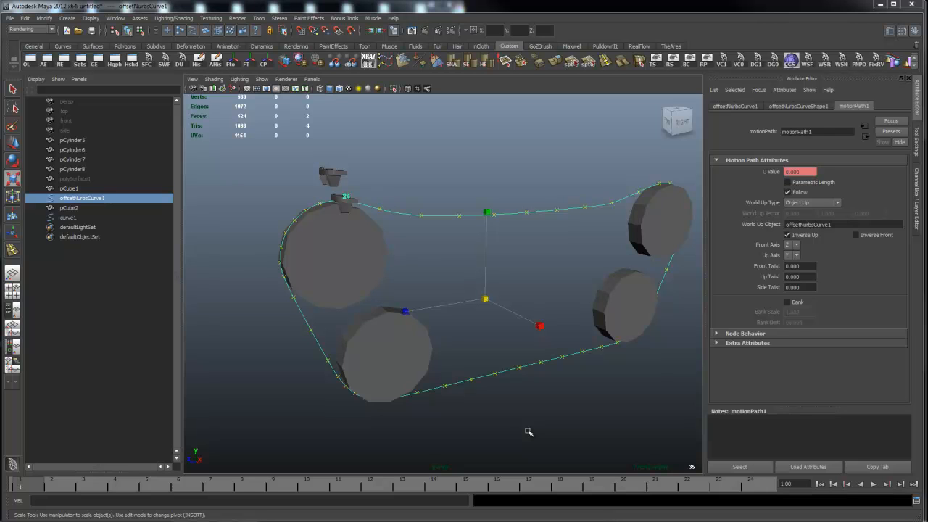
mouse_move(635, 354)
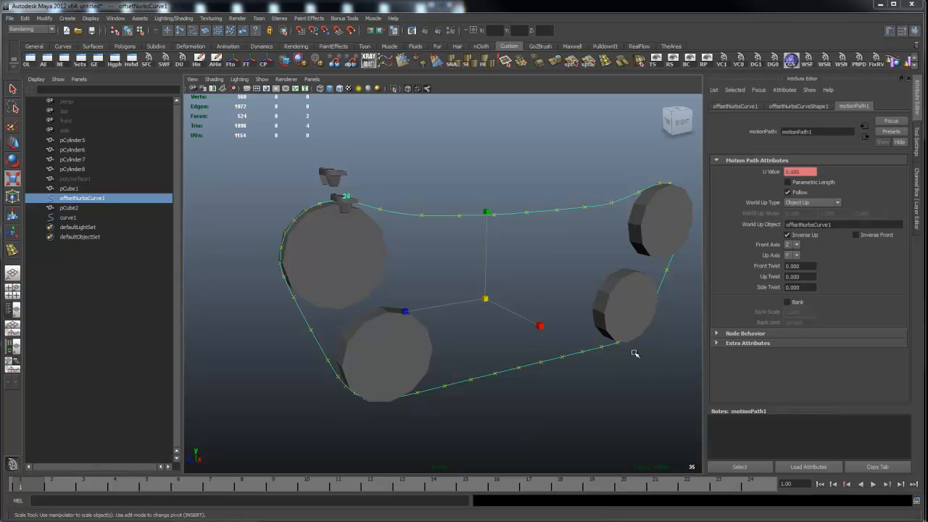
mouse_move(589, 357)
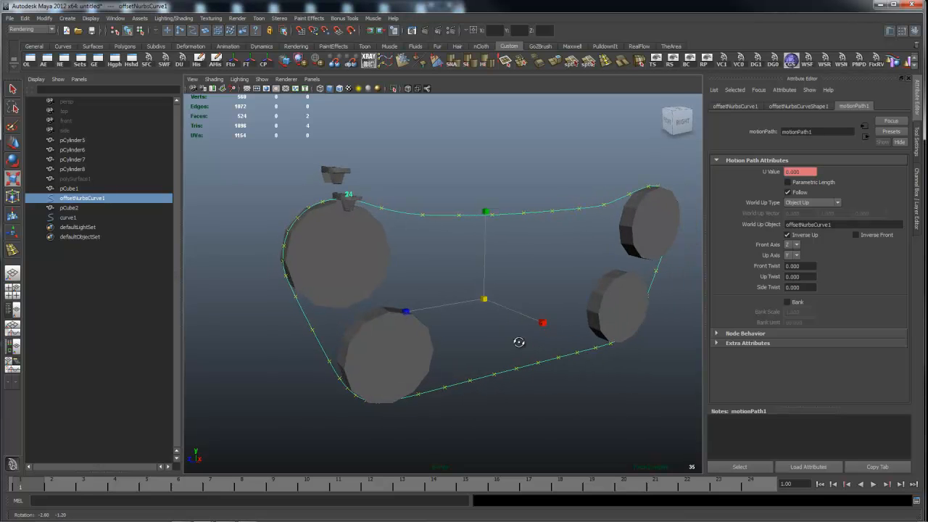
Inspect the wheel assembly from several angles and show the polySurface1 belt.
drag(520, 342, 519, 339)
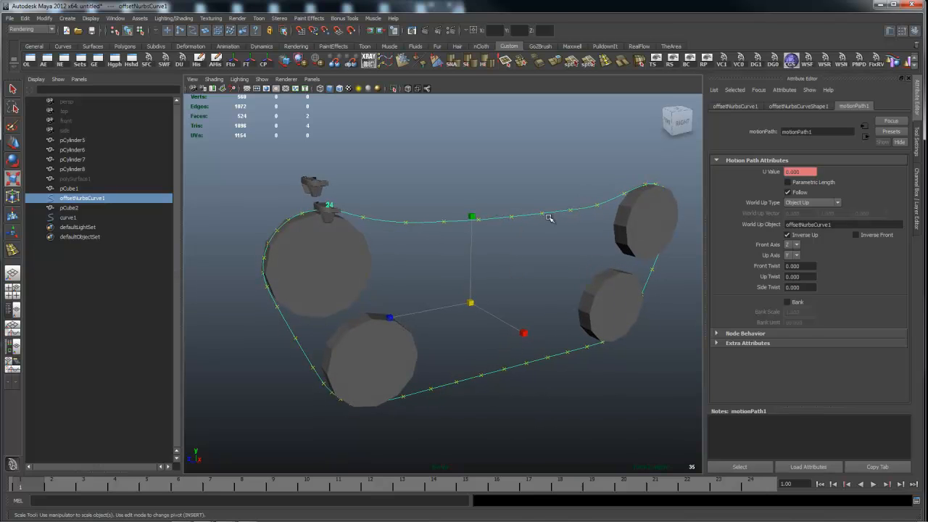
mouse_move(343, 208)
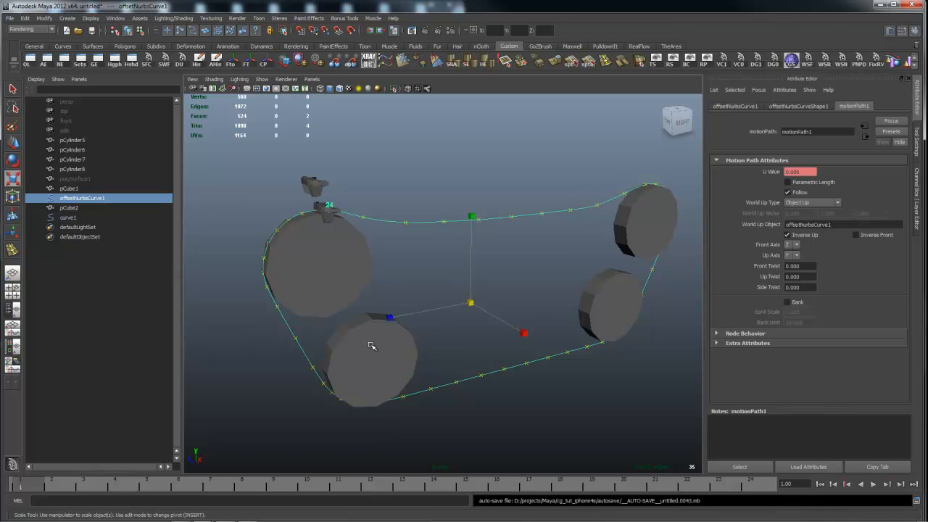
drag(371, 345, 432, 271)
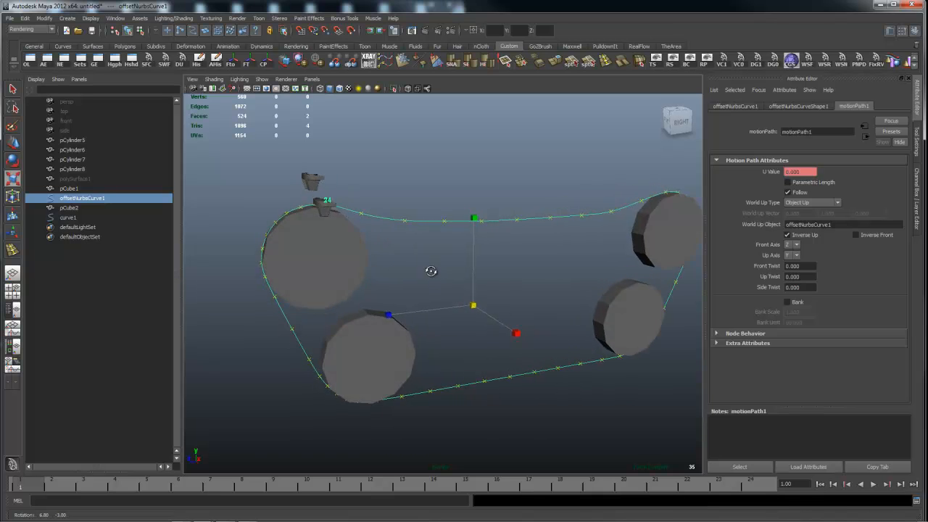
drag(432, 271, 481, 284)
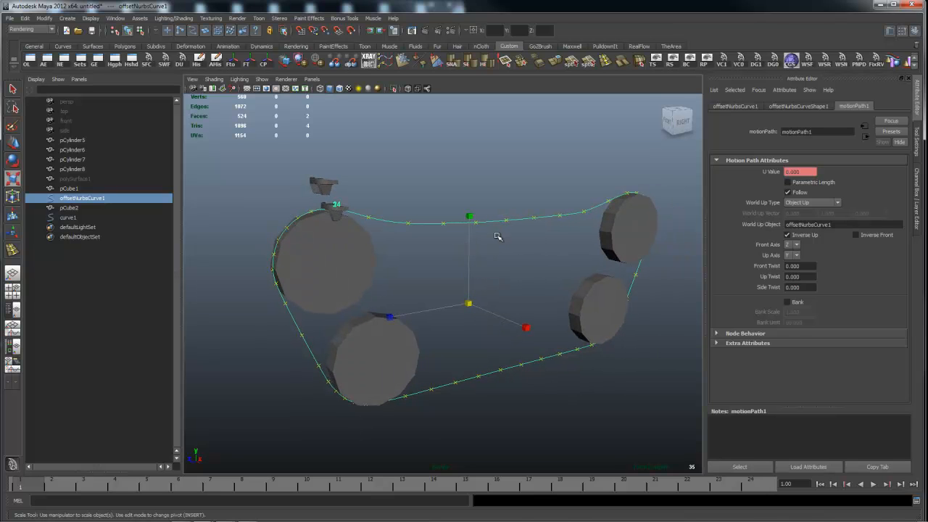
mouse_move(626, 340)
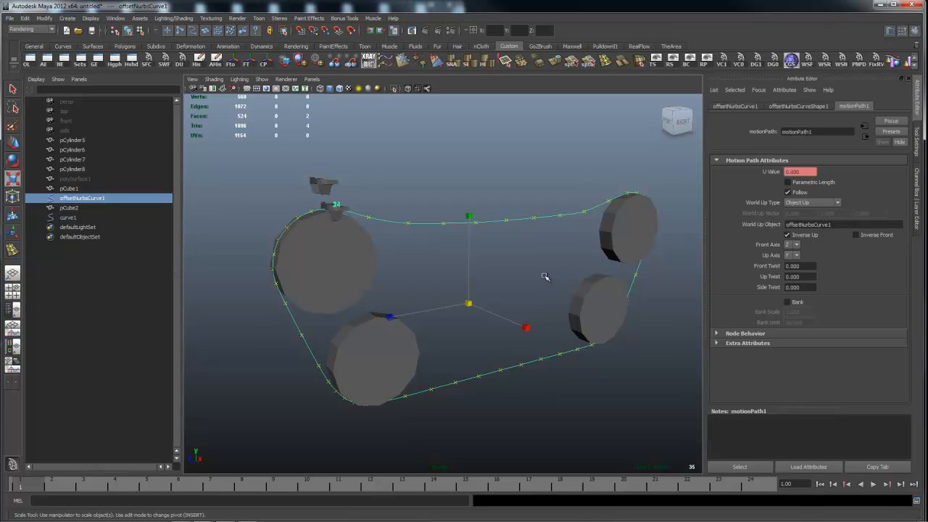
drag(546, 276, 496, 281)
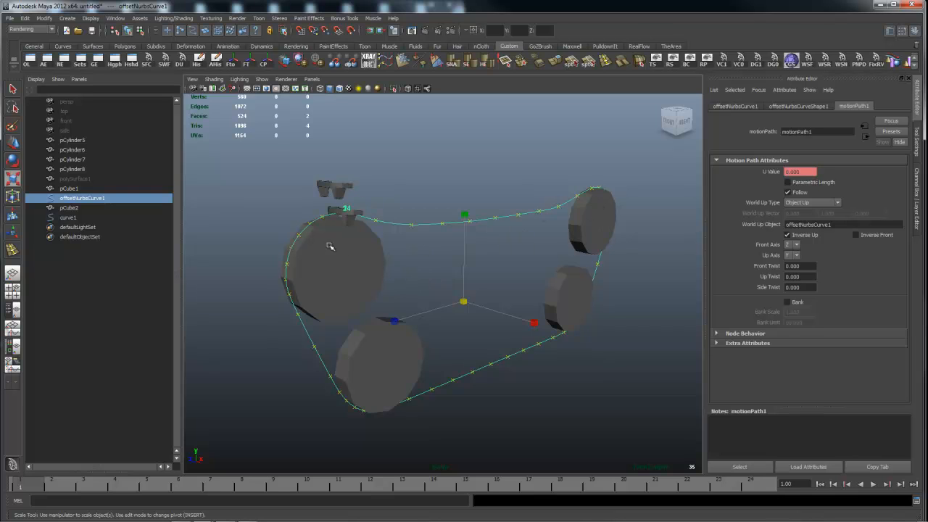
mouse_move(597, 190)
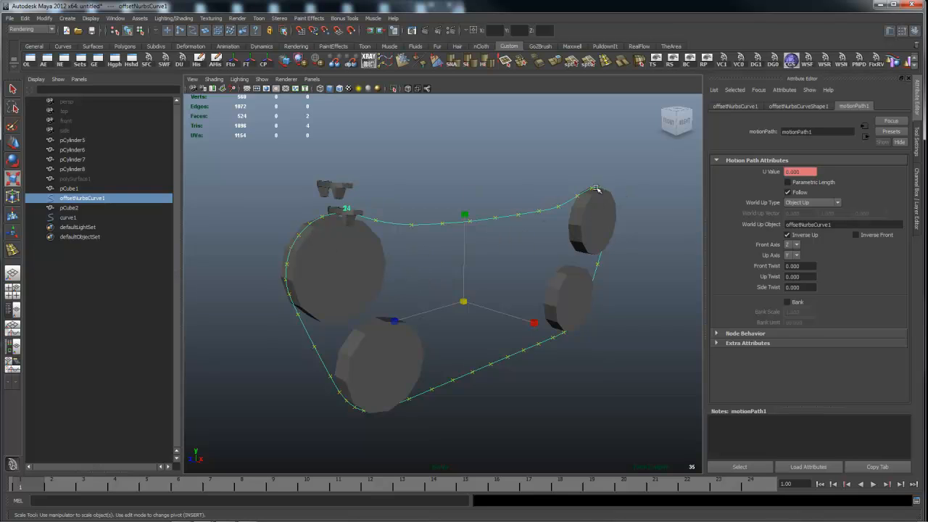
mouse_move(322, 240)
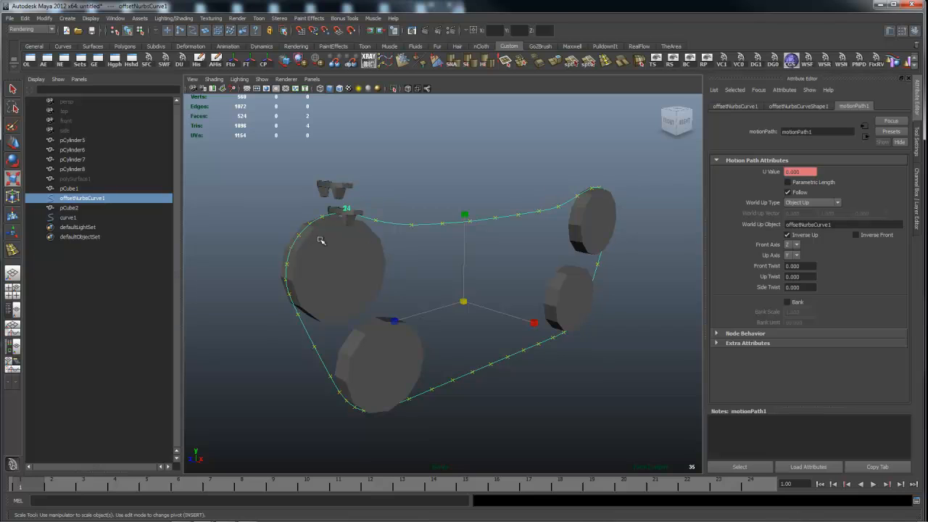
mouse_move(548, 242)
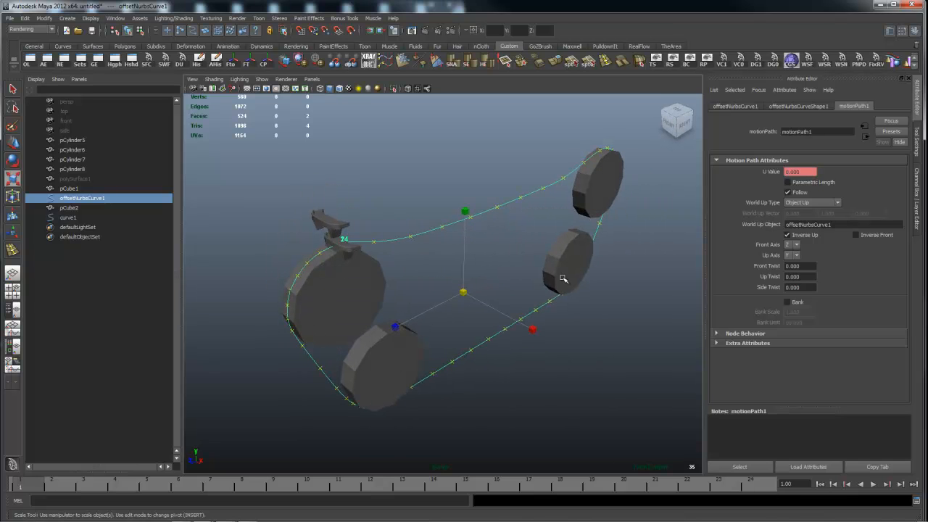
drag(565, 279, 348, 247)
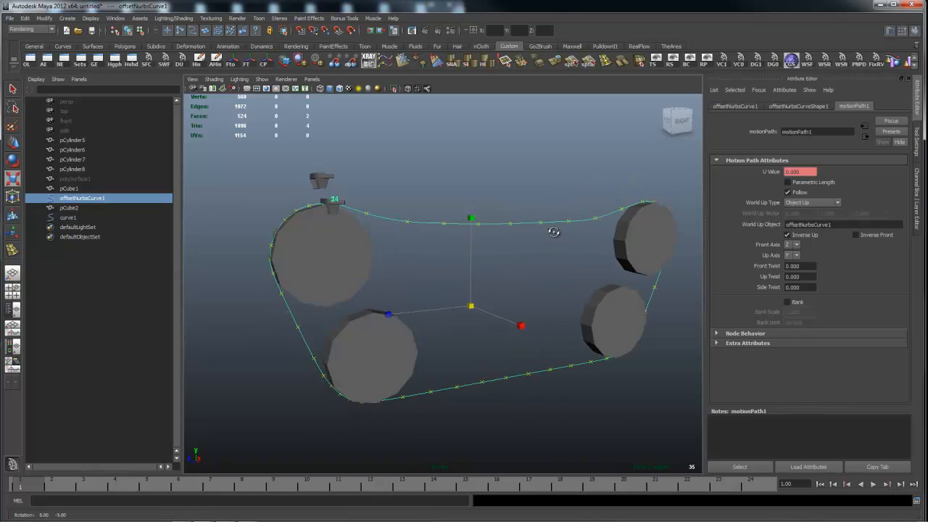
drag(554, 232, 573, 214)
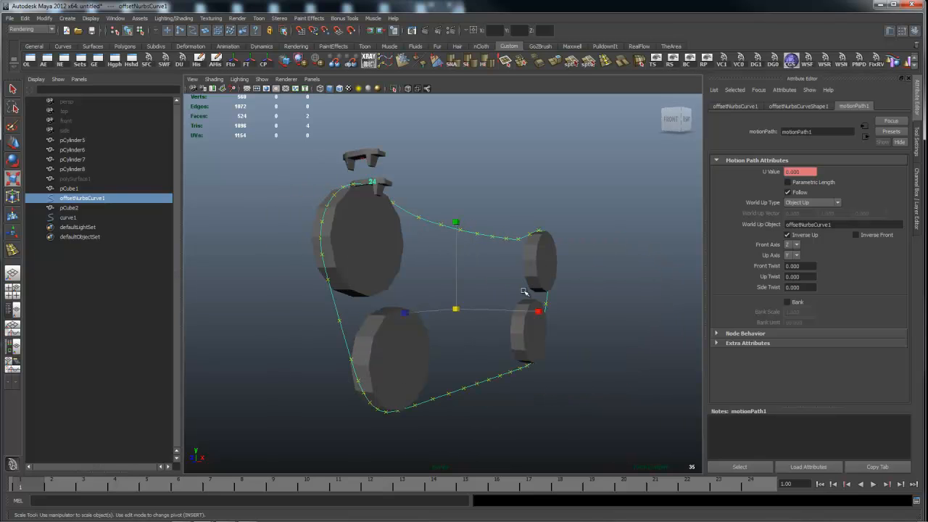
drag(522, 290, 502, 296)
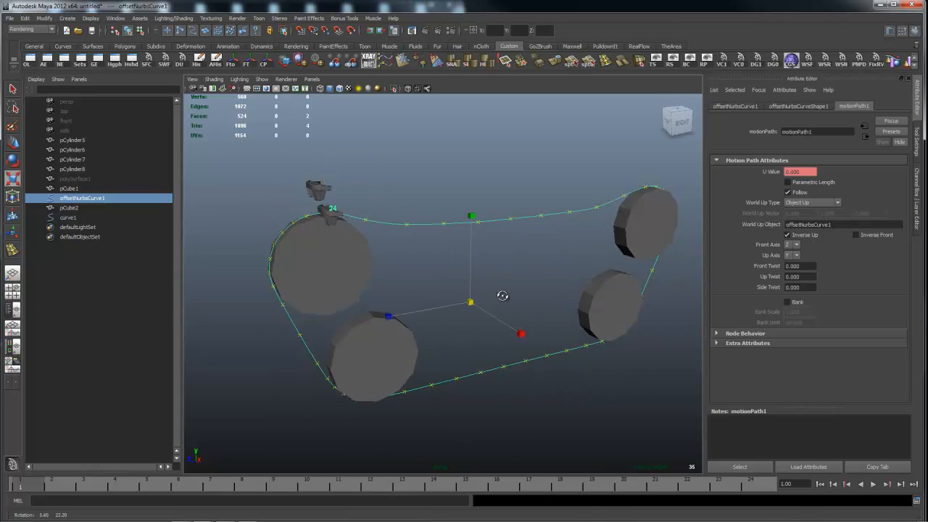
drag(501, 295, 444, 287)
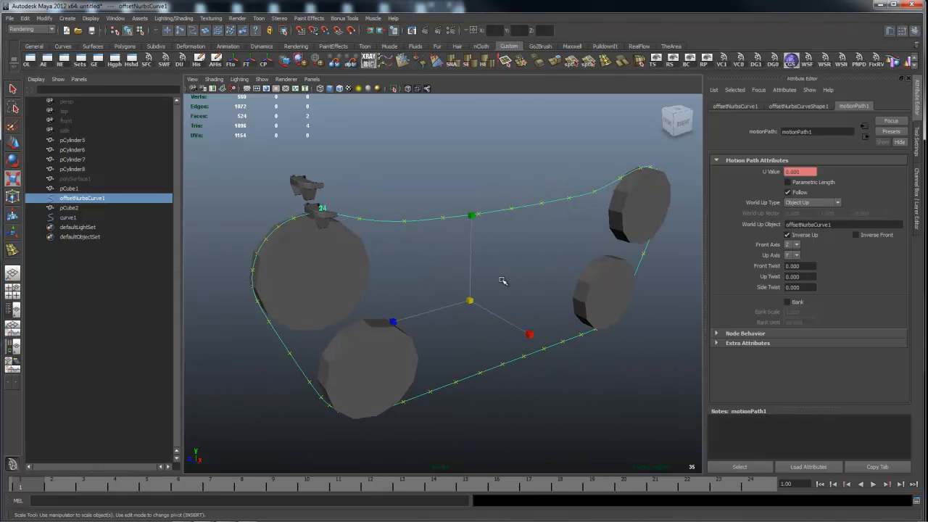
drag(503, 282, 422, 268)
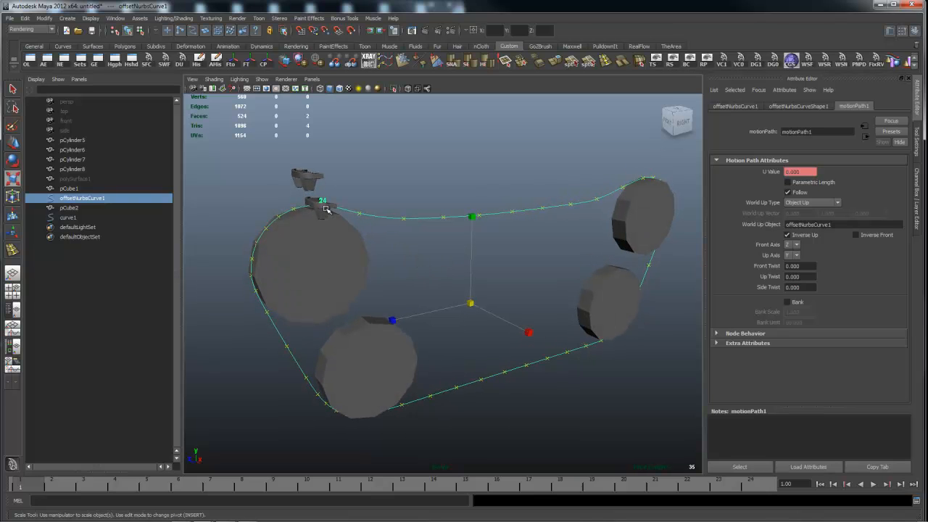
mouse_move(673, 281)
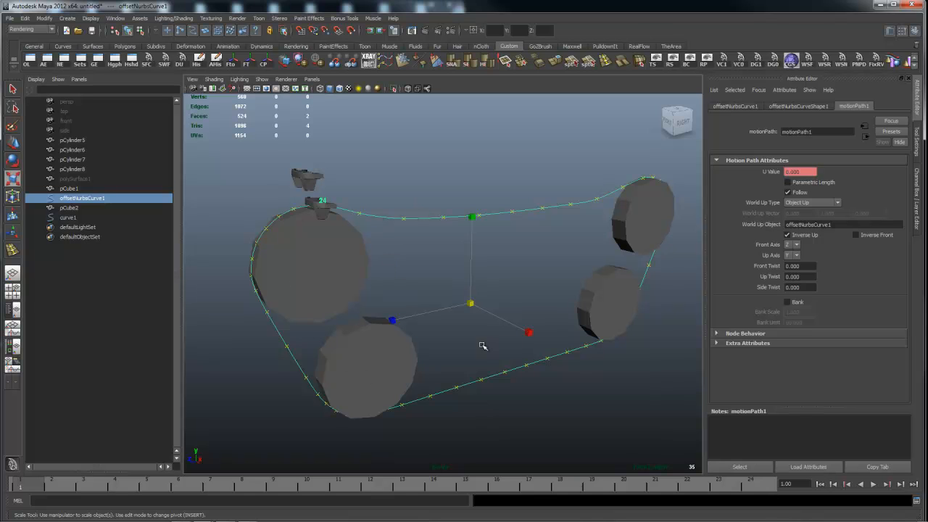
drag(485, 345, 493, 274)
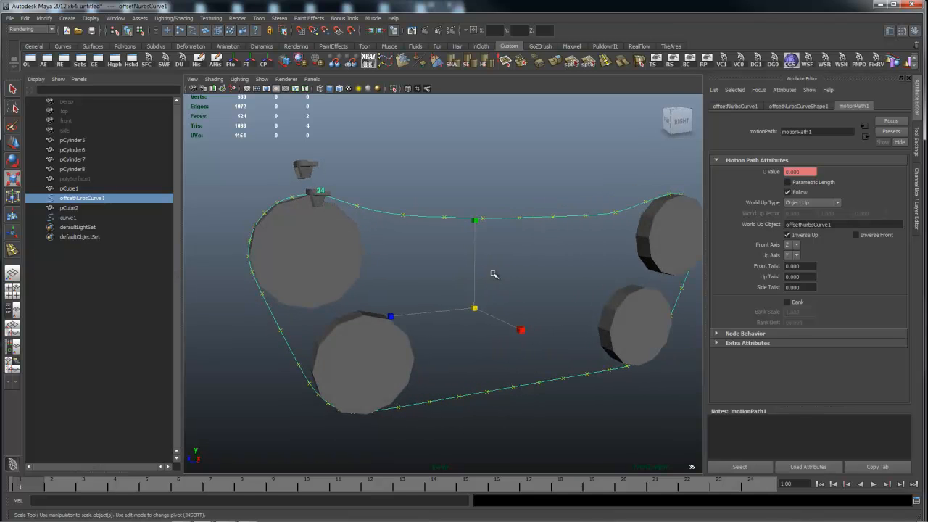
drag(494, 274, 510, 346)
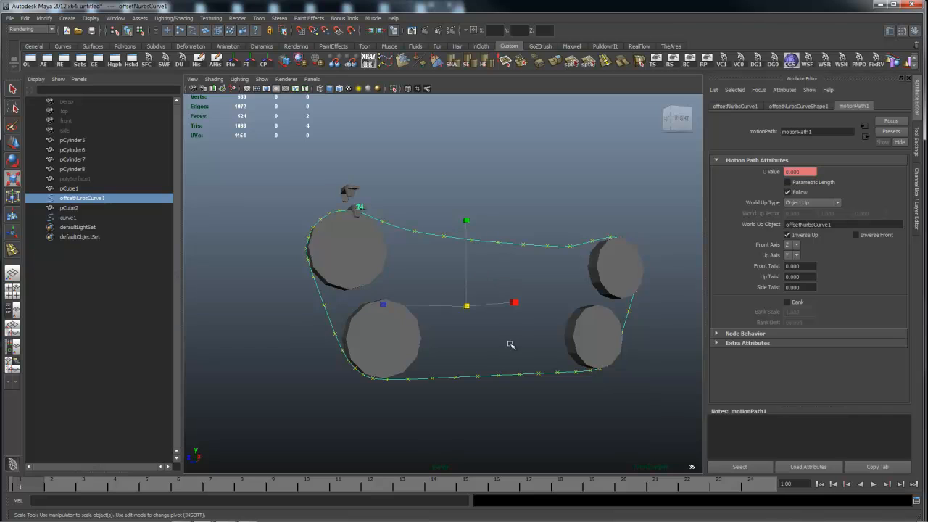
click(75, 178)
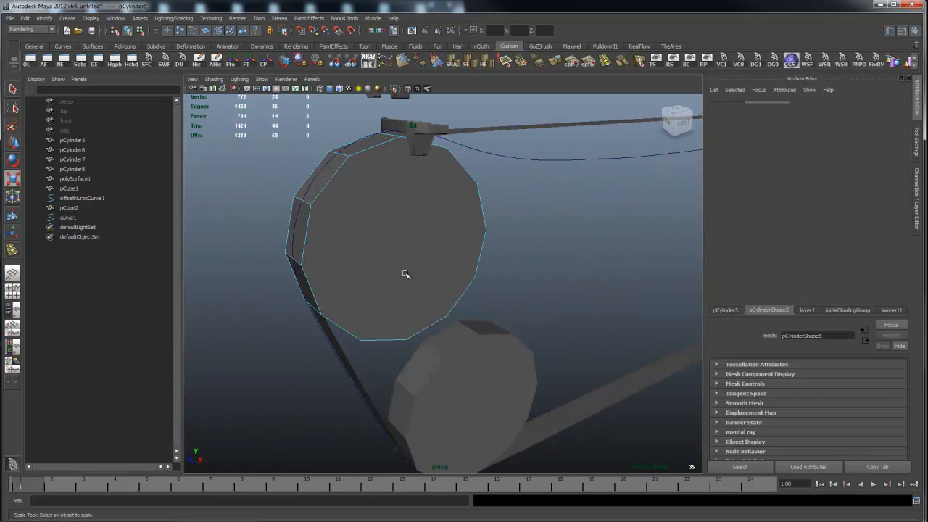
Select the top-left pCylinder wheel and its front faces in face mode.
click(385, 232)
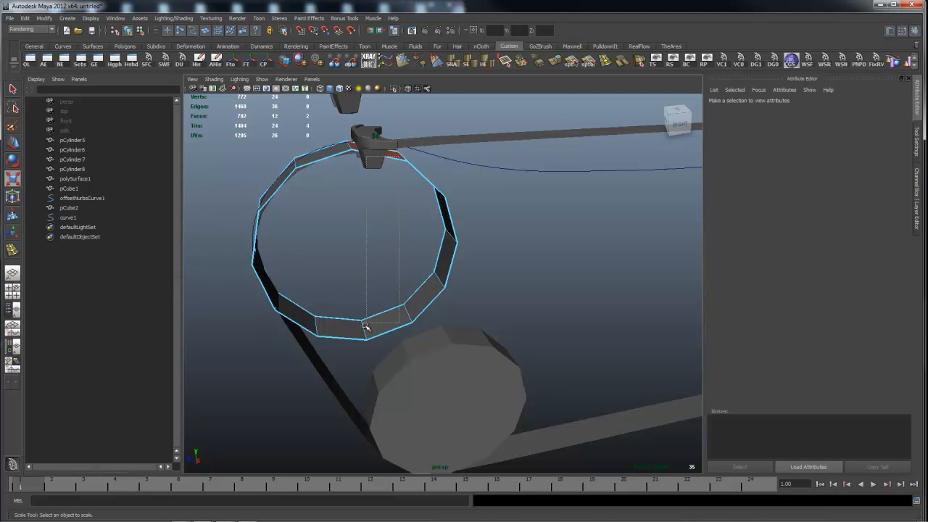
click(366, 328)
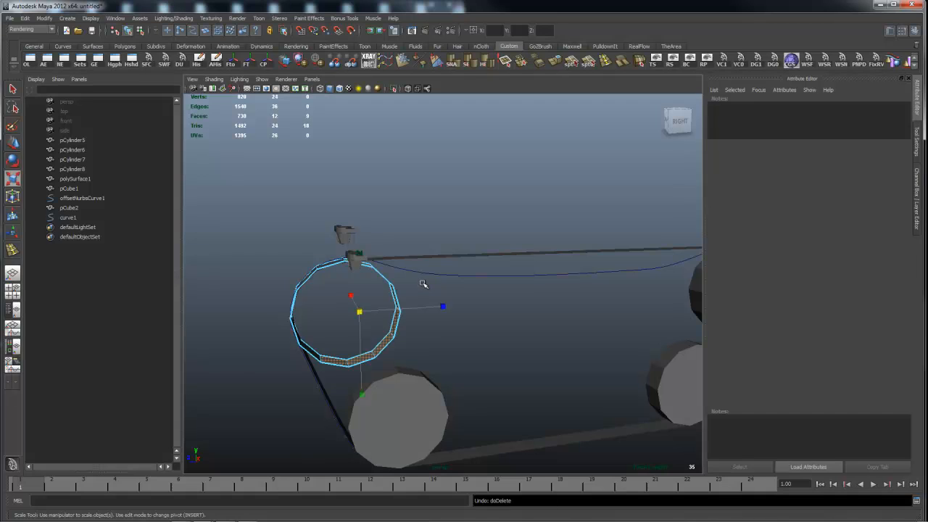
click(345, 311)
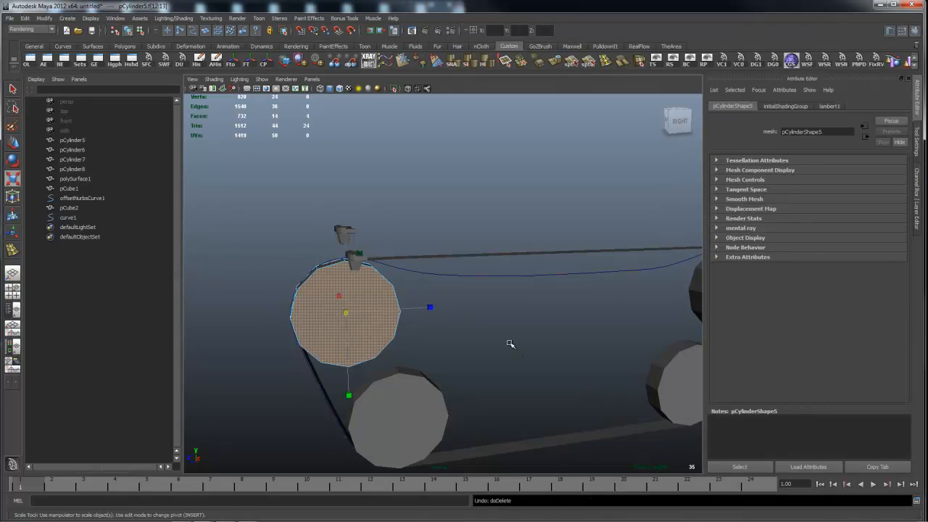
drag(507, 345, 490, 347)
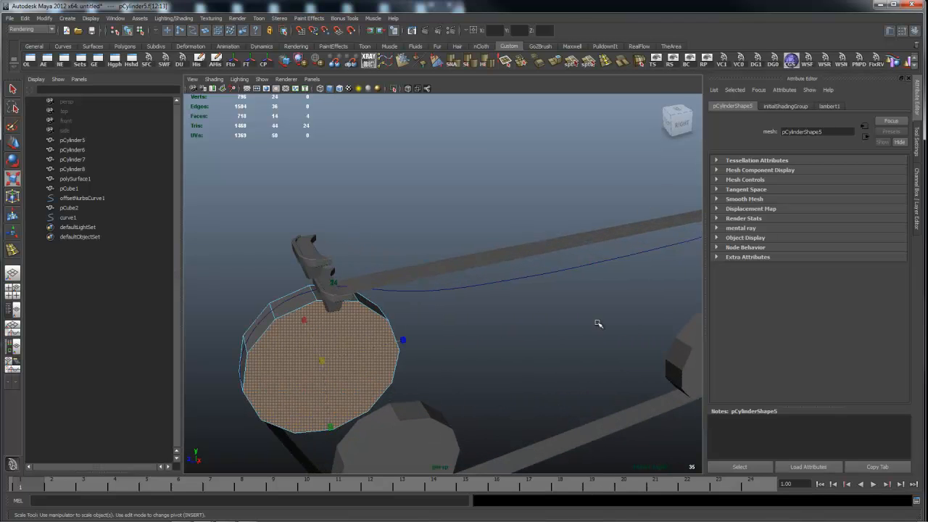
click(76, 179)
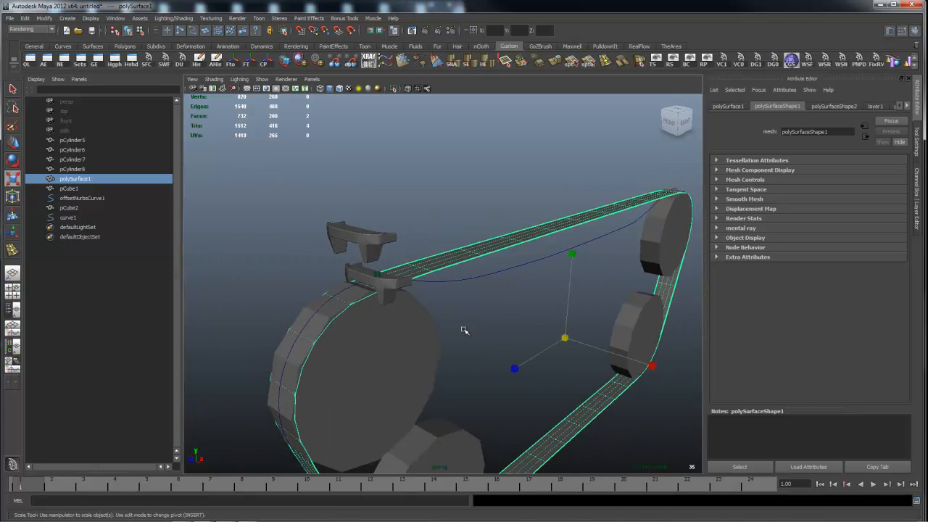
mouse_move(589, 206)
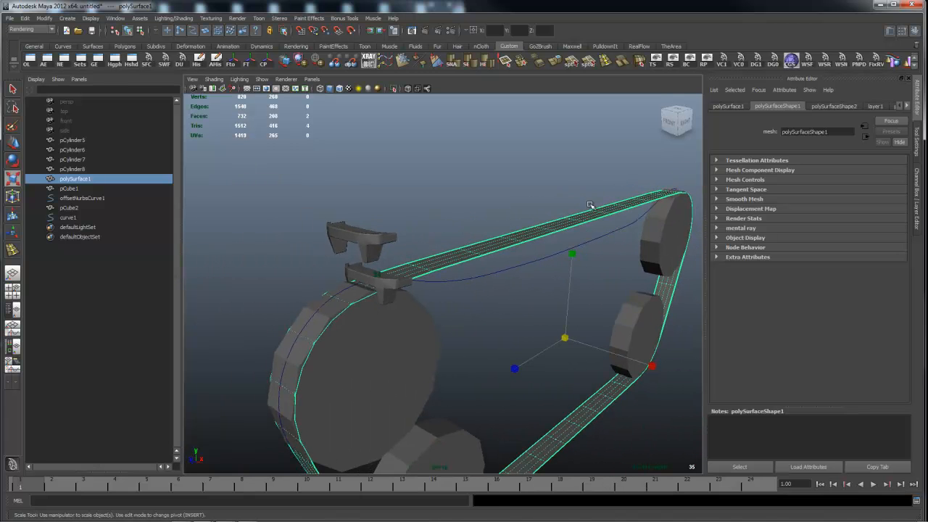
mouse_move(377, 283)
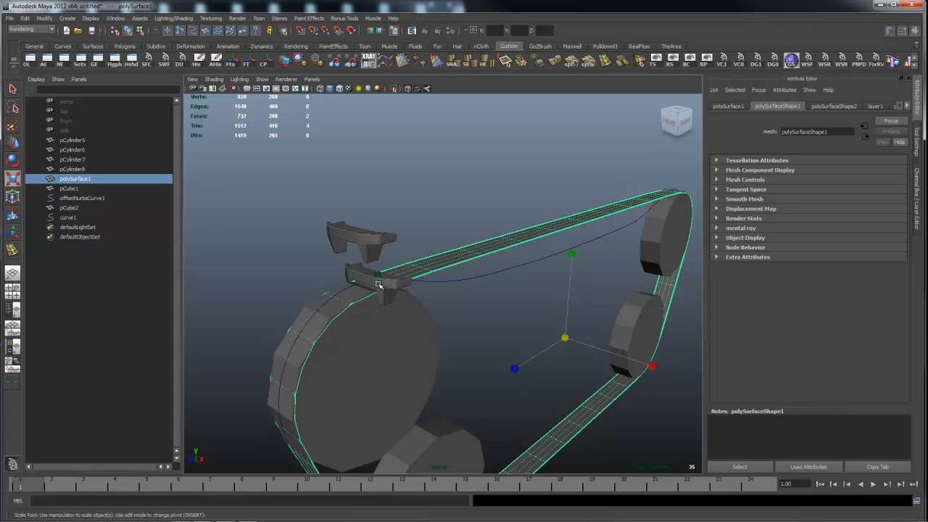
mouse_move(599, 322)
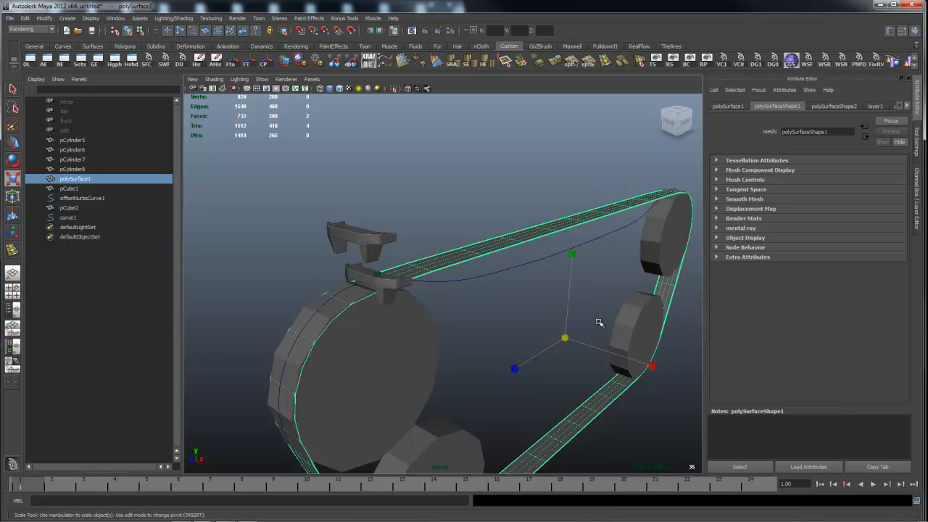
drag(598, 322, 510, 391)
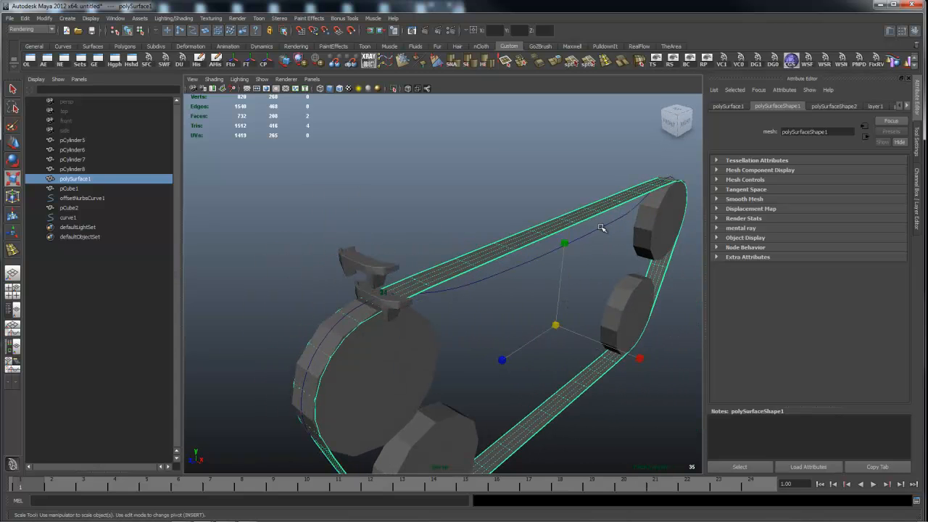
drag(602, 229, 476, 281)
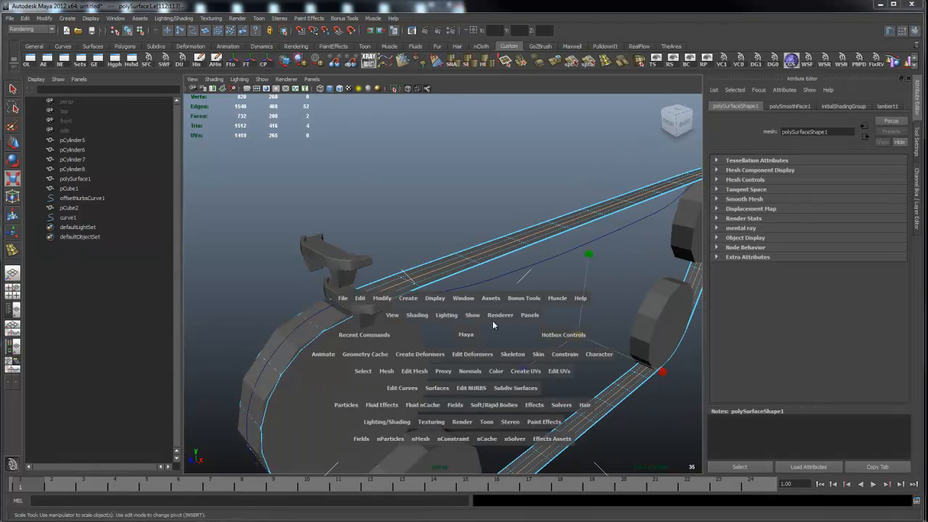
Select offsetNurbsCurve1 to inspect the offset curve around the wheels.
click(383, 298)
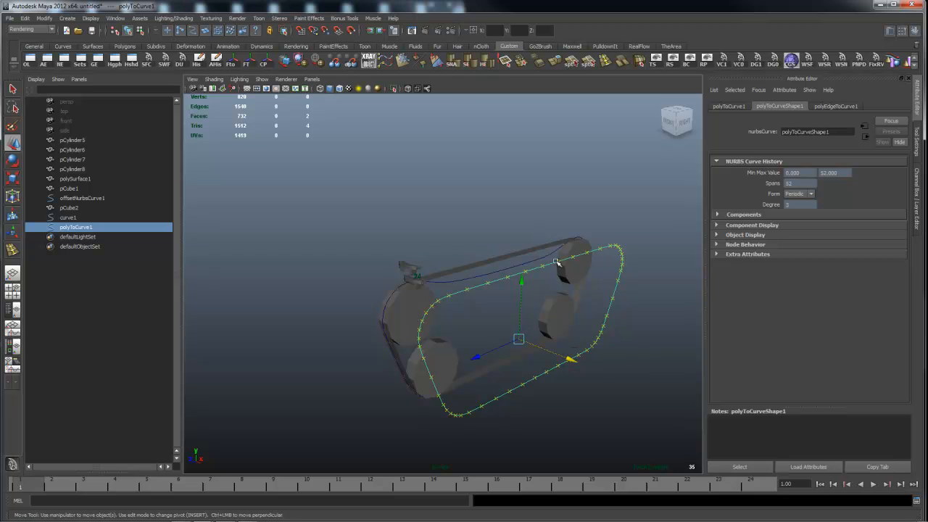
mouse_move(432, 313)
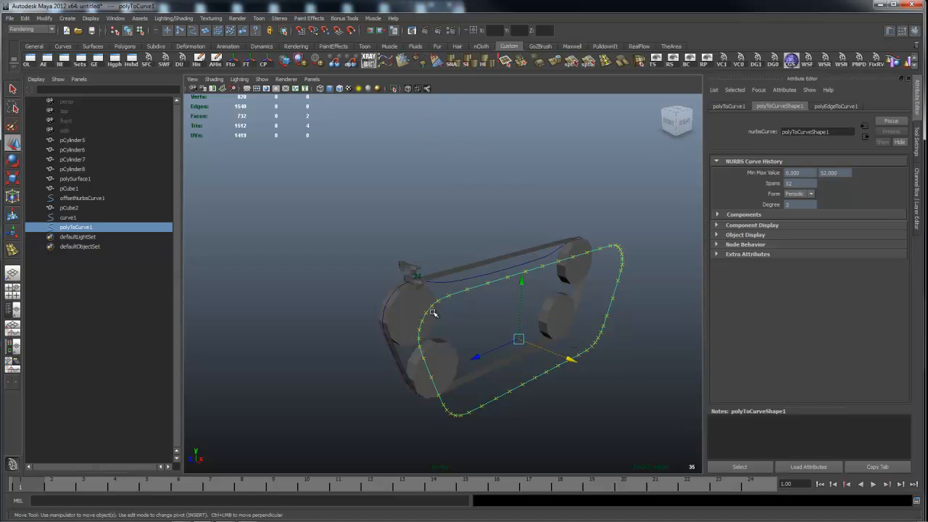
mouse_move(479, 303)
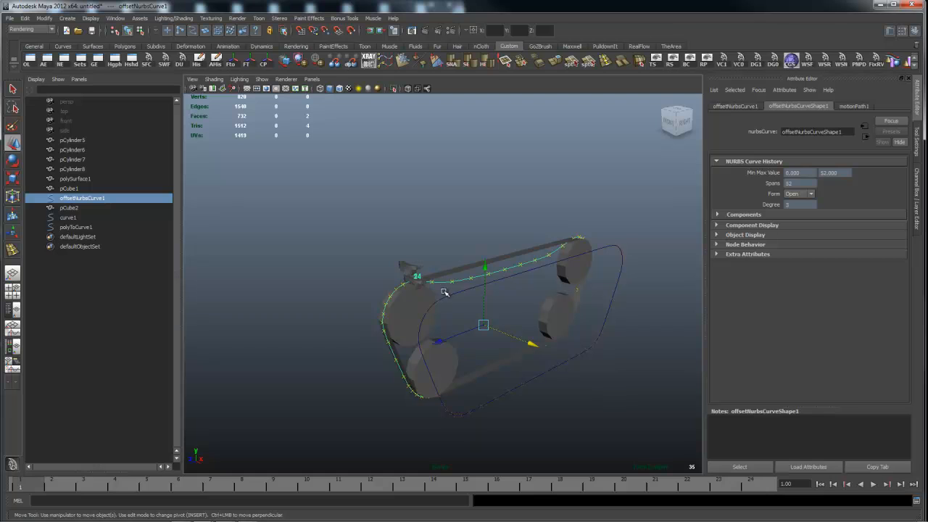
click(75, 226)
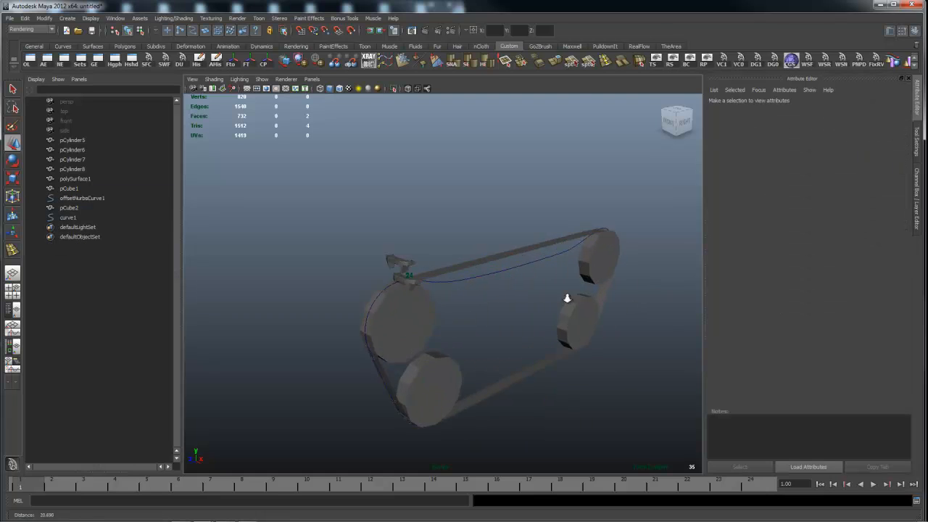
drag(569, 299, 424, 357)
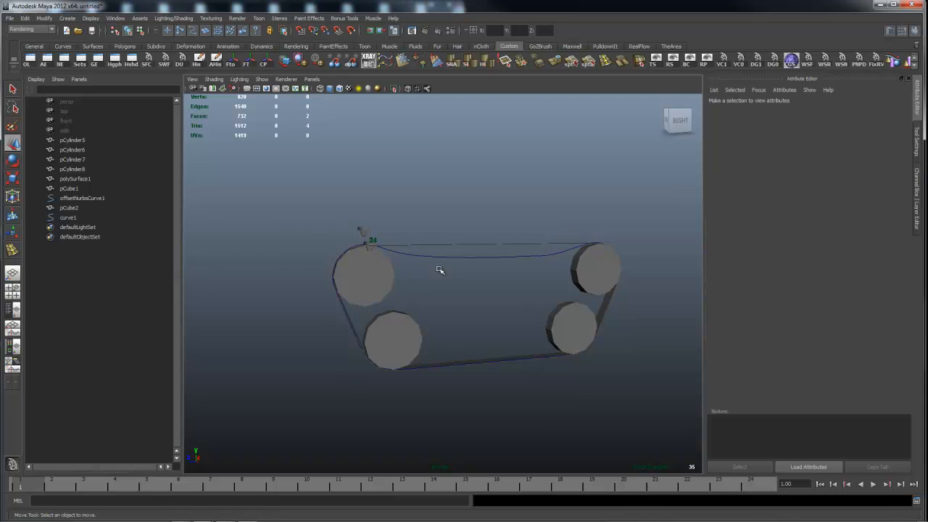
mouse_move(522, 255)
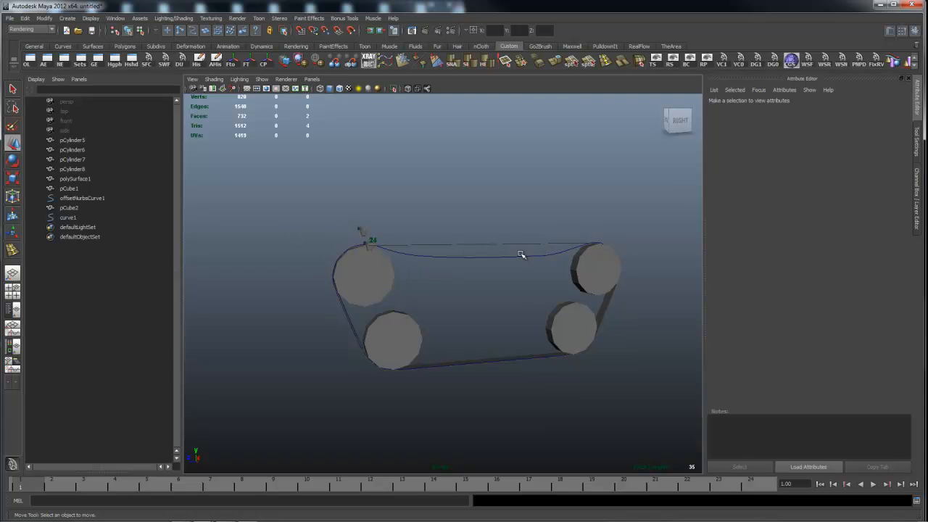
drag(522, 254, 443, 313)
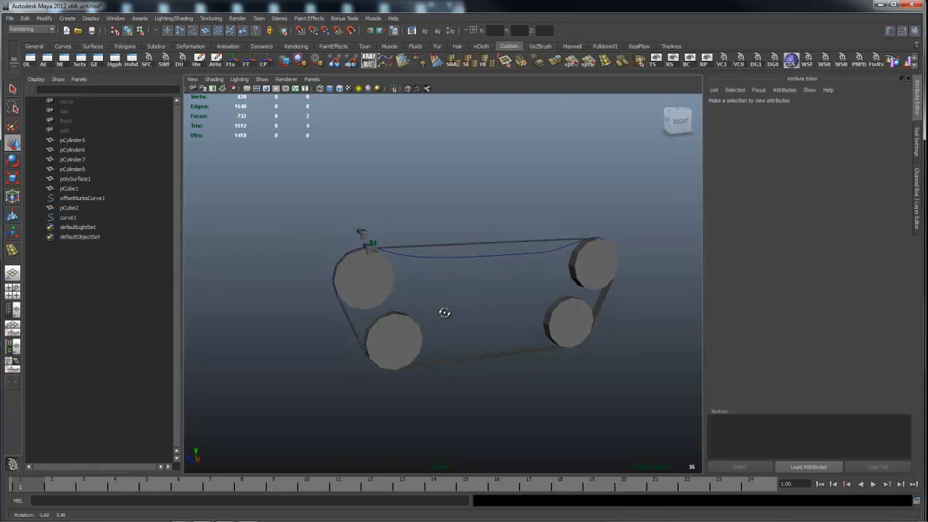
drag(444, 313, 491, 297)
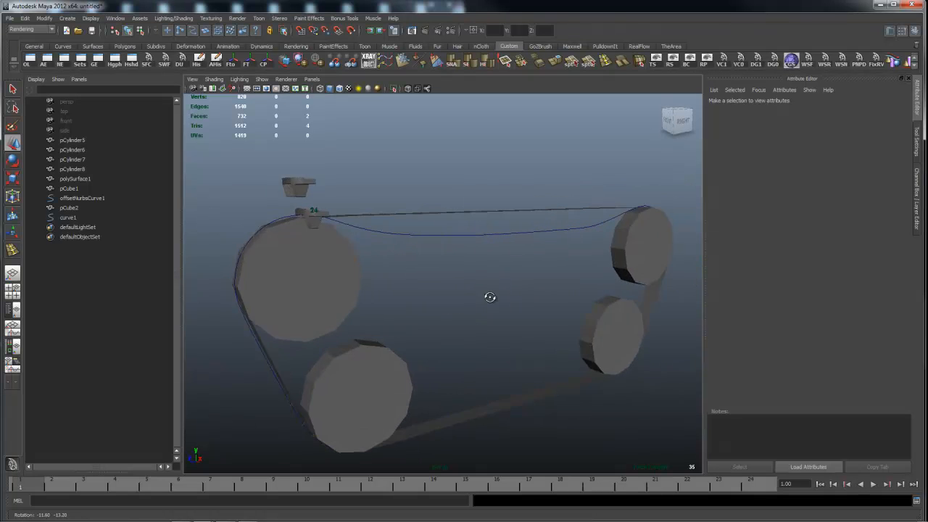
drag(490, 297, 492, 330)
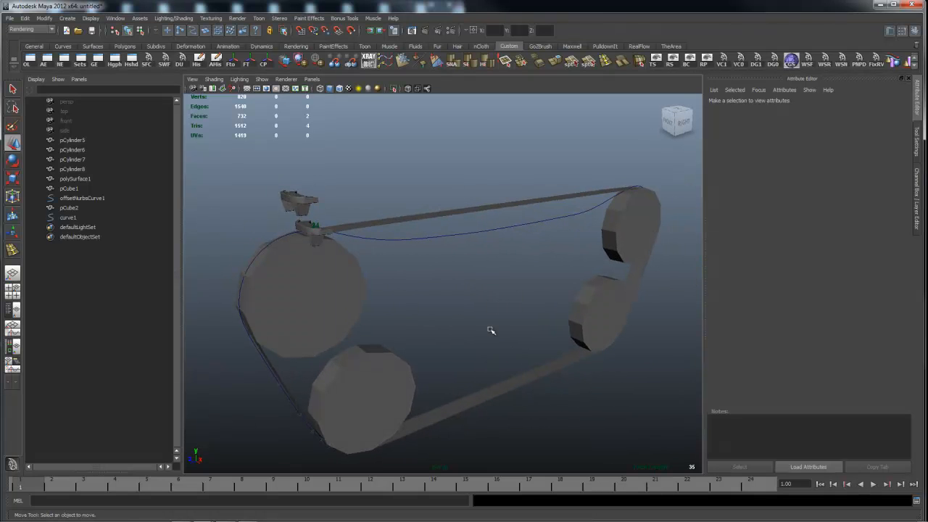
drag(492, 330, 409, 310)
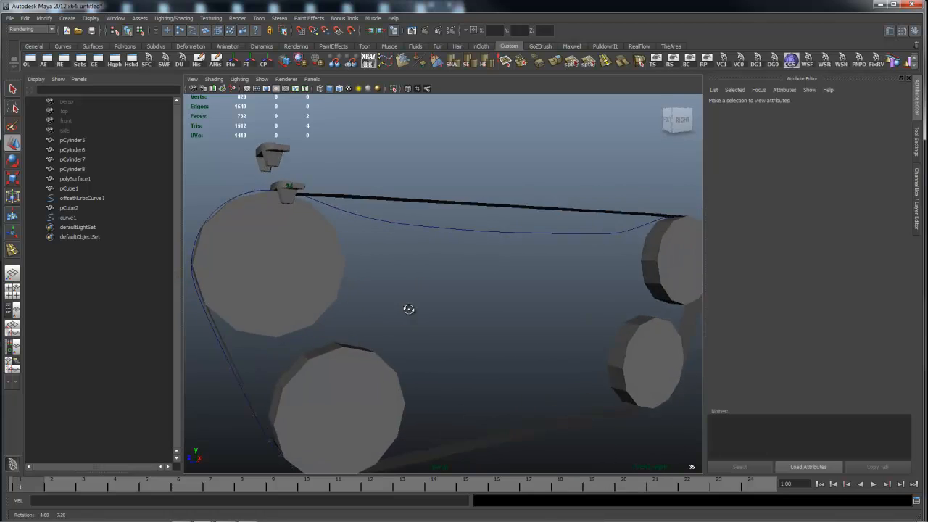
drag(409, 311, 455, 303)
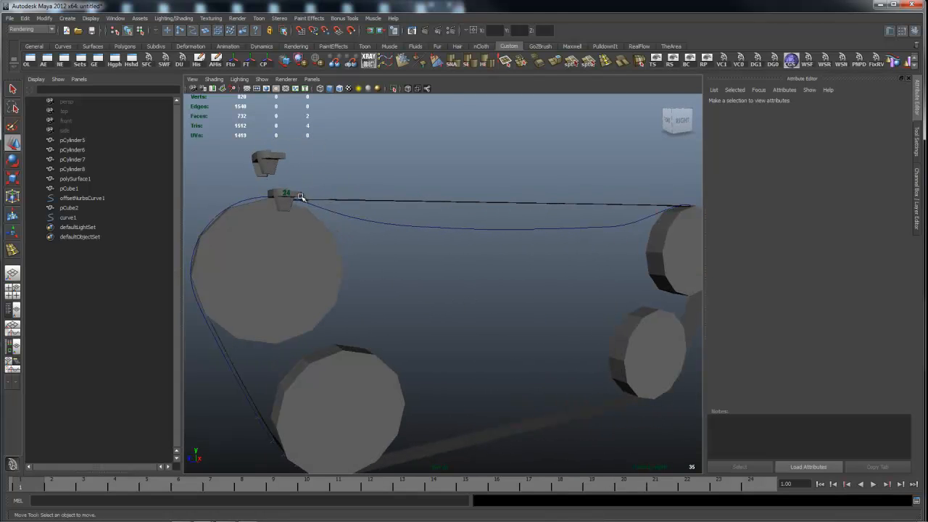
Raise the track link above the wheels with the Move tool.
click(283, 202)
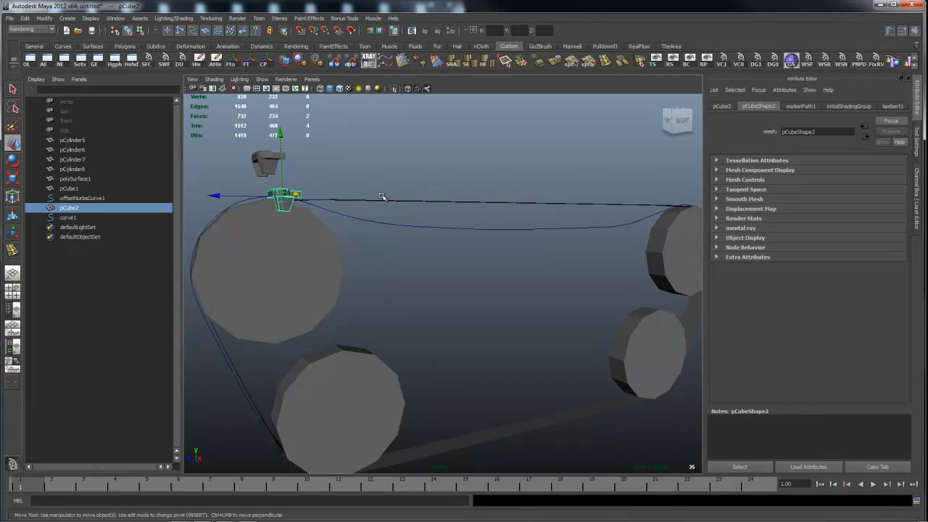
drag(383, 197, 453, 233)
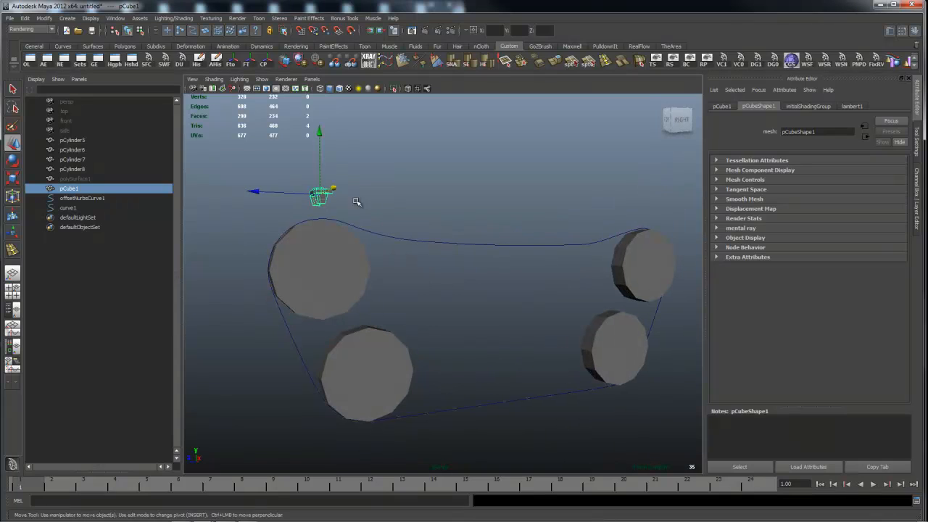
drag(319, 195, 319, 157)
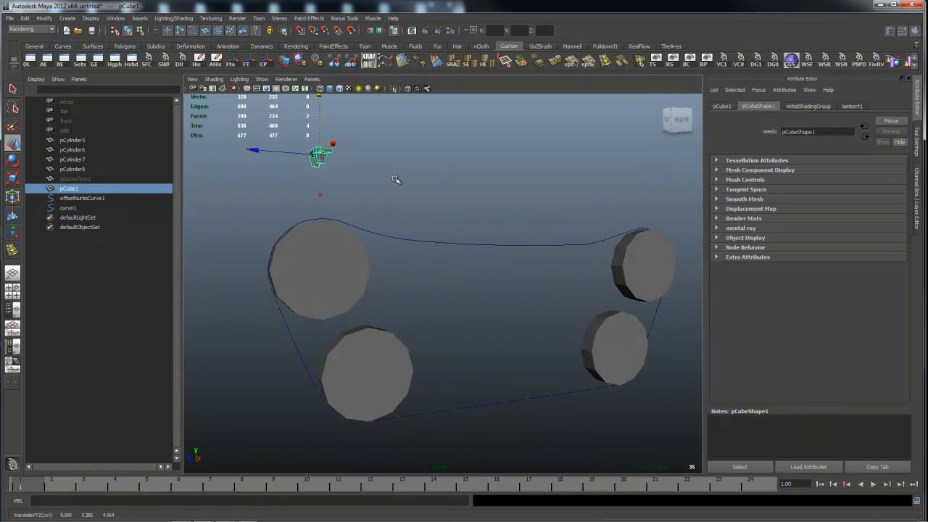
mouse_move(365, 177)
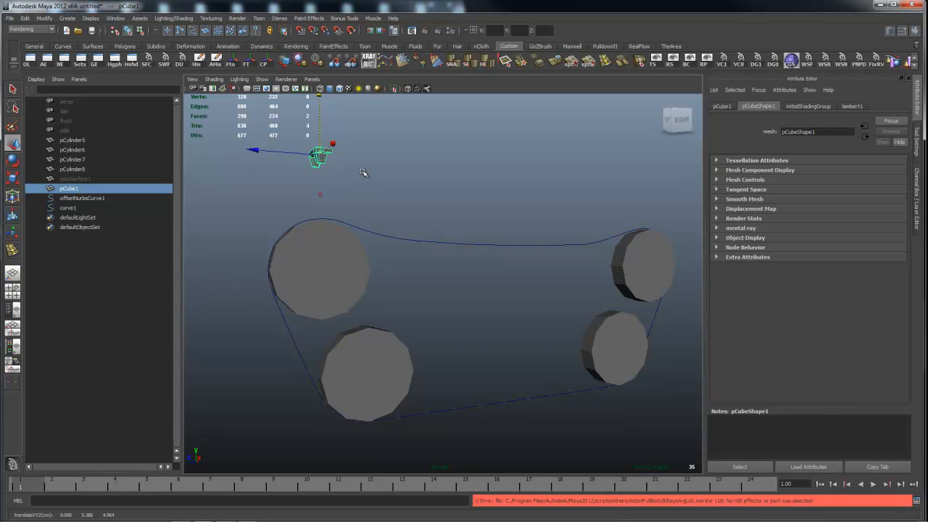
mouse_move(397, 196)
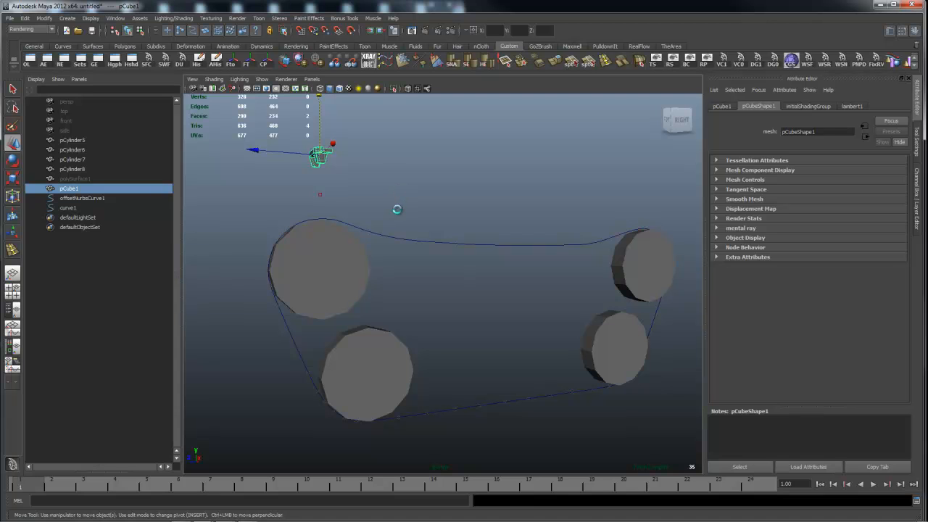
Duplicate the link as pCube2, then undo the duplication.
click(69, 218)
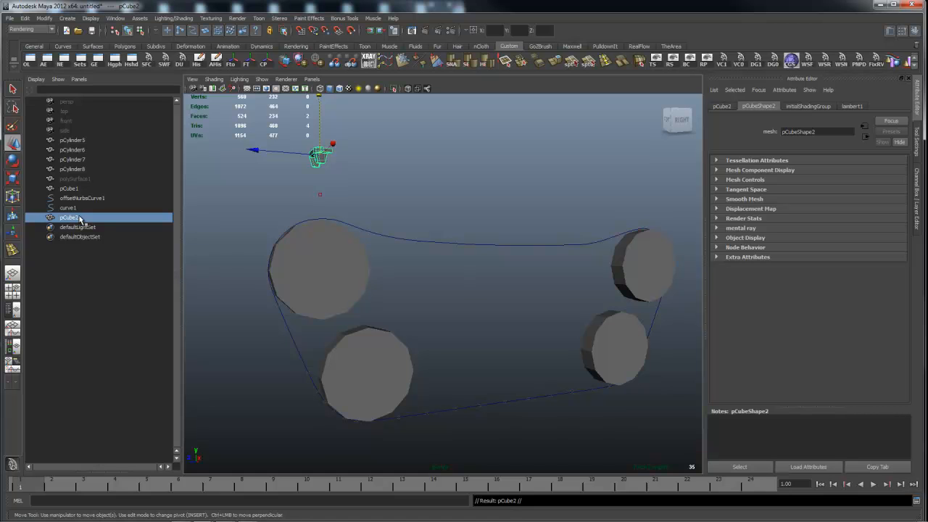
click(209, 212)
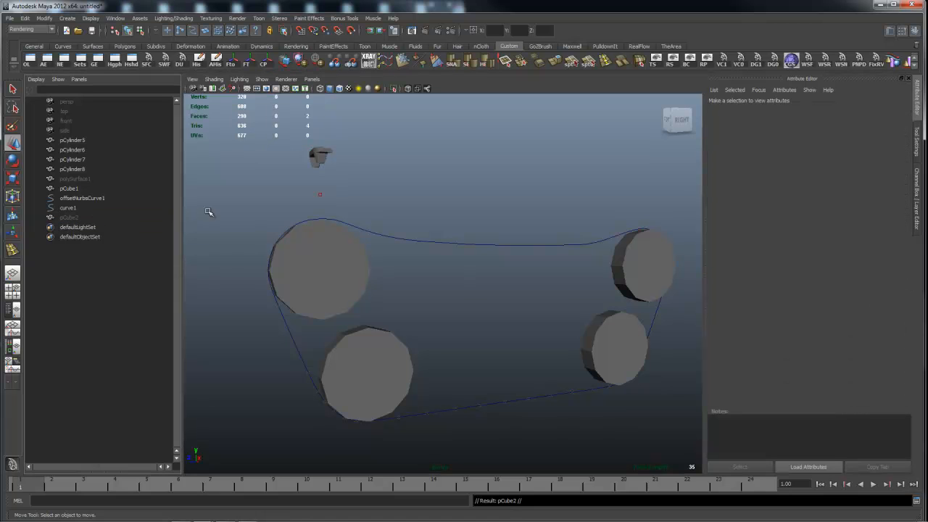
mouse_move(397, 180)
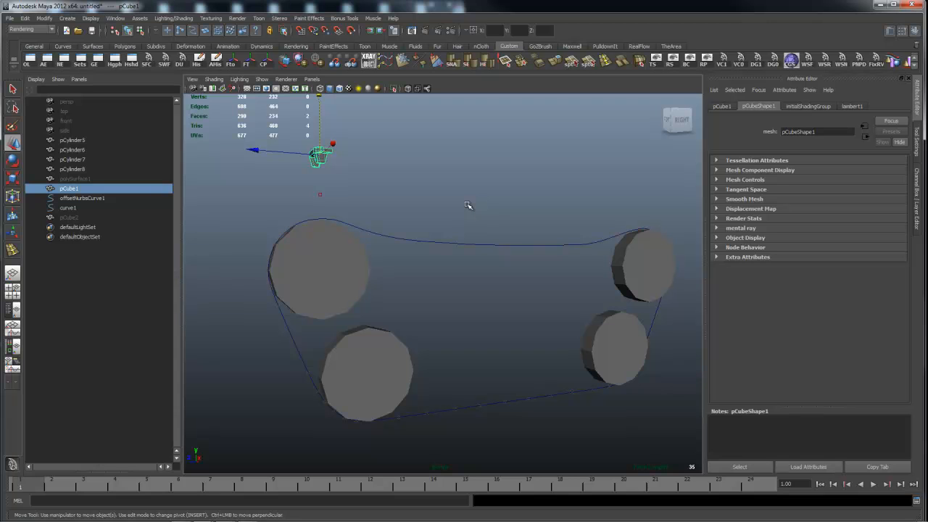
key(ctrl+z)
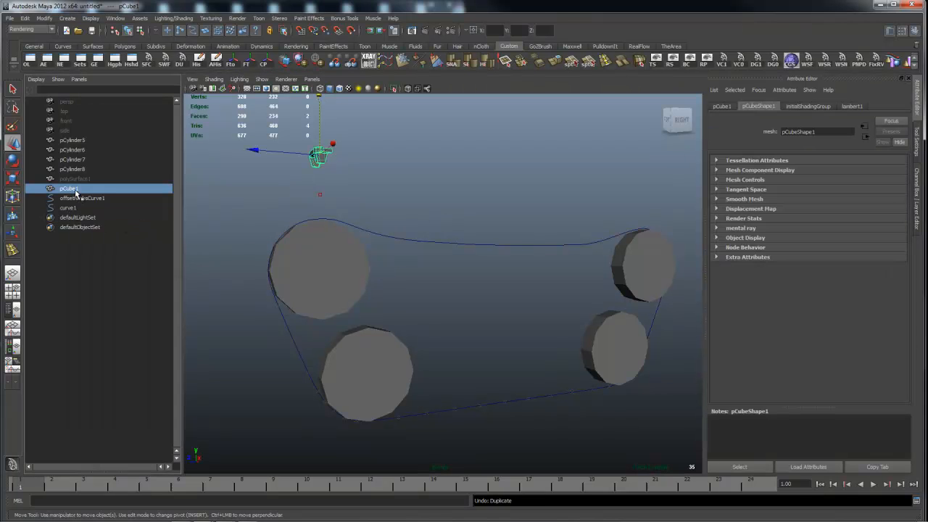
mouse_move(390, 179)
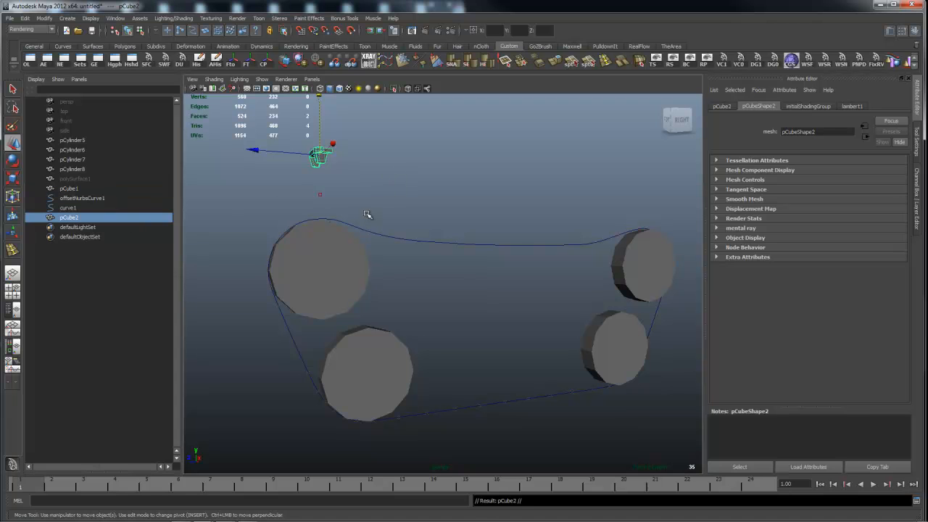
mouse_move(403, 226)
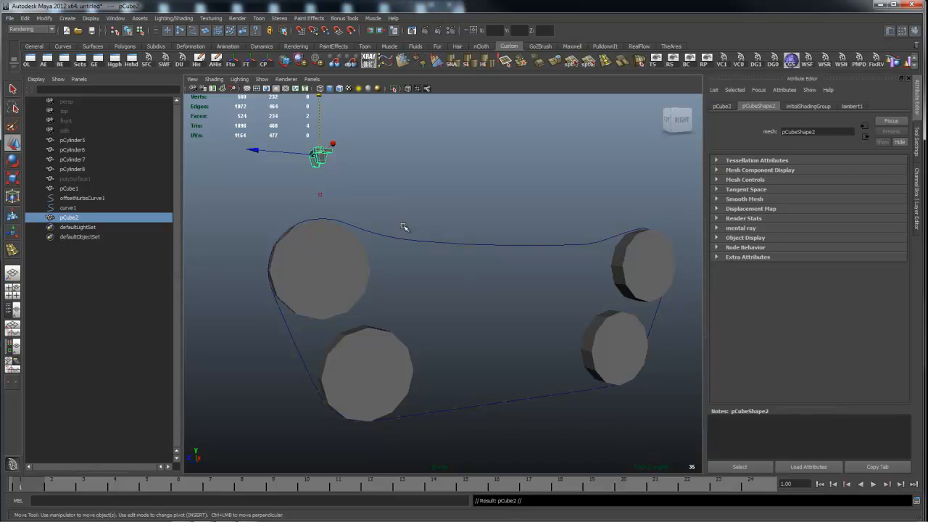
Attach pCube2 to offsetNurbsCurve1 with Attach to Motion Path.
click(81, 197)
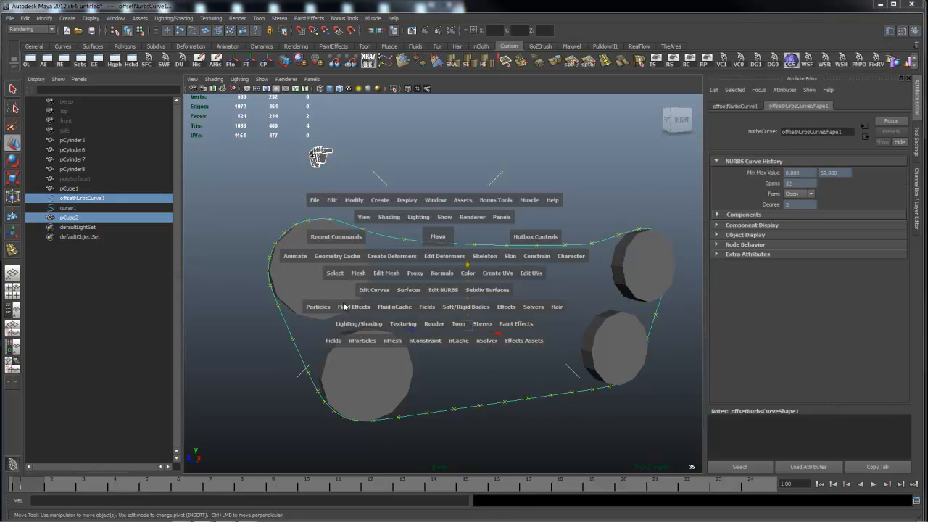
click(294, 255)
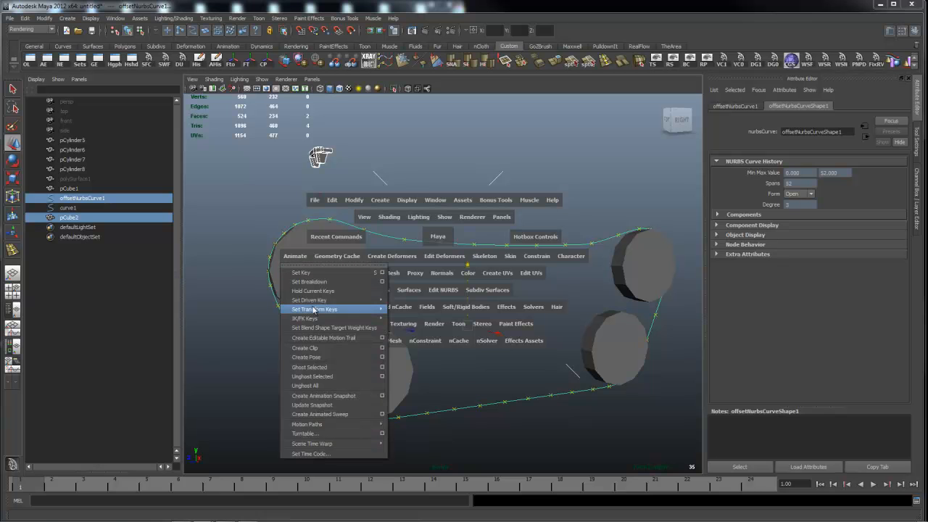
mouse_move(323, 394)
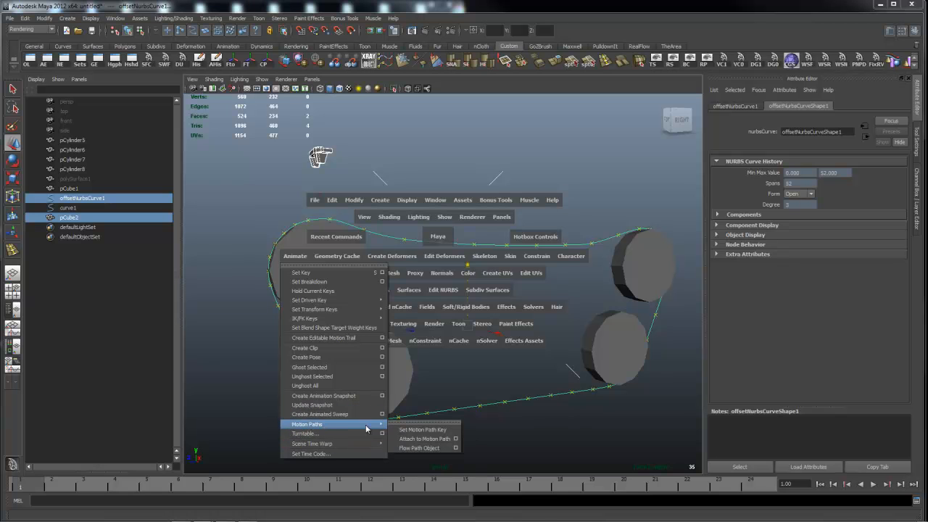
mouse_move(424, 438)
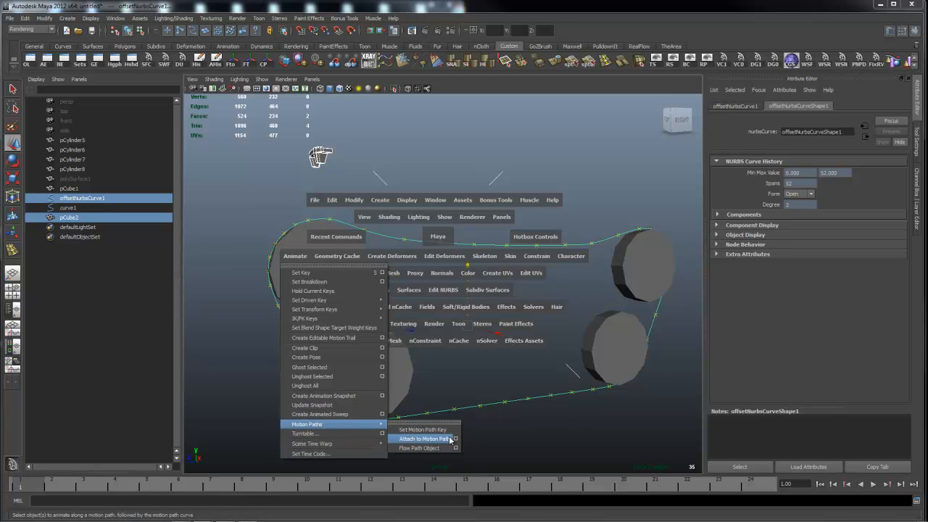
click(455, 438)
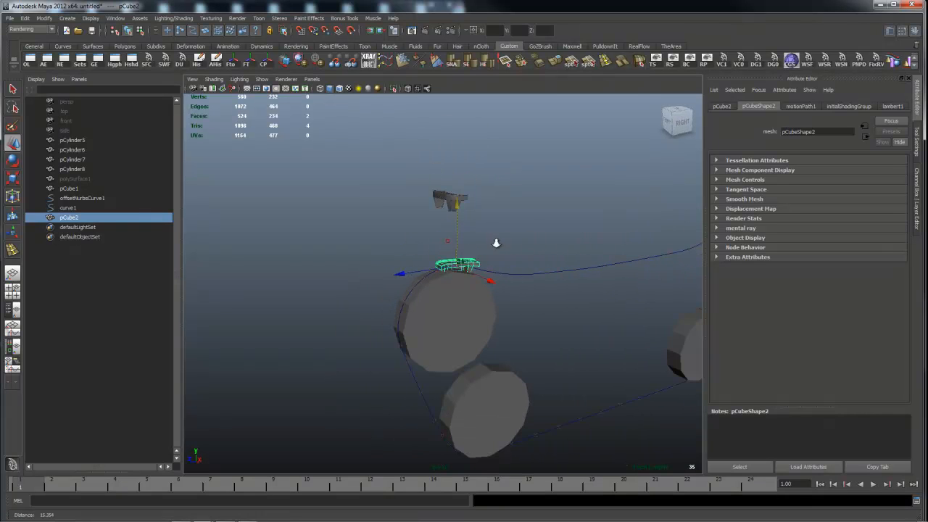
click(52, 478)
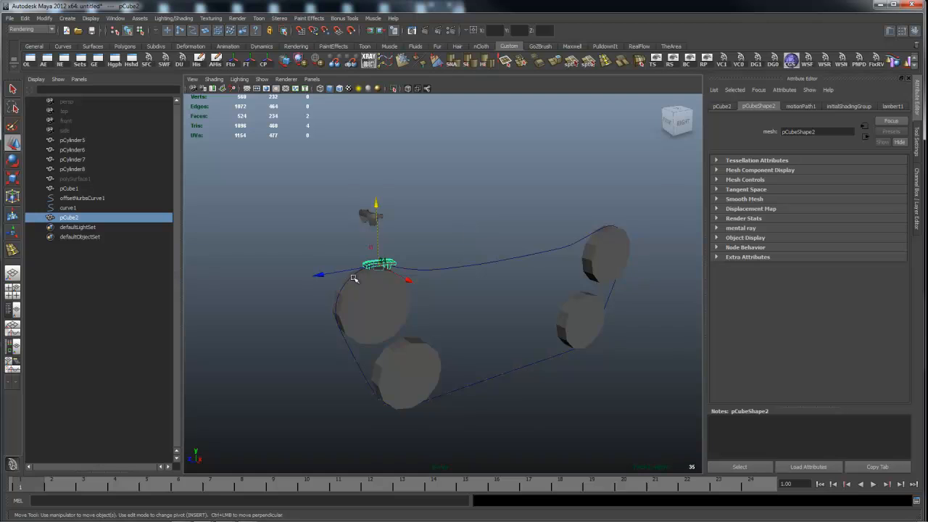
mouse_move(338, 261)
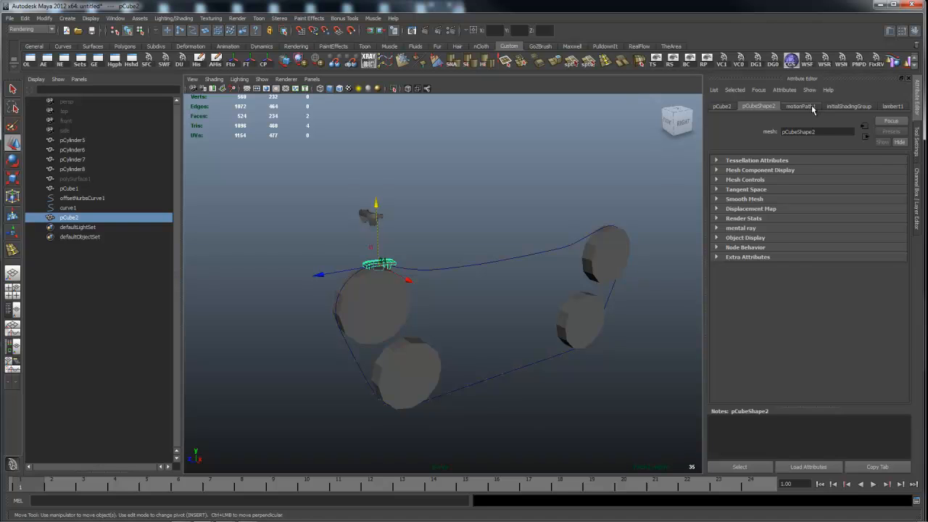
click(801, 105)
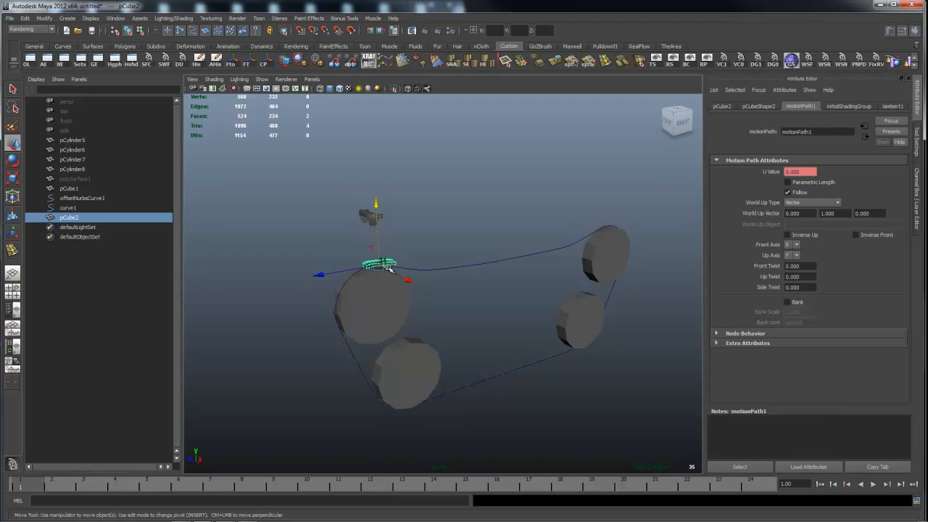
mouse_move(774, 197)
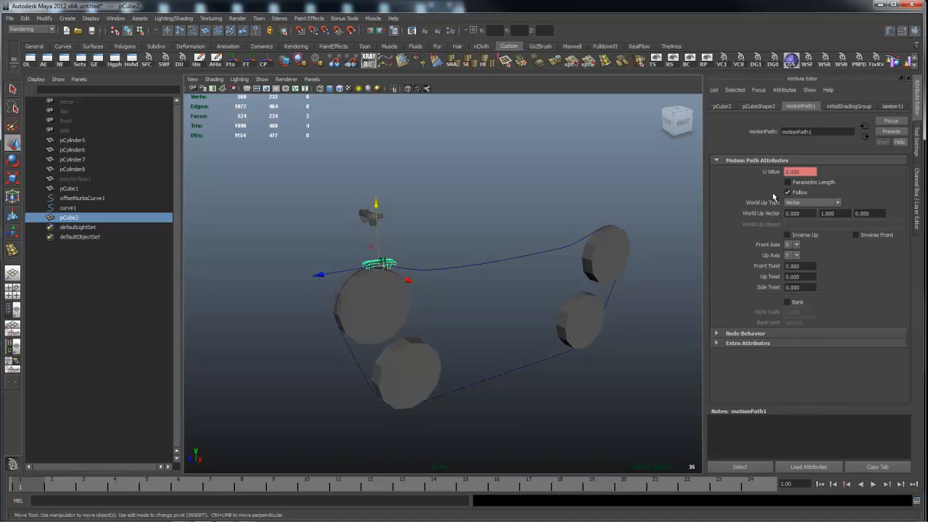
mouse_move(803, 230)
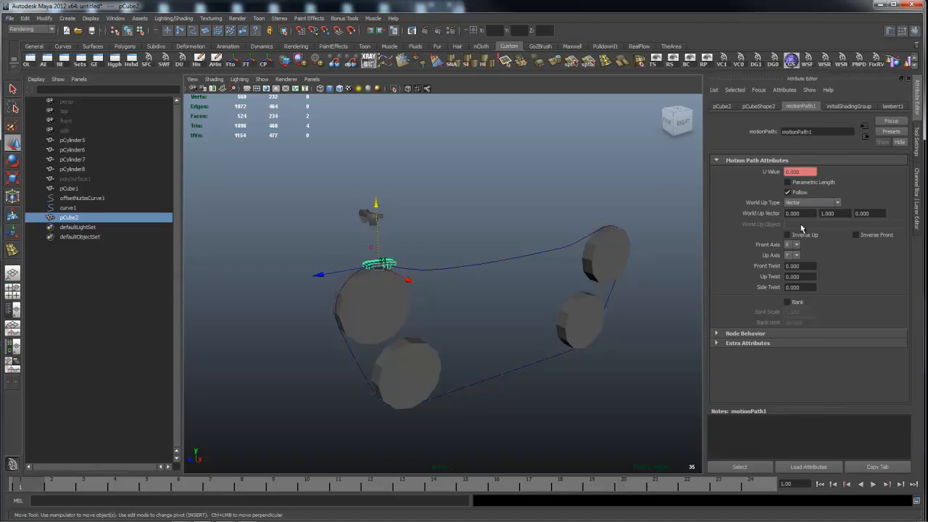
mouse_move(464, 237)
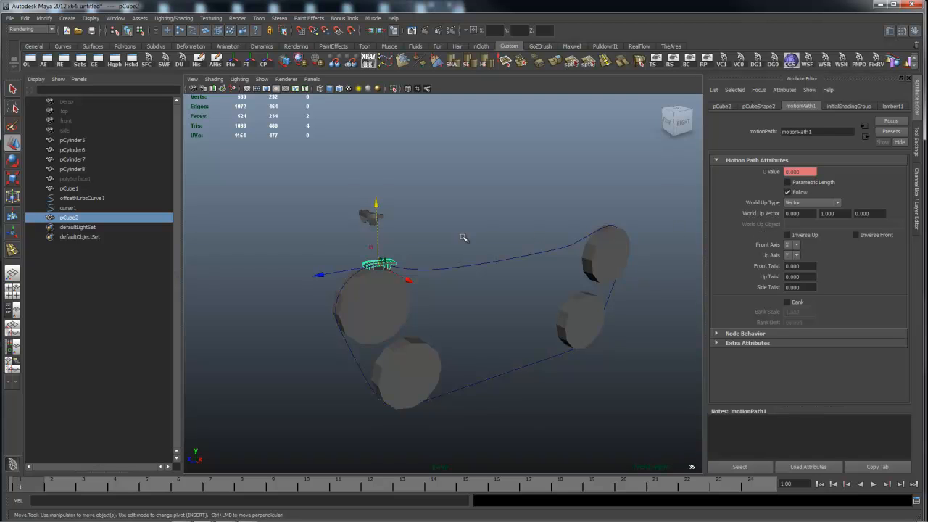
mouse_move(380, 272)
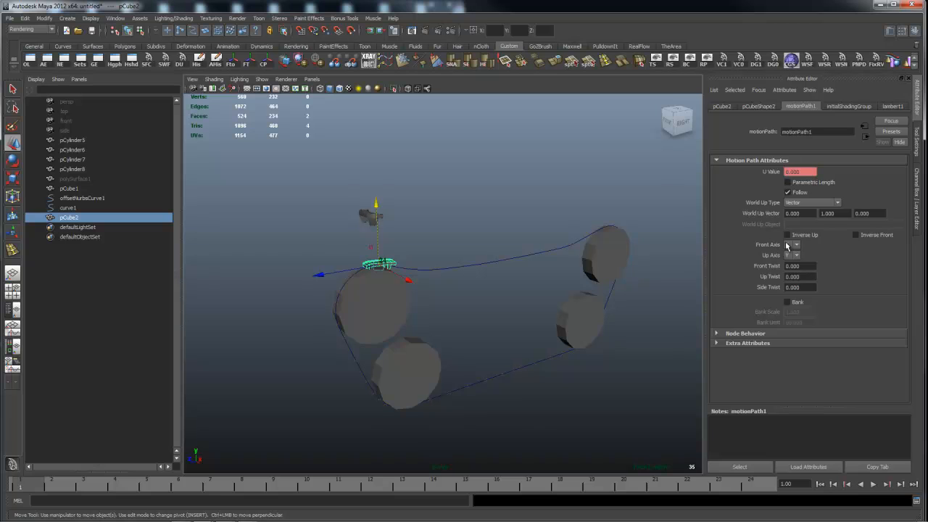
click(791, 244)
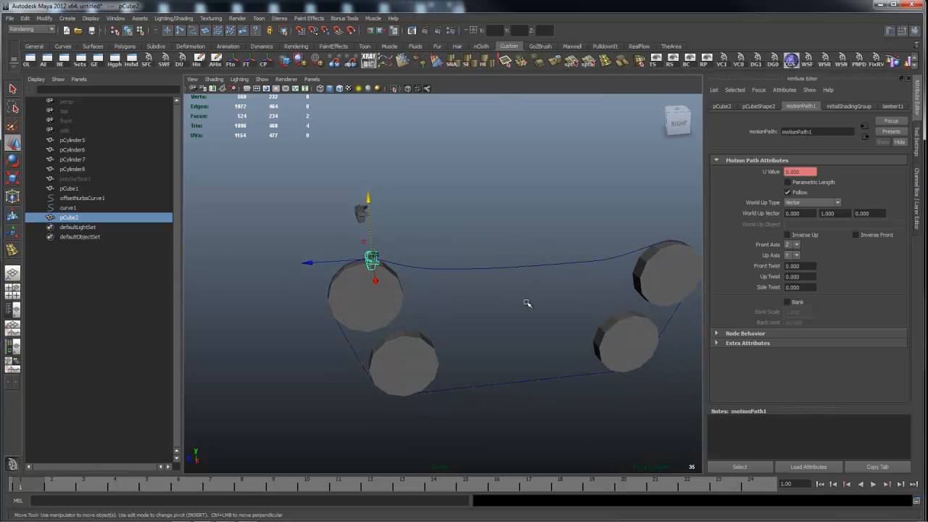
drag(528, 303, 519, 264)
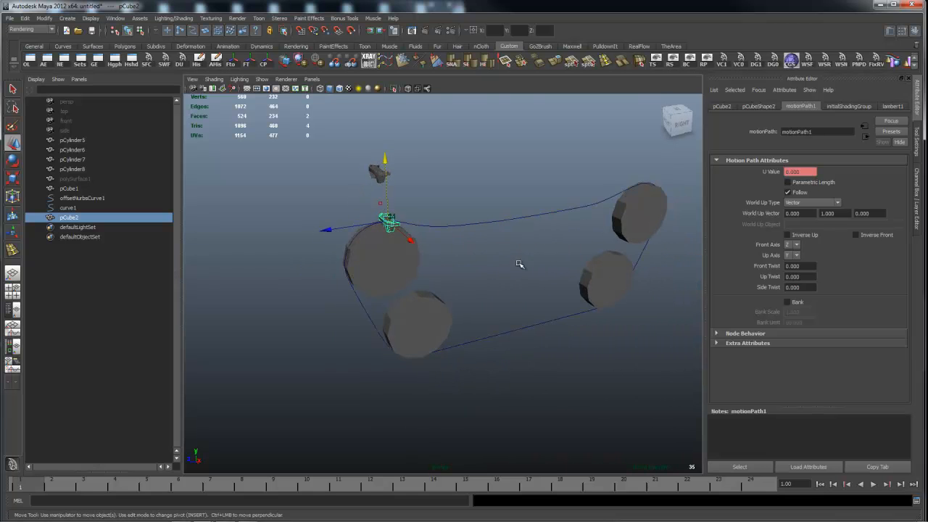
drag(519, 264, 448, 264)
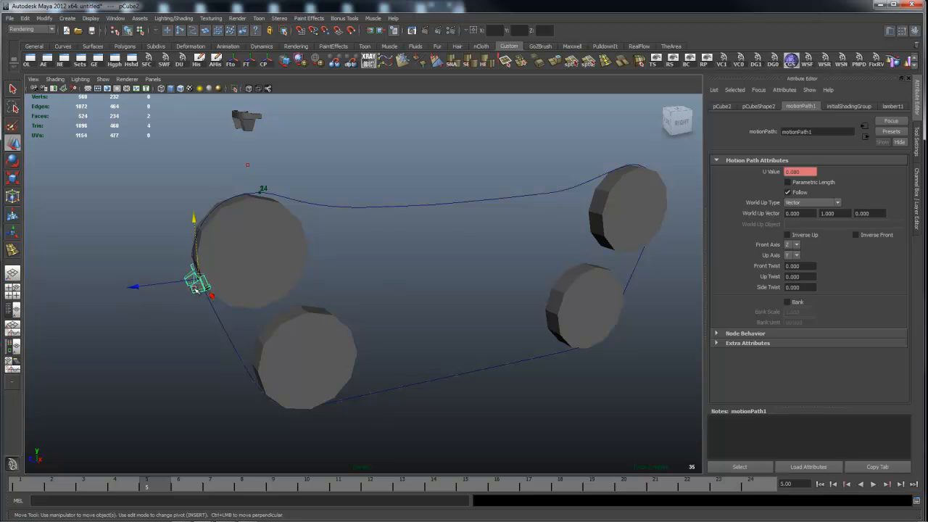
mouse_move(261, 256)
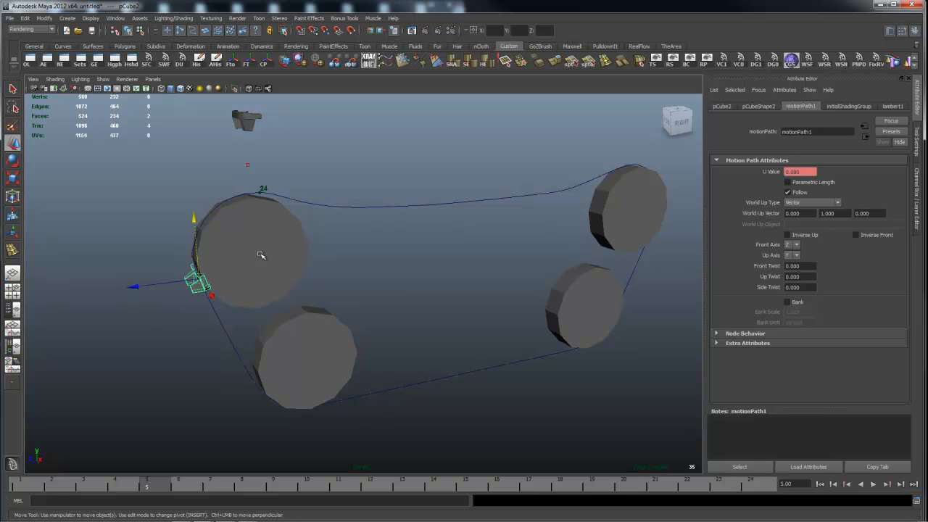
mouse_move(109, 484)
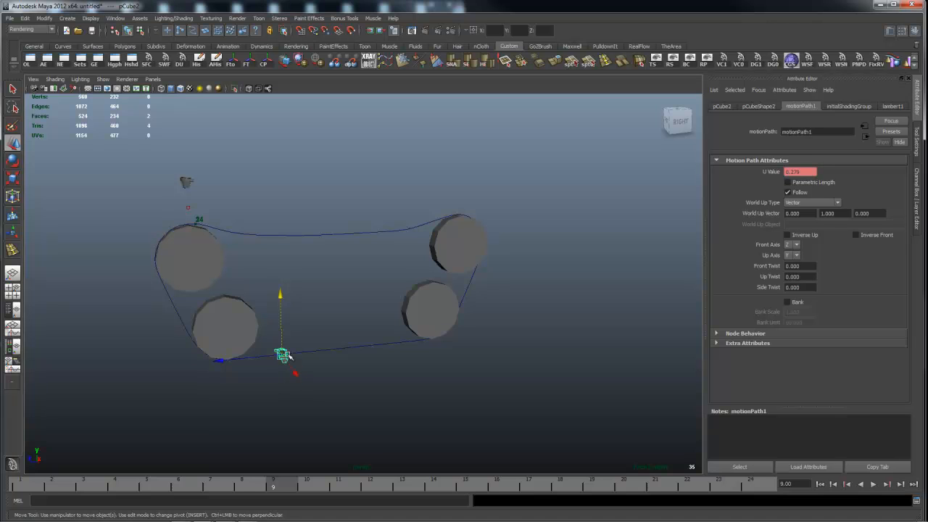
mouse_move(284, 380)
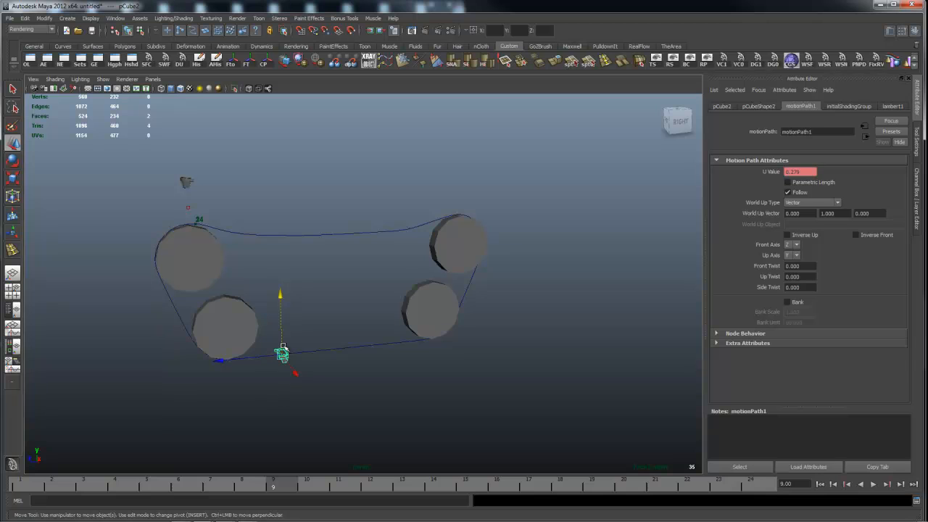
mouse_move(290, 392)
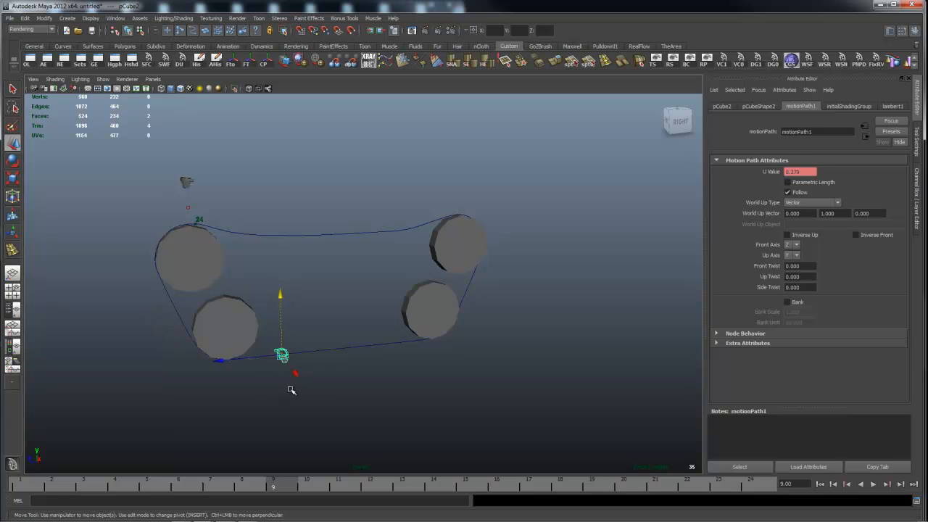
mouse_move(301, 490)
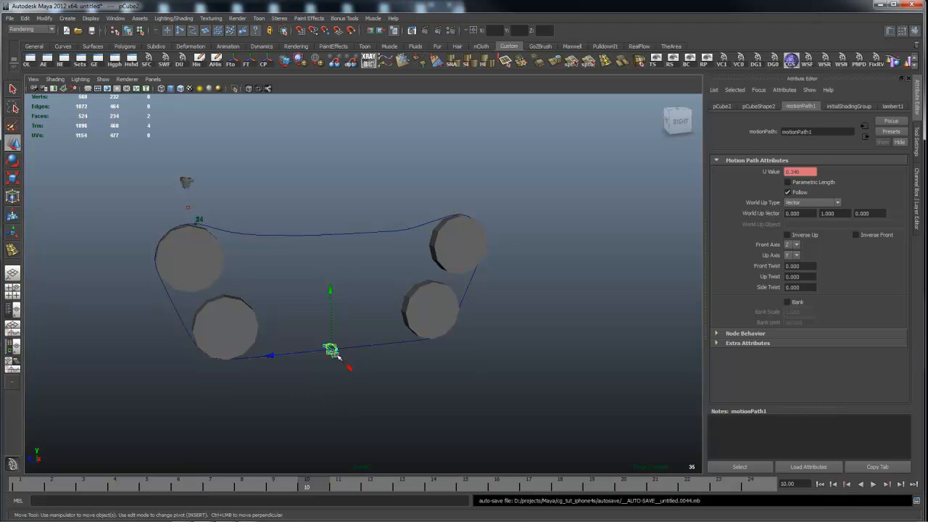
mouse_move(284, 349)
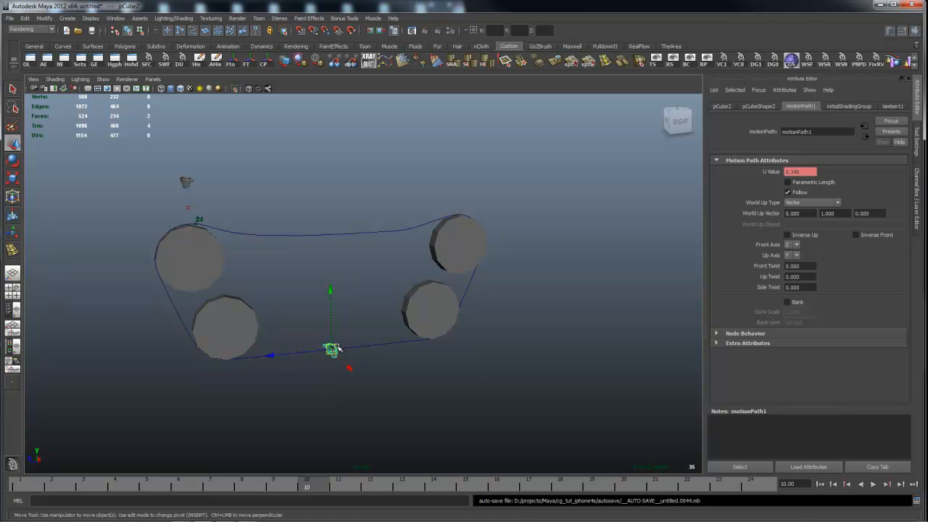
mouse_move(325, 370)
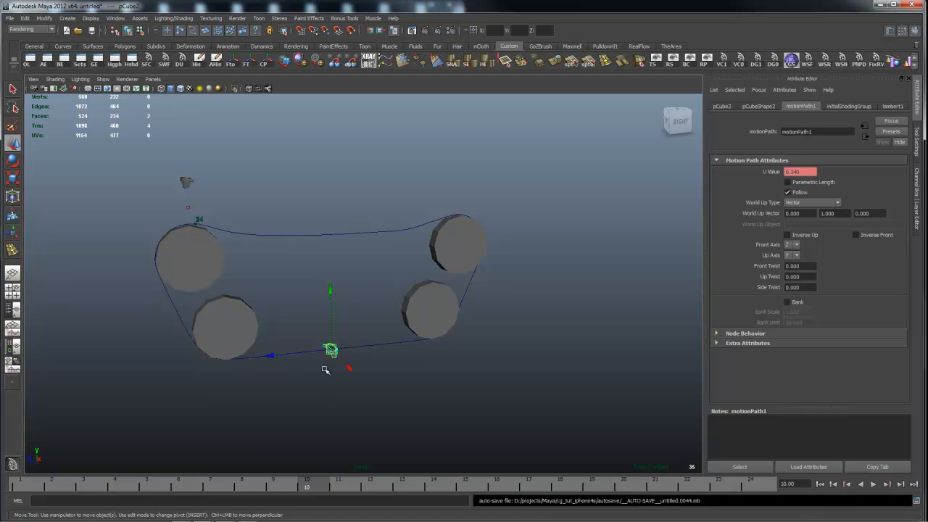
mouse_move(420, 371)
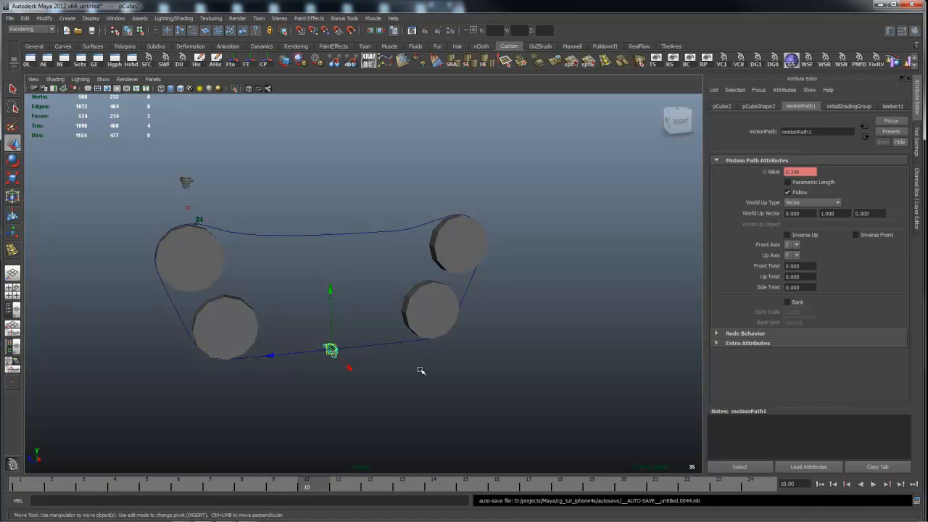
mouse_move(322, 229)
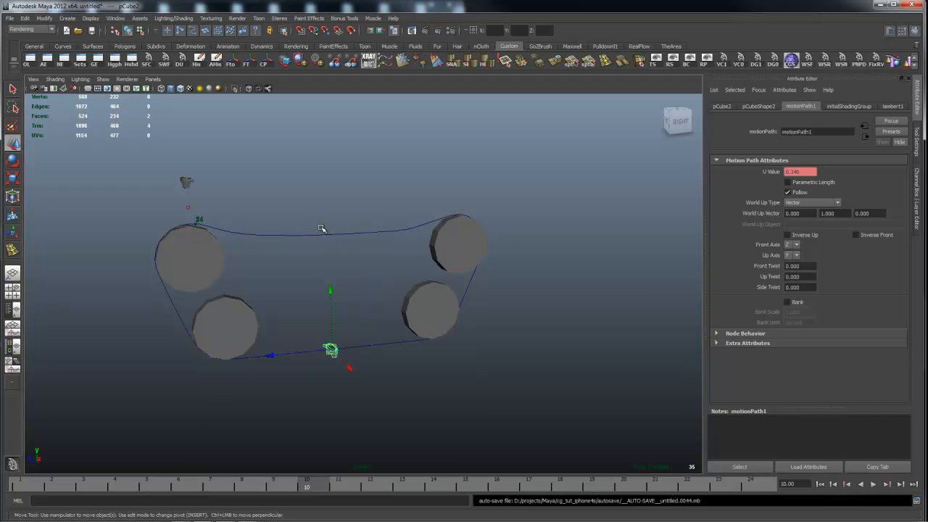
mouse_move(228, 212)
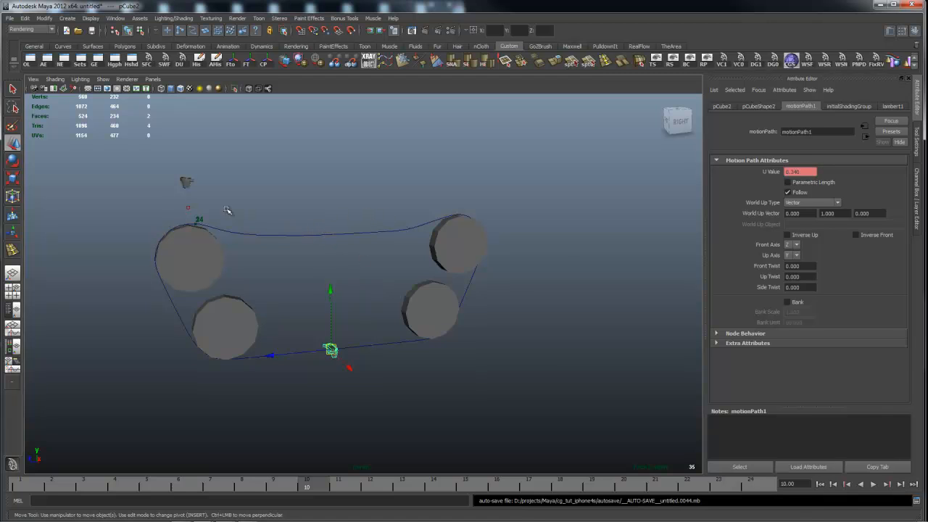
mouse_move(302, 201)
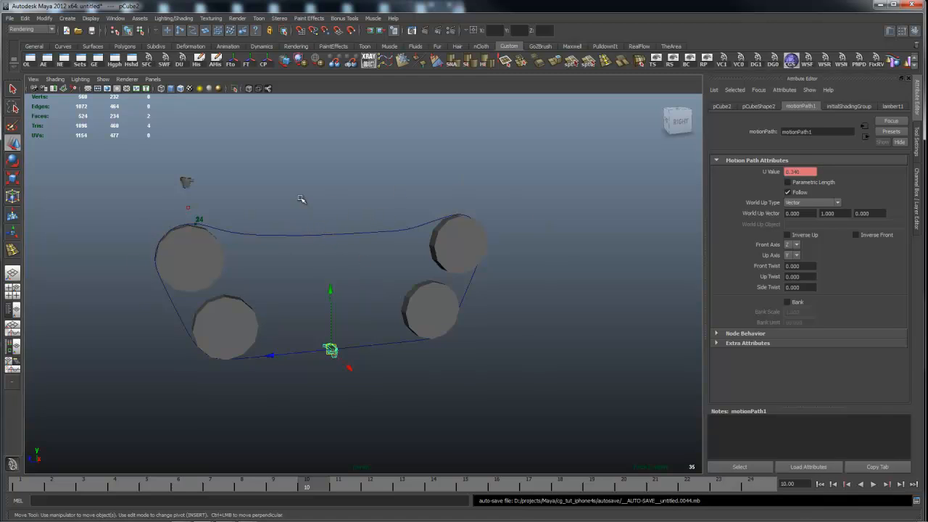
mouse_move(319, 380)
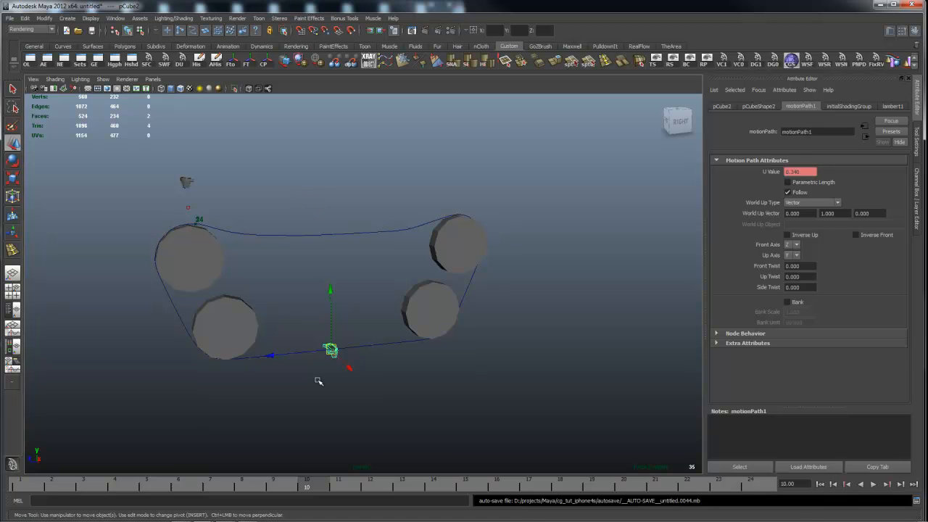
mouse_move(334, 218)
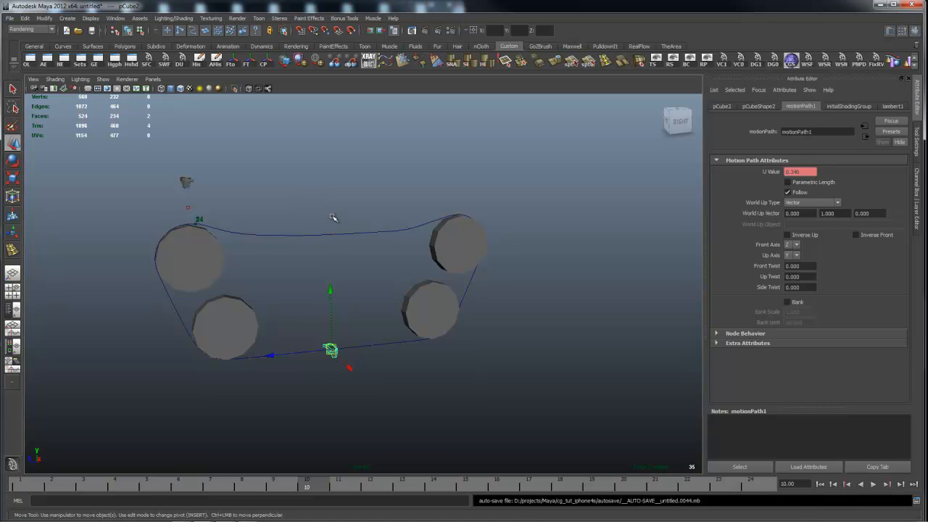
mouse_move(403, 187)
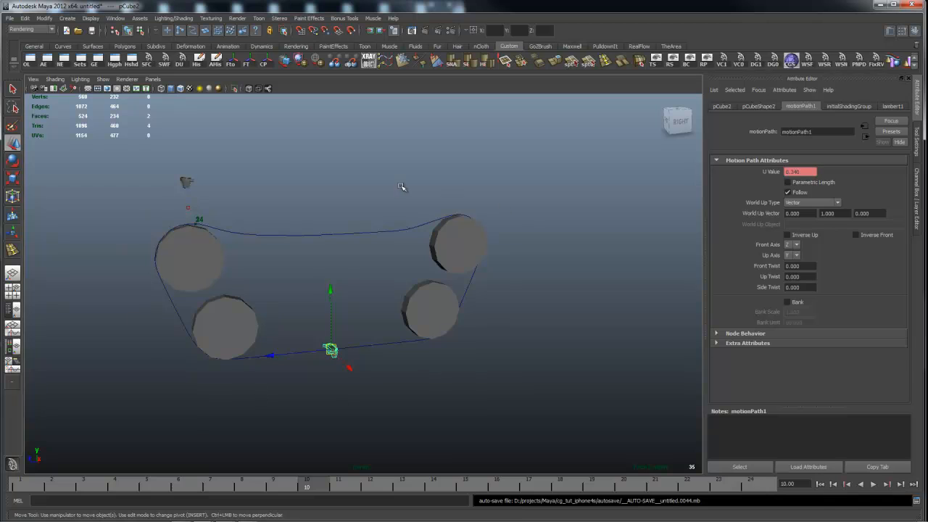
mouse_move(290, 467)
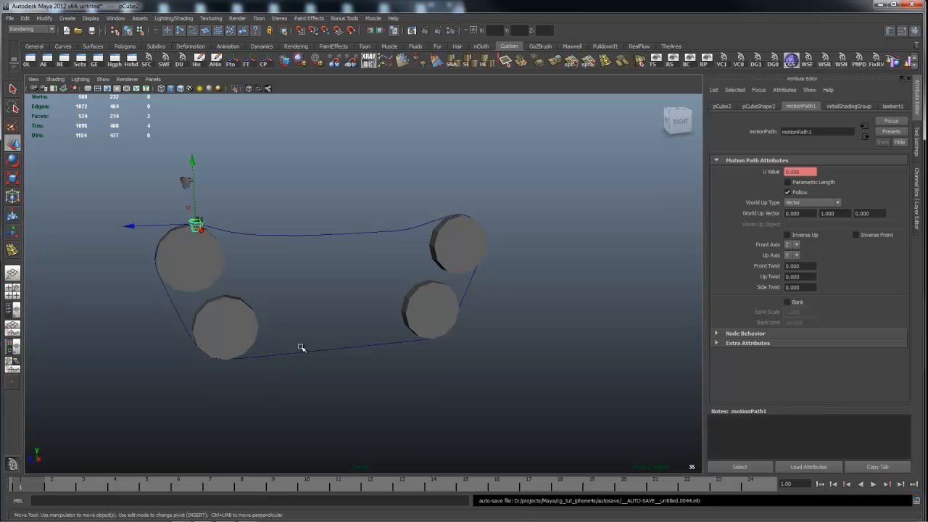
mouse_move(332, 295)
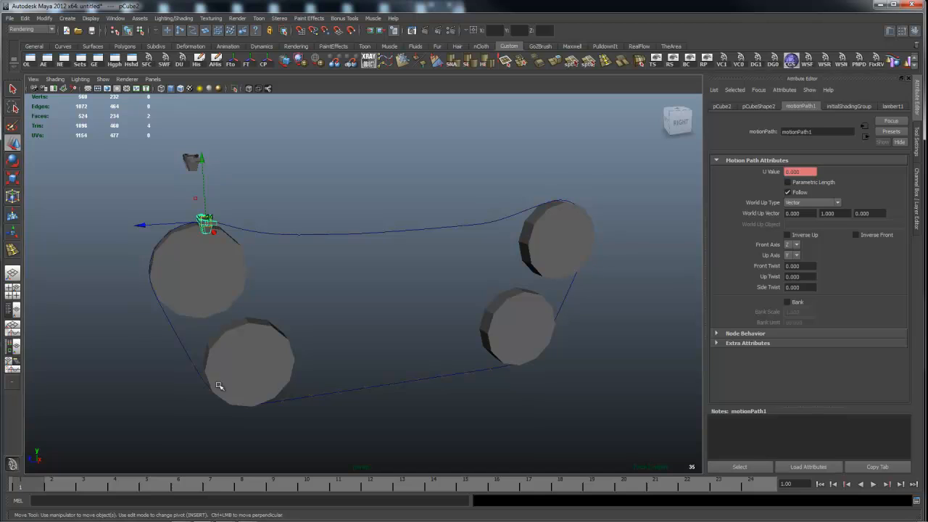
mouse_move(323, 241)
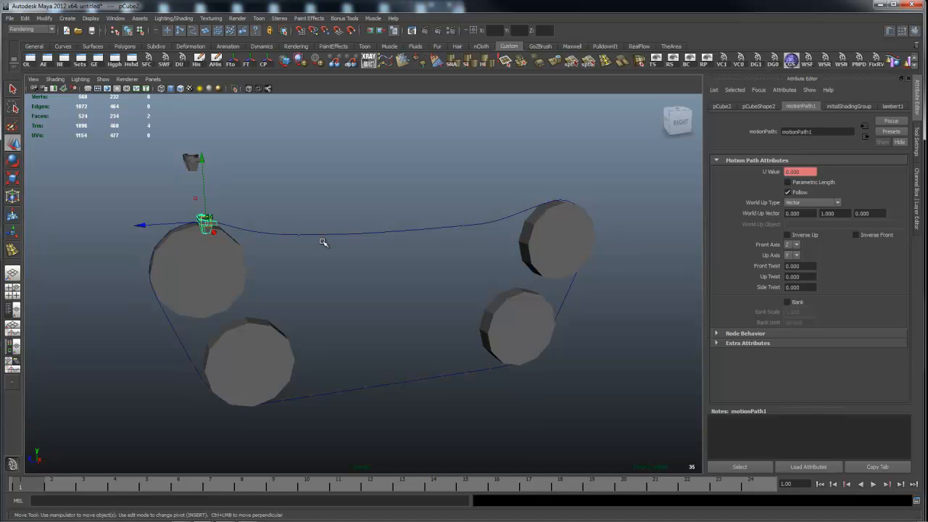
mouse_move(435, 273)
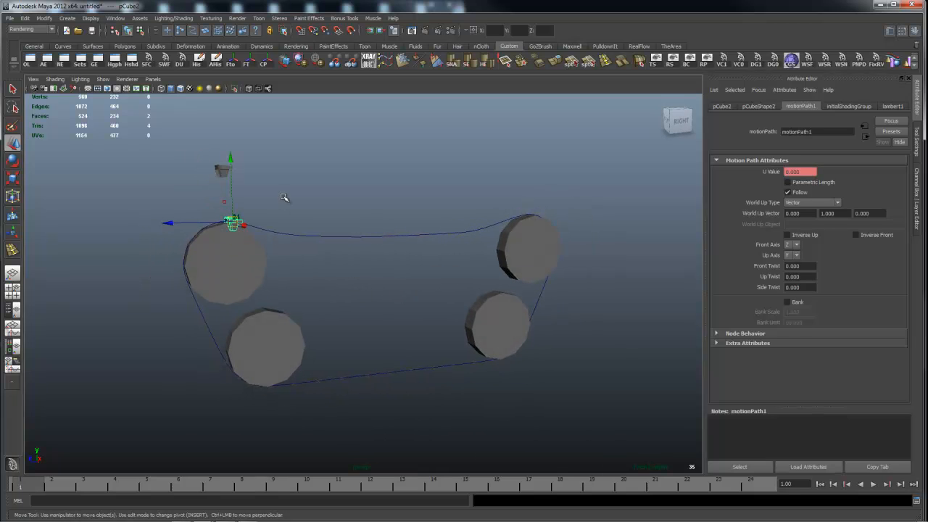
mouse_move(230, 202)
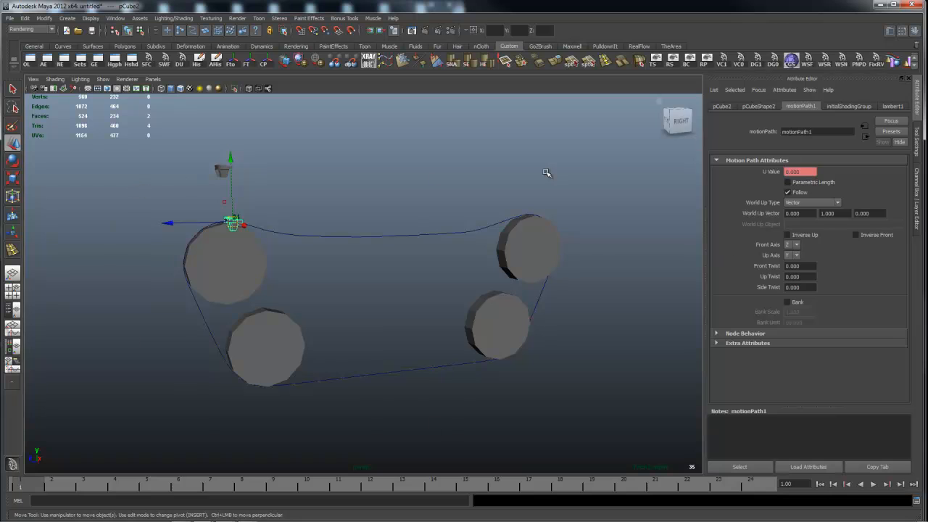
mouse_move(351, 264)
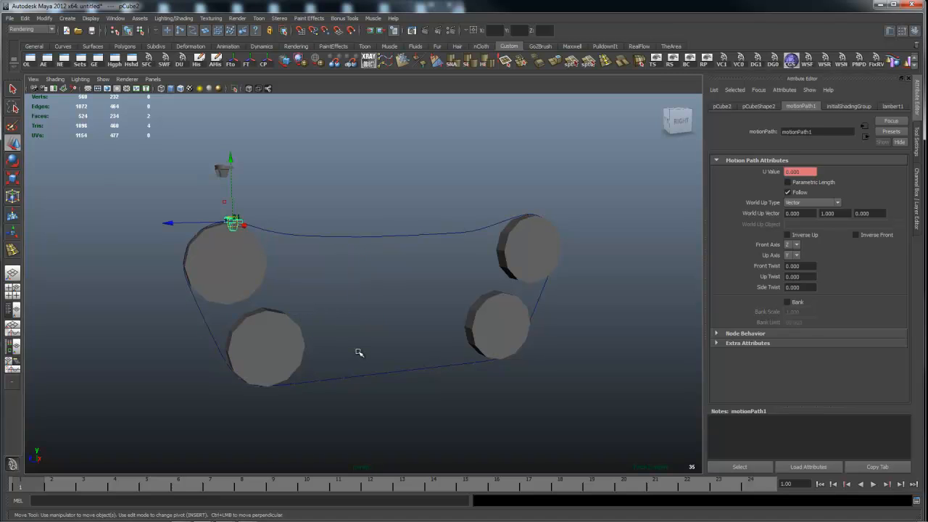
mouse_move(238, 226)
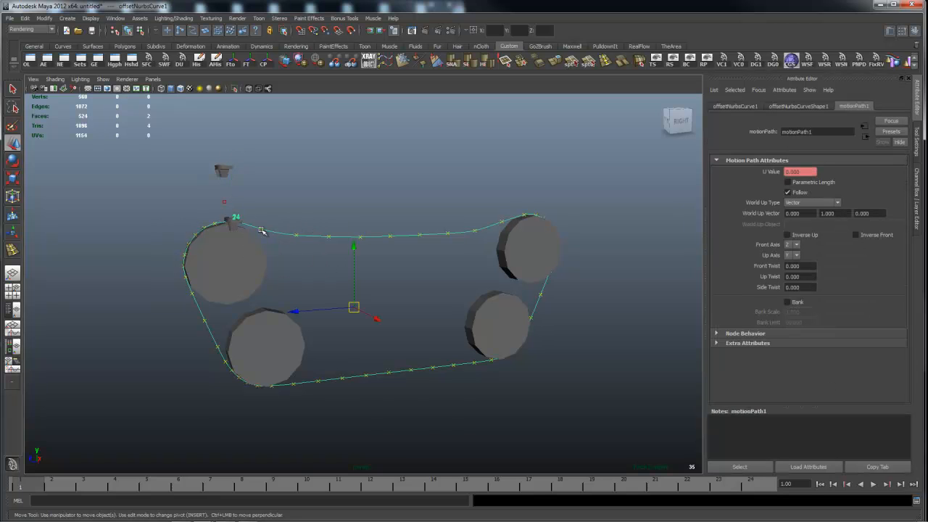
mouse_move(223, 225)
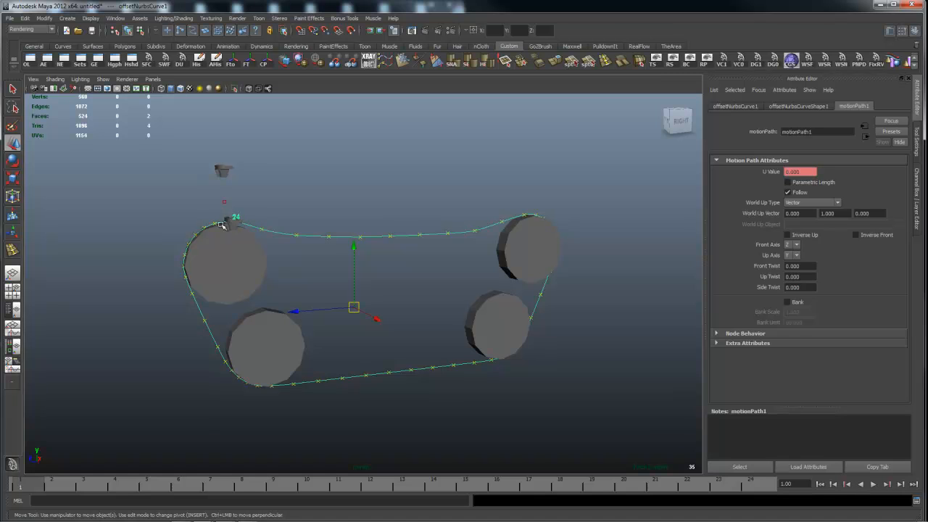
mouse_move(235, 209)
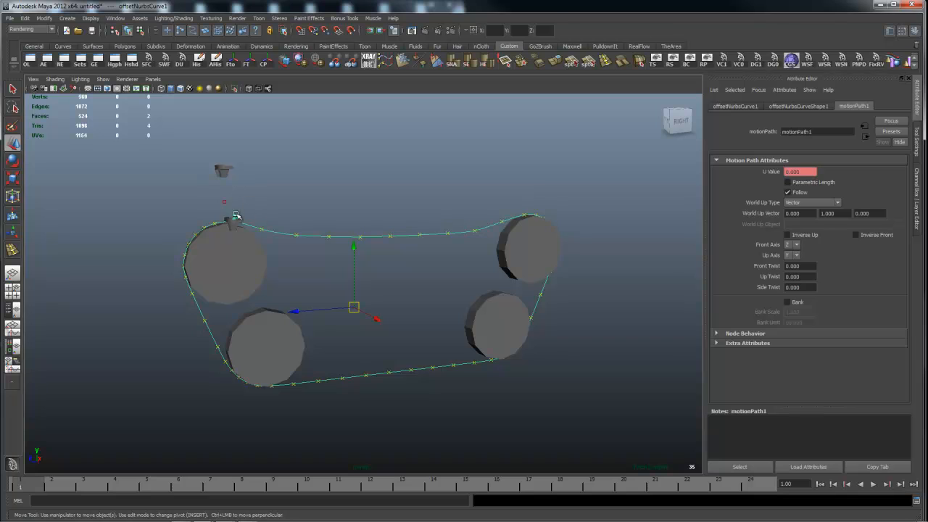
click(345, 210)
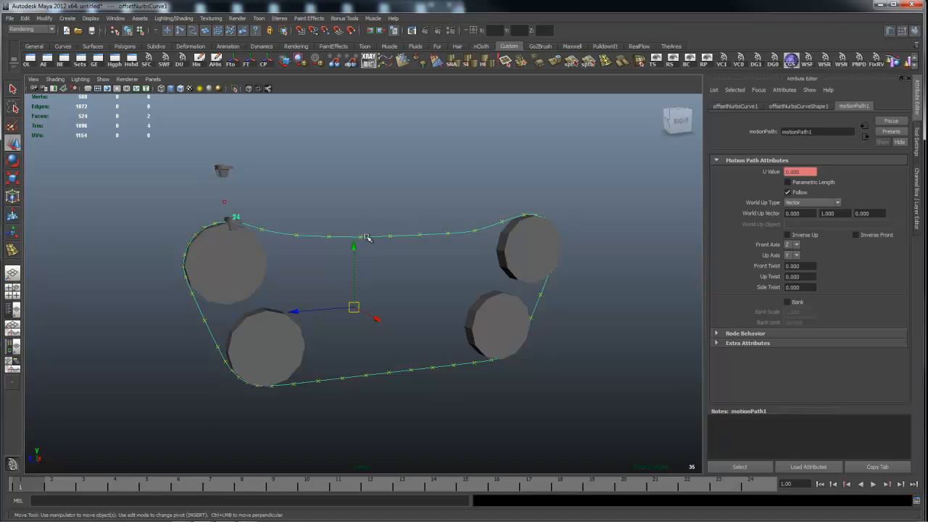
mouse_move(359, 228)
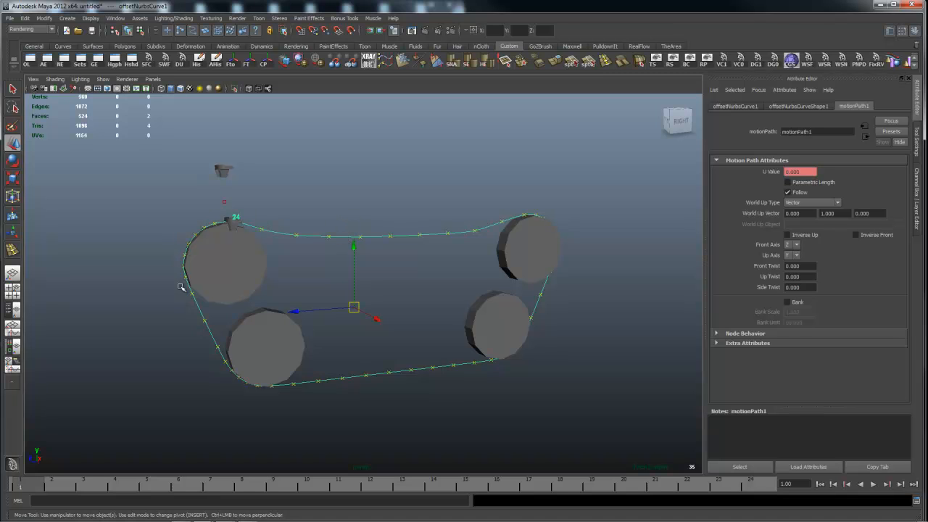
mouse_move(574, 304)
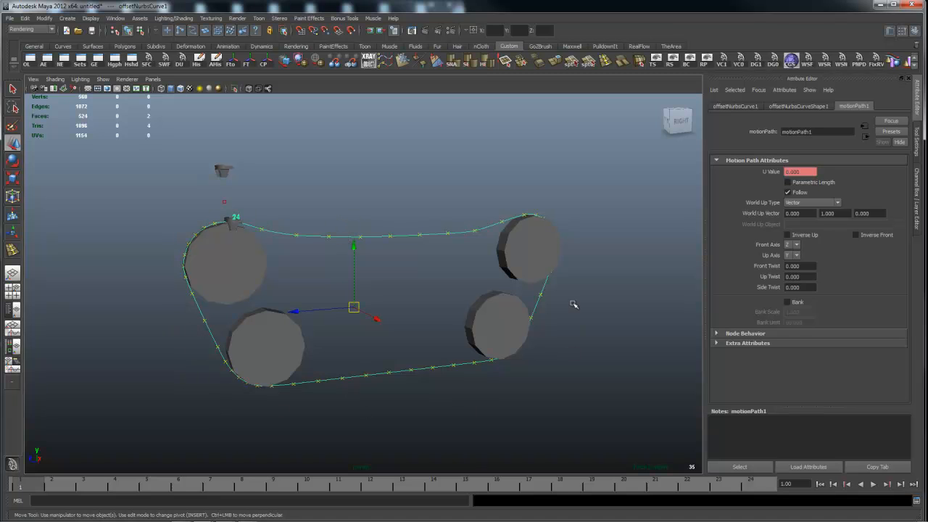
mouse_move(345, 229)
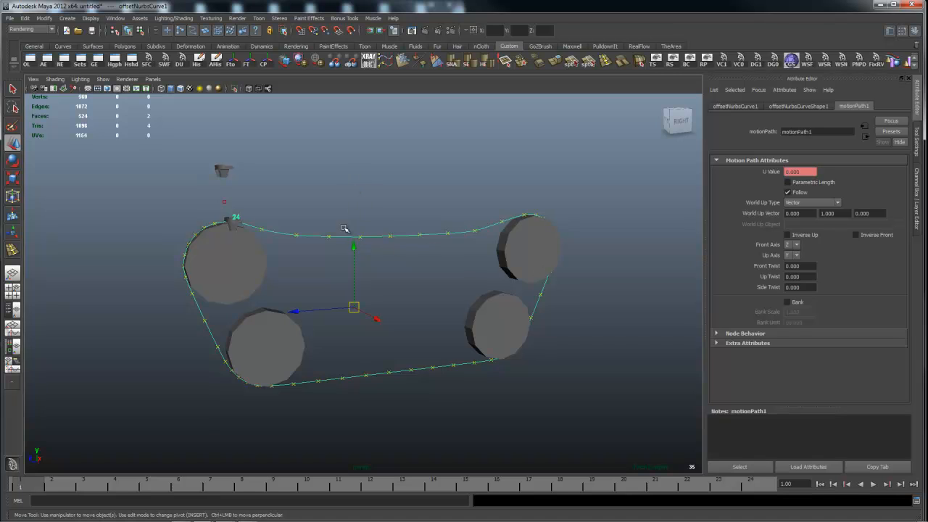
mouse_move(356, 268)
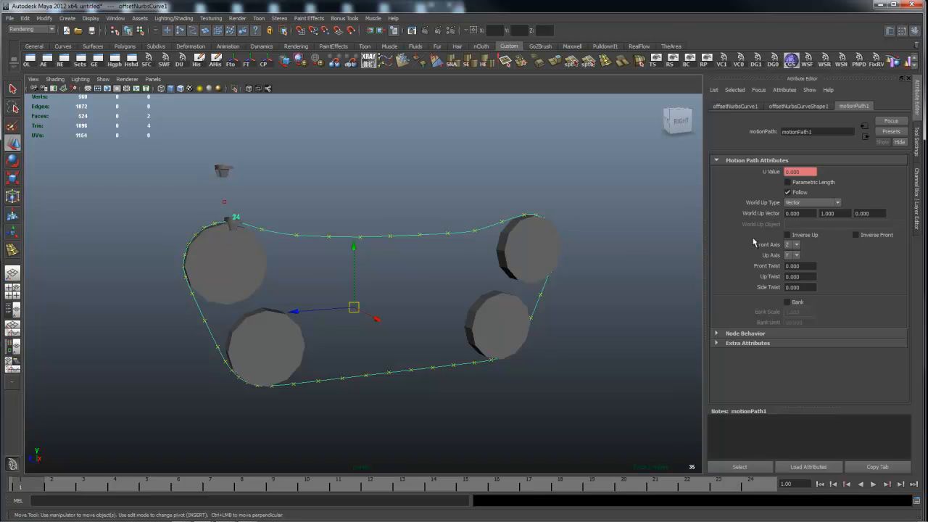
mouse_move(770, 206)
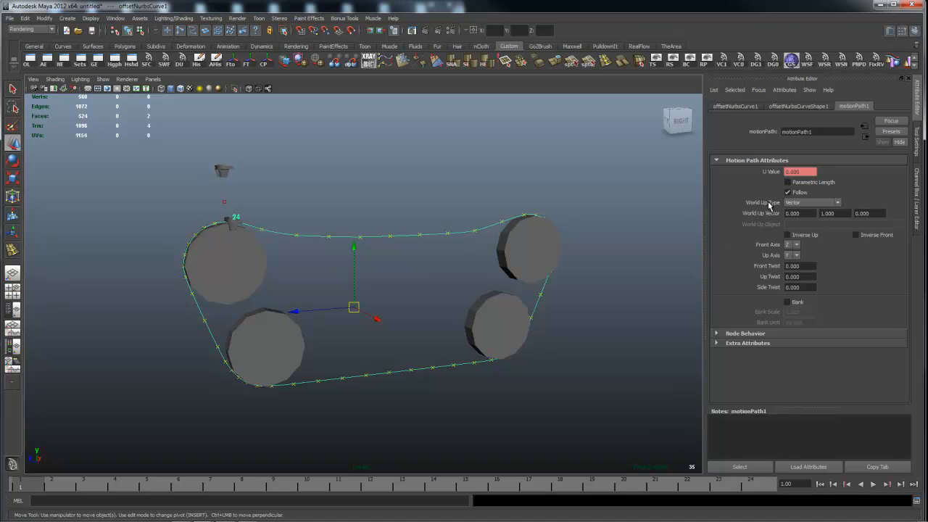
Set the motion path's World Up Type to Object Up after trying Scene Up.
click(812, 203)
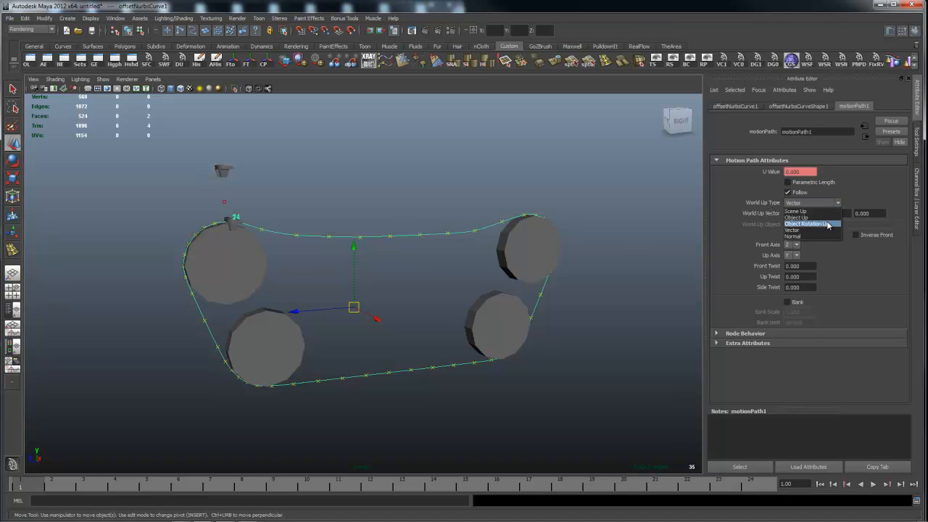
click(794, 211)
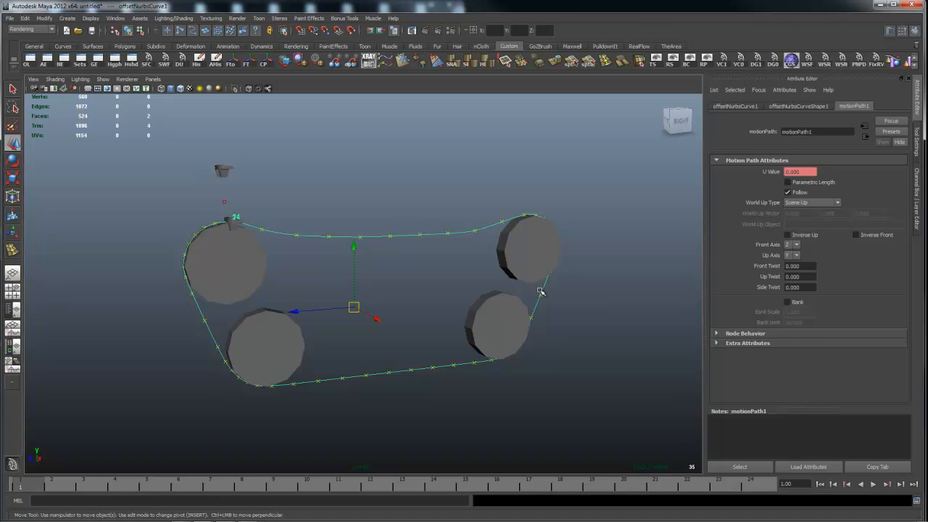
click(812, 203)
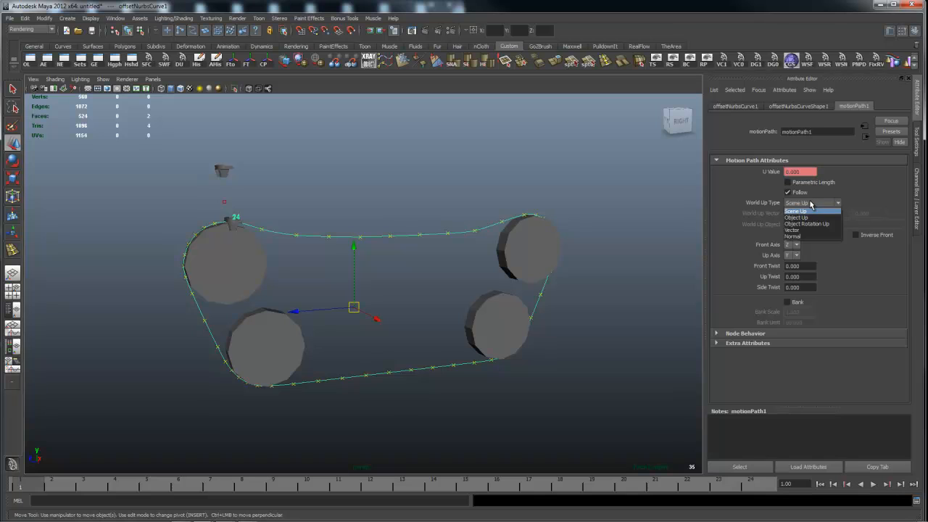
click(796, 212)
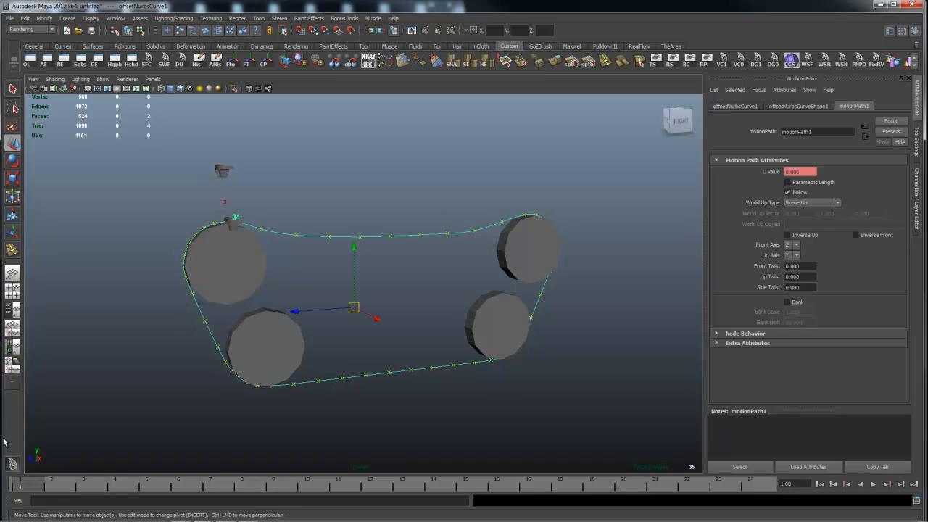
click(838, 203)
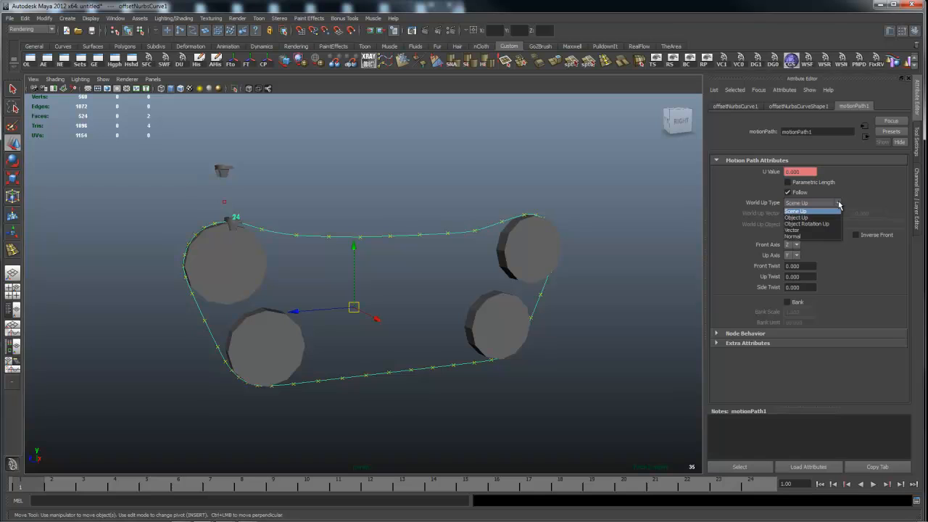
click(812, 203)
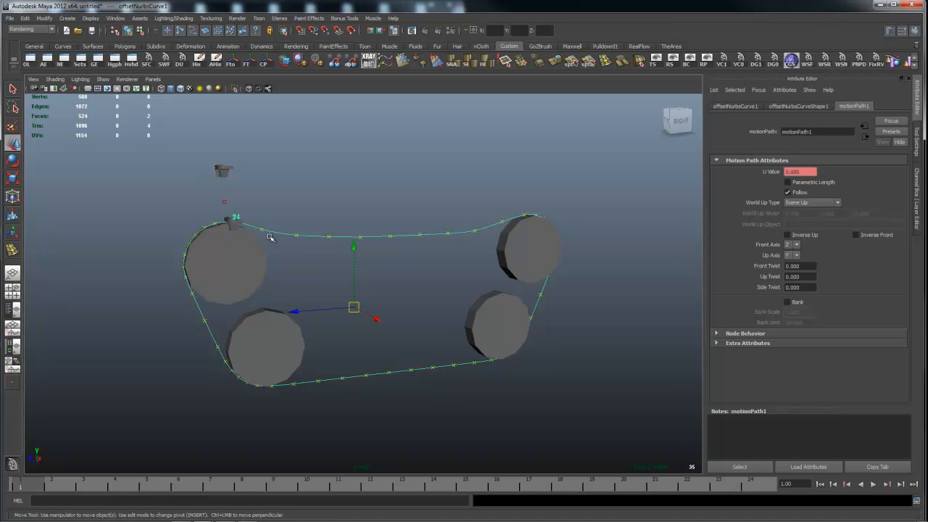
click(838, 203)
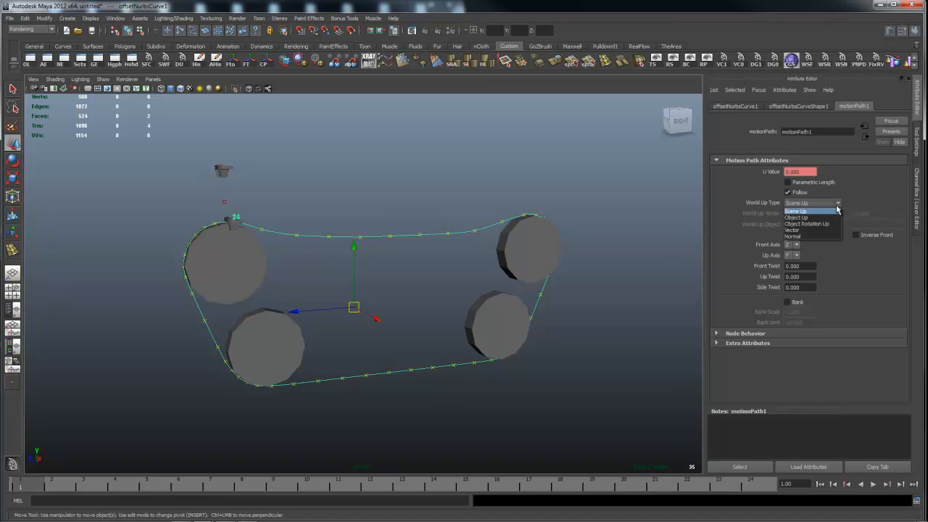
click(796, 218)
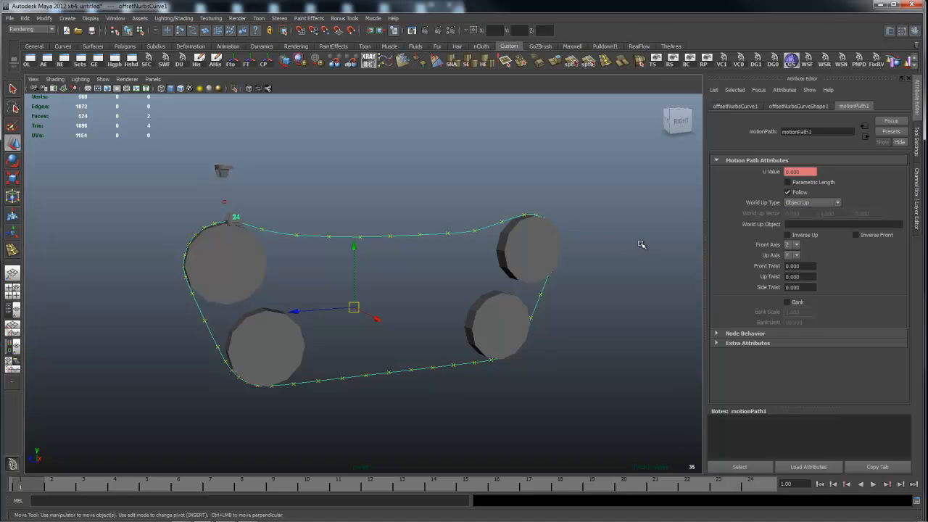
mouse_move(414, 212)
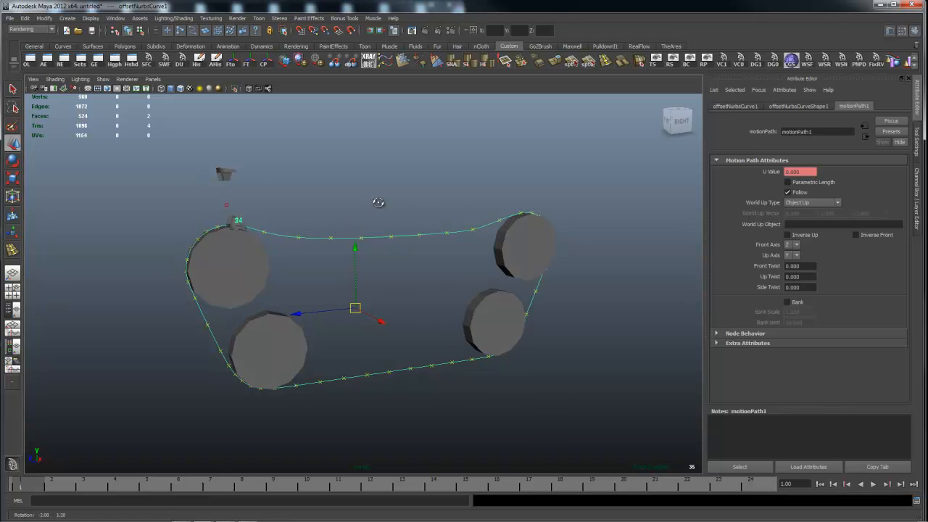
drag(377, 203, 423, 303)
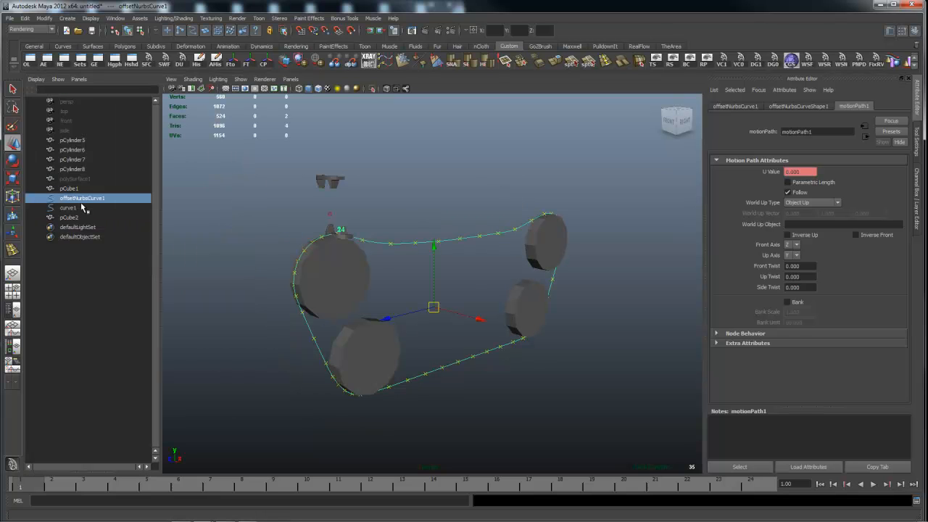
Enter offsetNurbsCurve1 as the motion path's World Up Object.
double_click(81, 197)
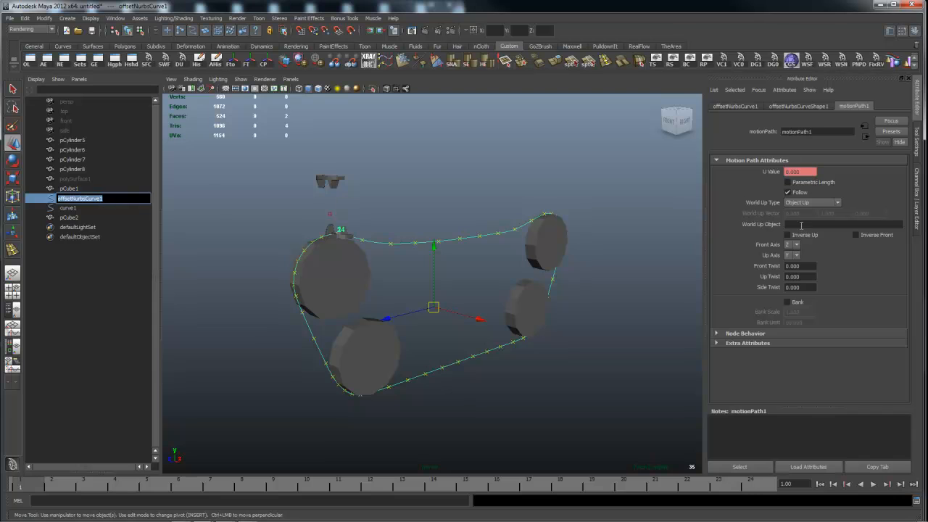
click(844, 223)
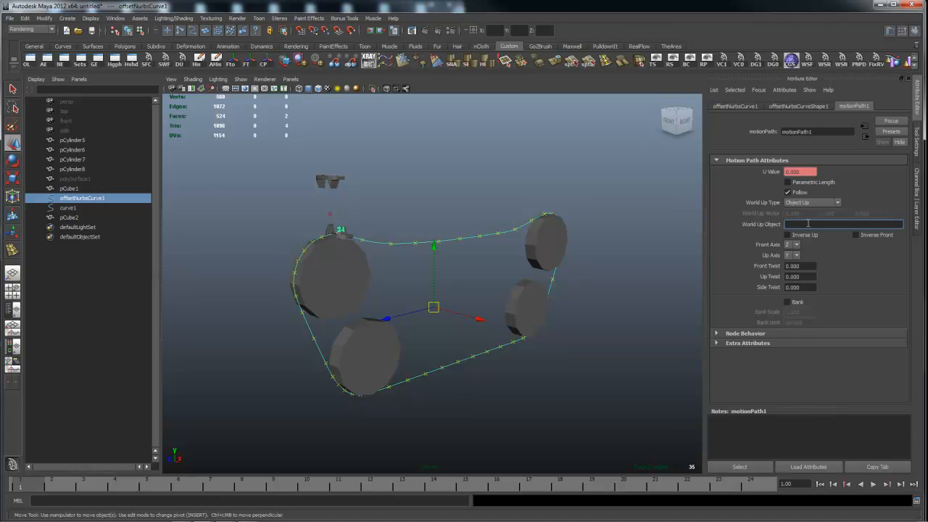
text(offsetNurbsCurve1)
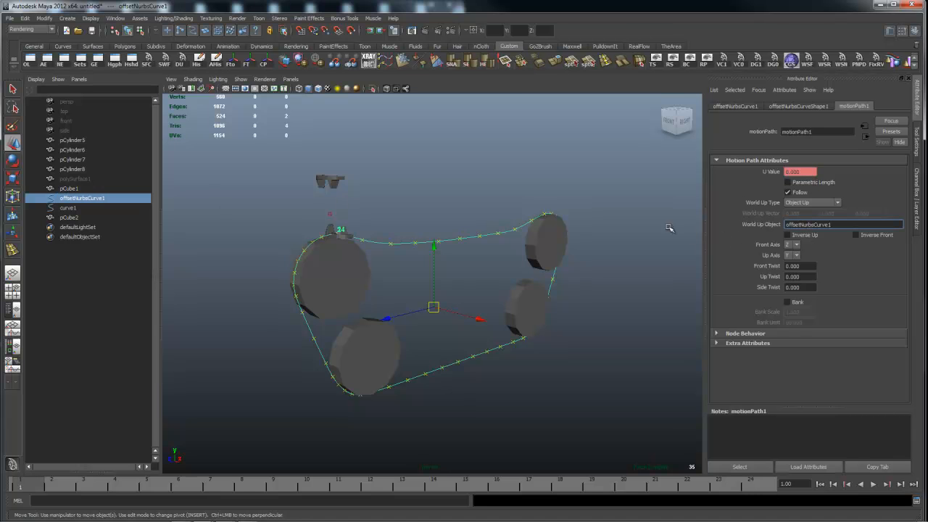
mouse_move(678, 229)
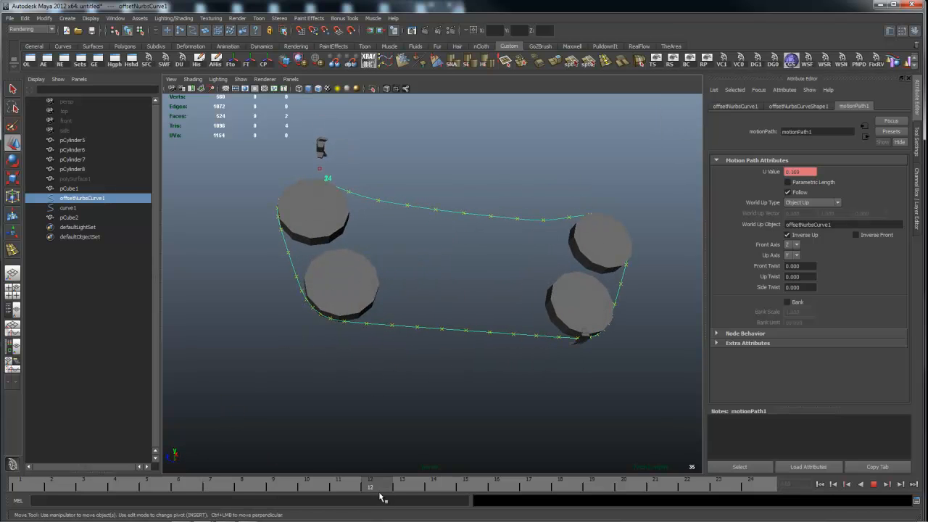
Check the link's orientation at a later frame from several viewing angles.
click(466, 487)
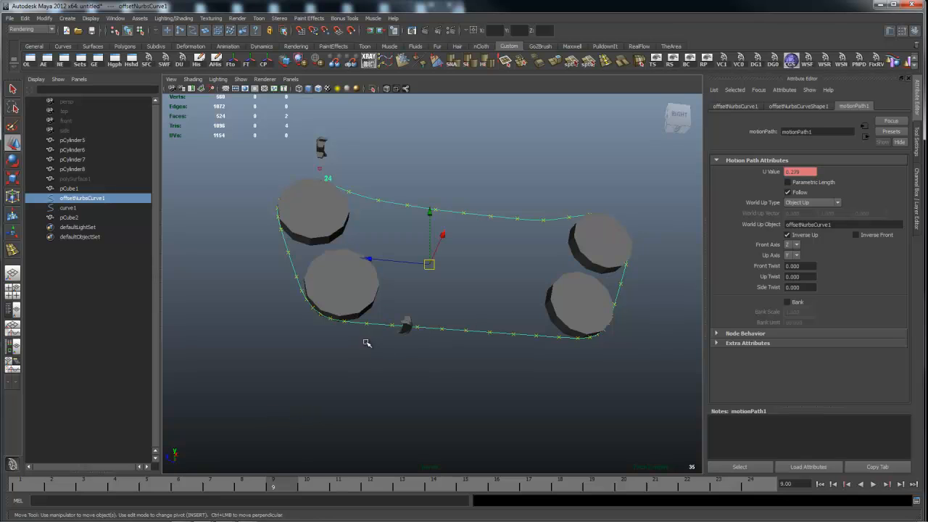
mouse_move(423, 337)
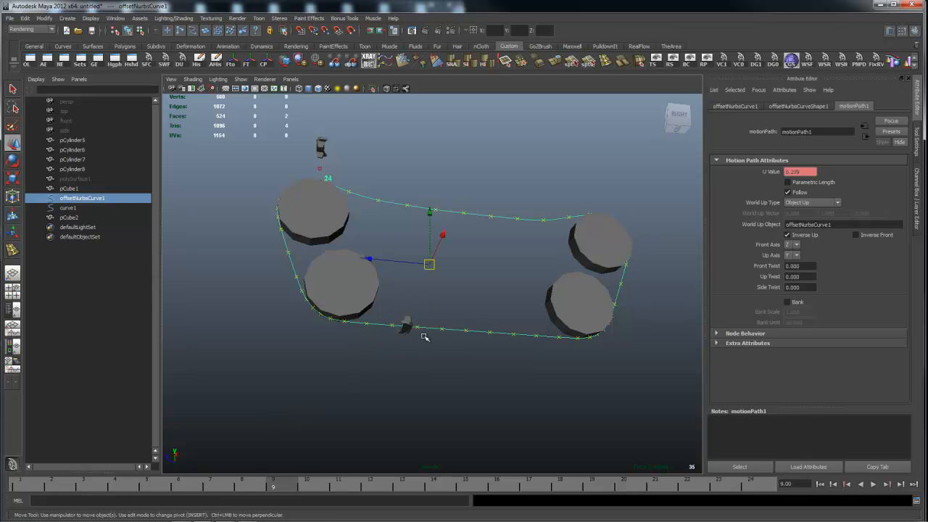
mouse_move(409, 269)
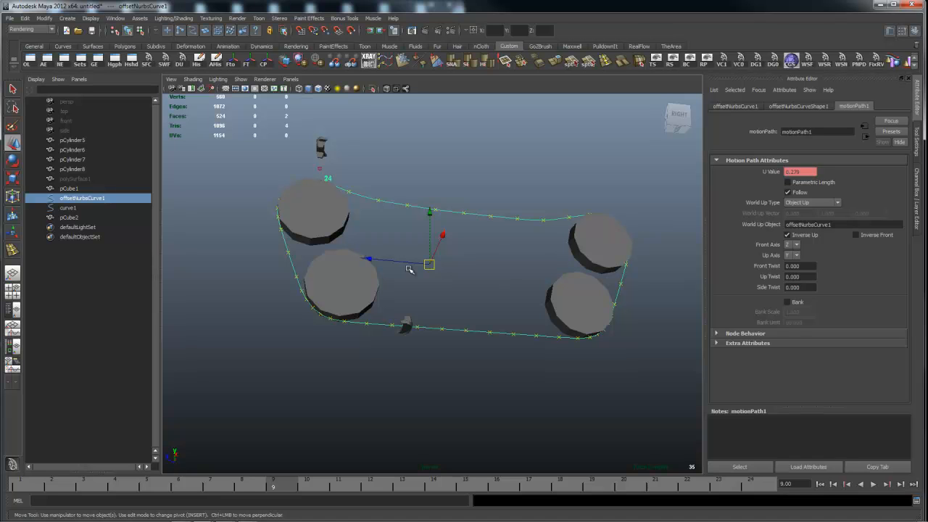
mouse_move(426, 310)
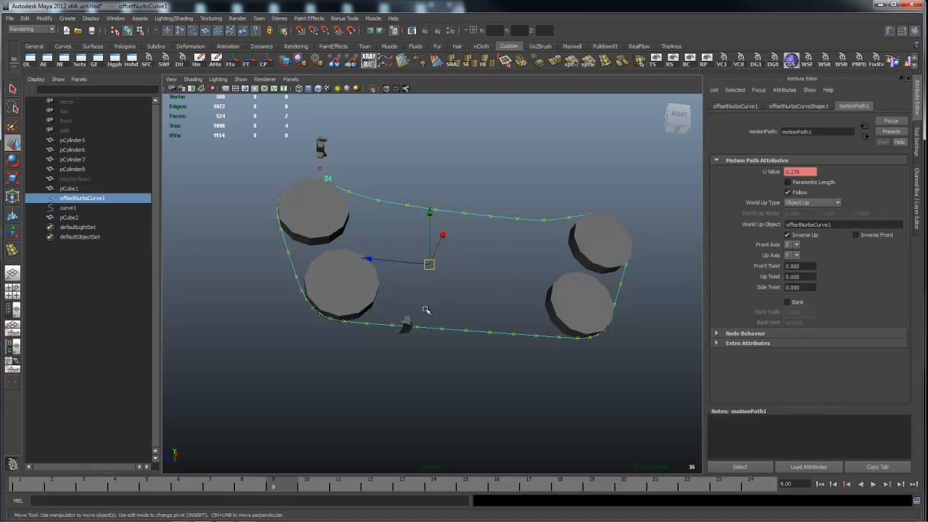
mouse_move(470, 218)
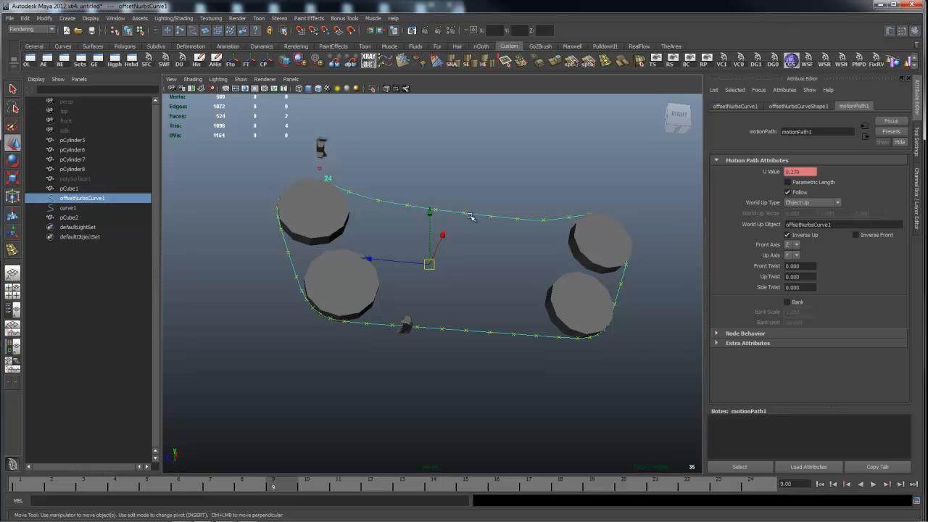
drag(471, 218, 418, 264)
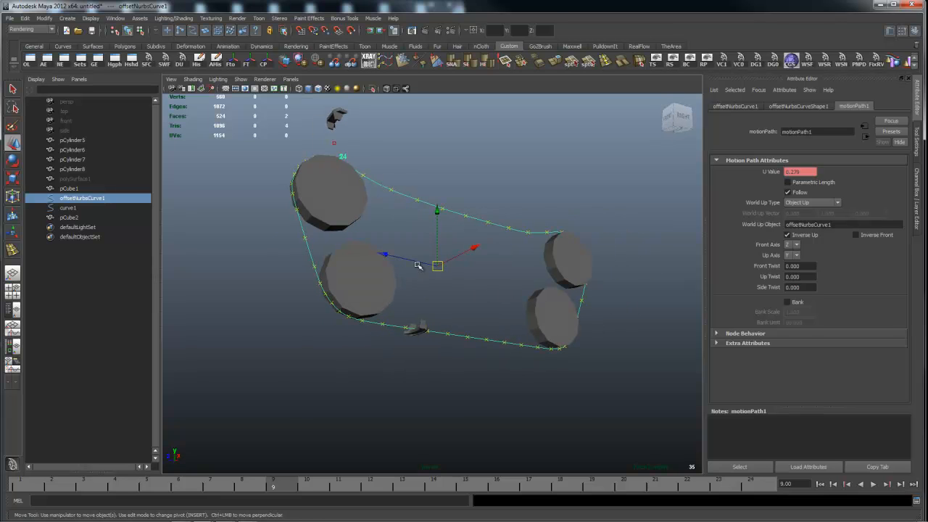
drag(417, 264, 481, 311)
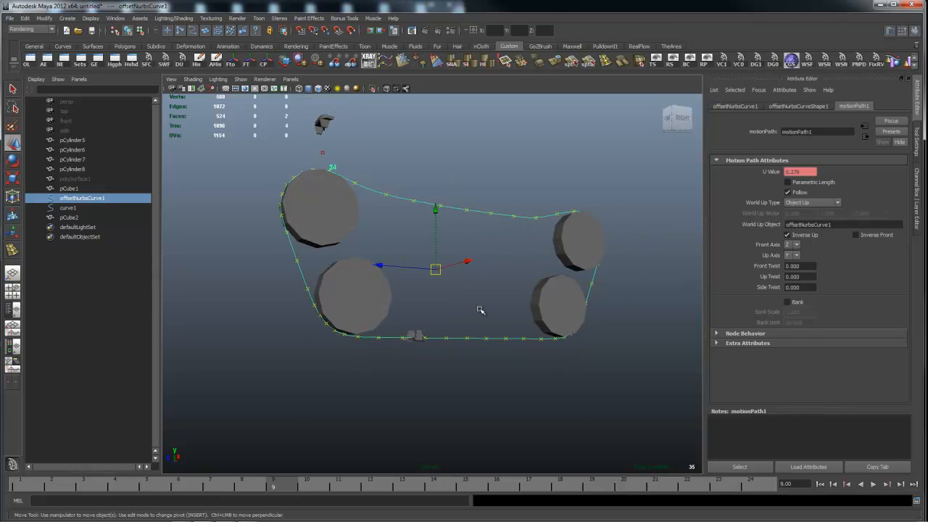
mouse_move(465, 295)
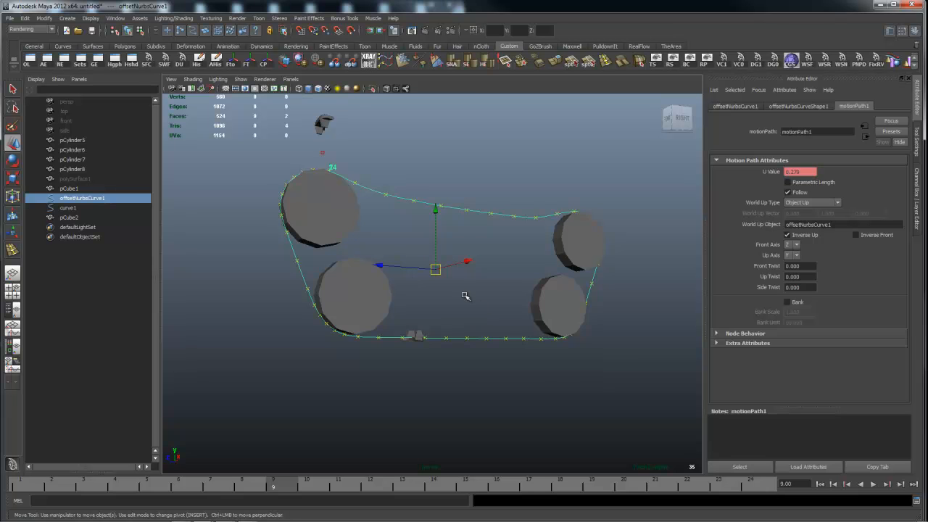
drag(466, 296, 482, 268)
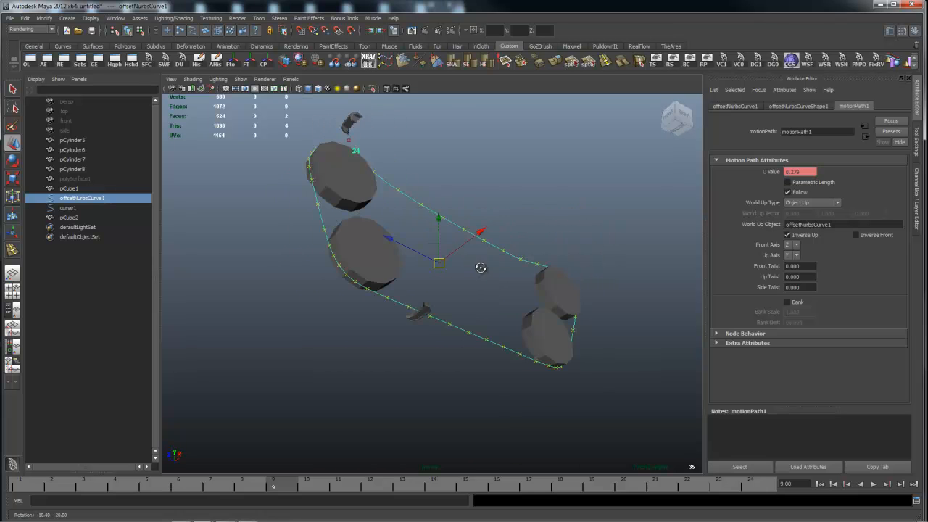
drag(481, 269, 412, 366)
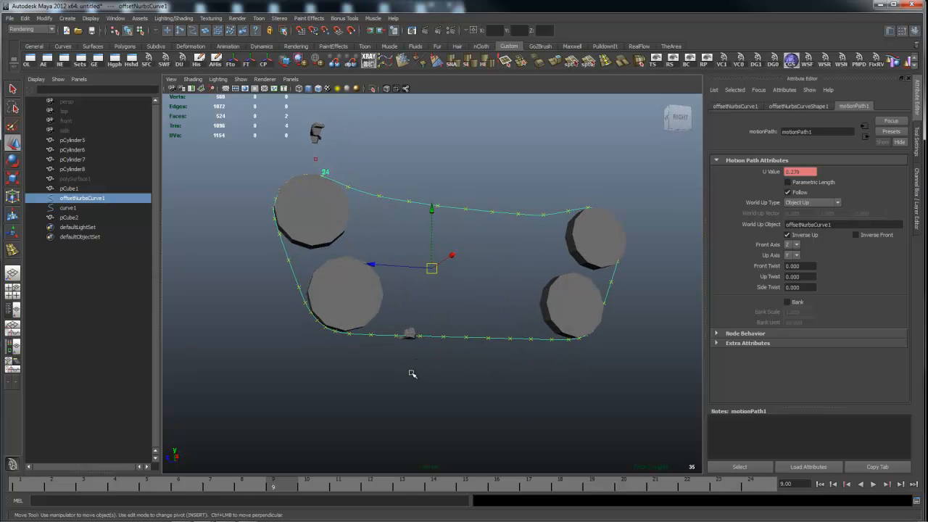
drag(413, 375, 484, 307)
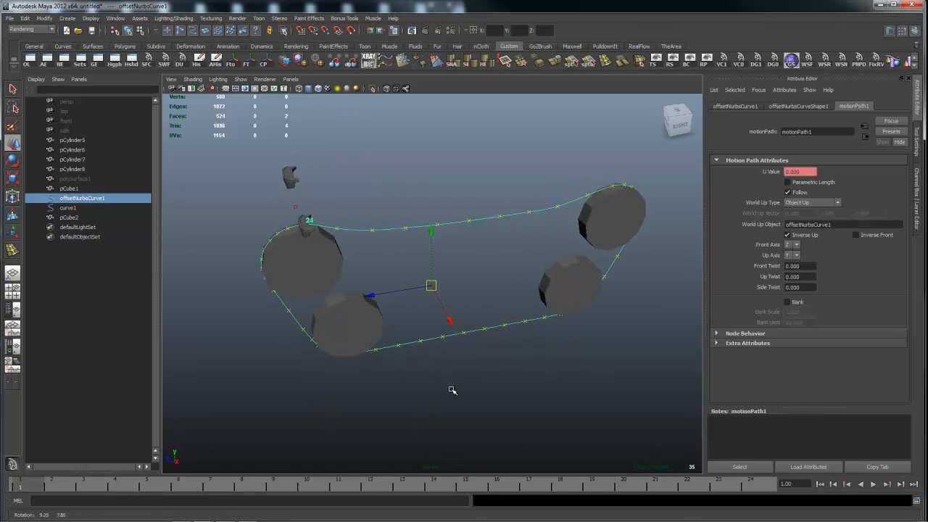
drag(452, 391, 611, 383)
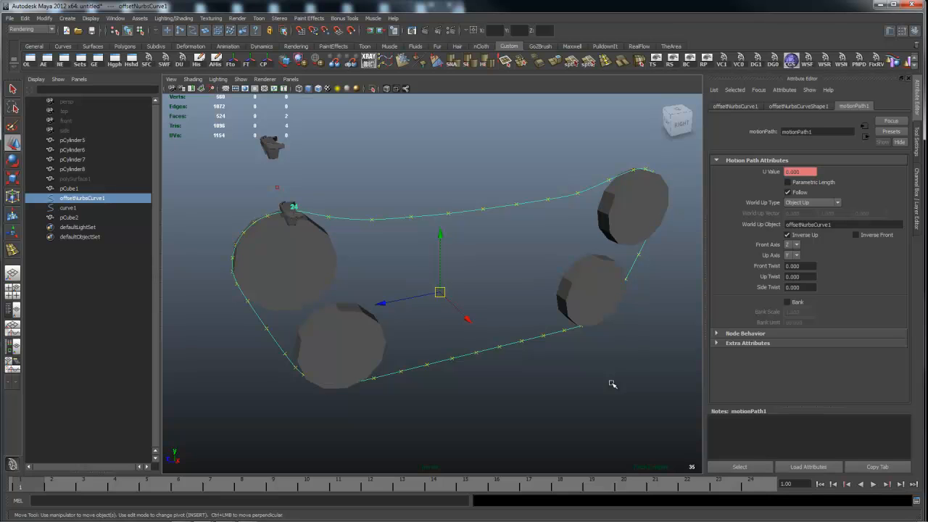
mouse_move(248, 272)
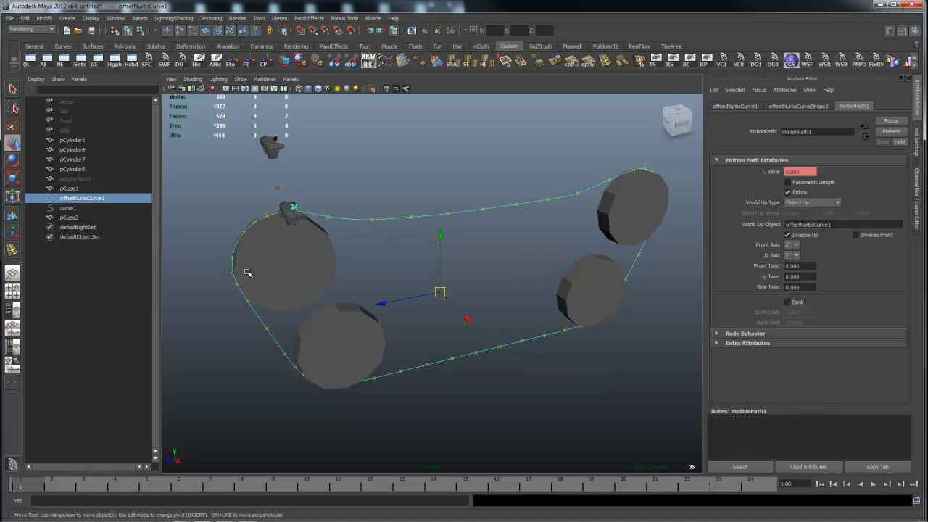
mouse_move(299, 214)
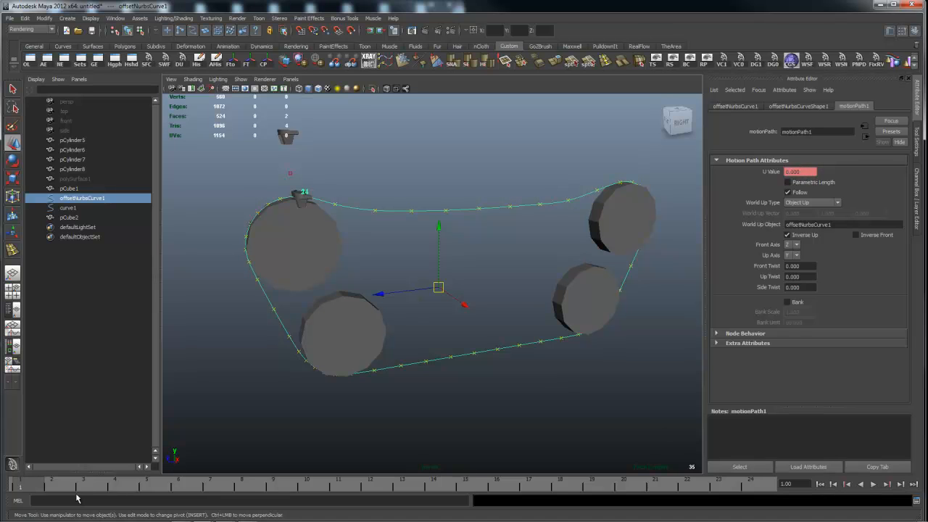
mouse_move(757, 487)
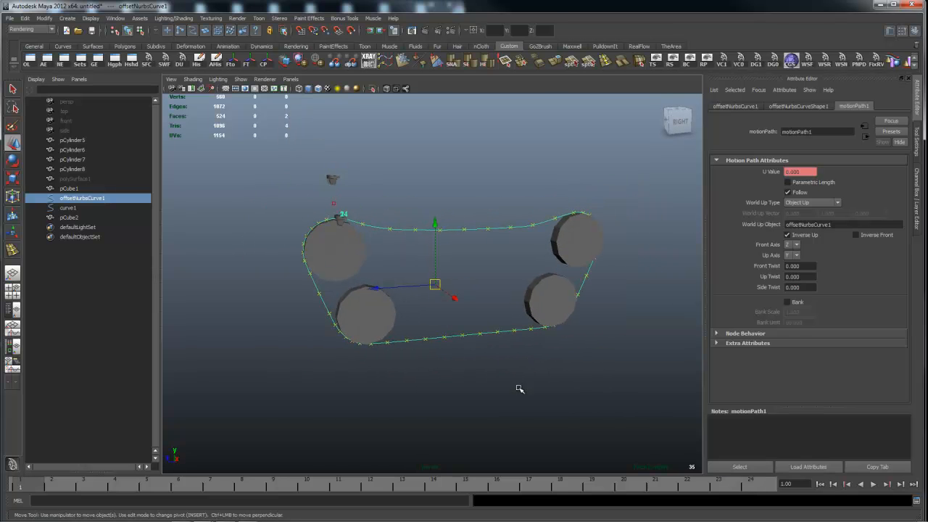
mouse_move(554, 305)
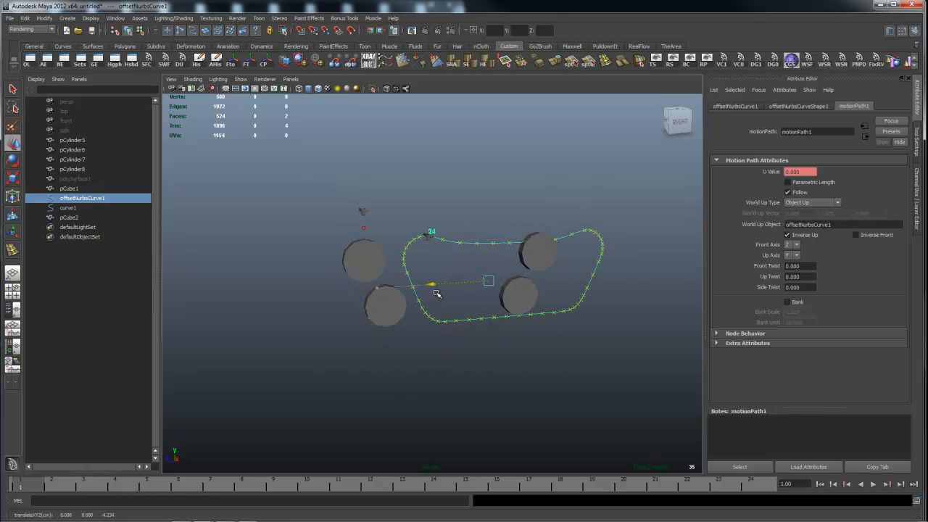
drag(487, 281, 434, 285)
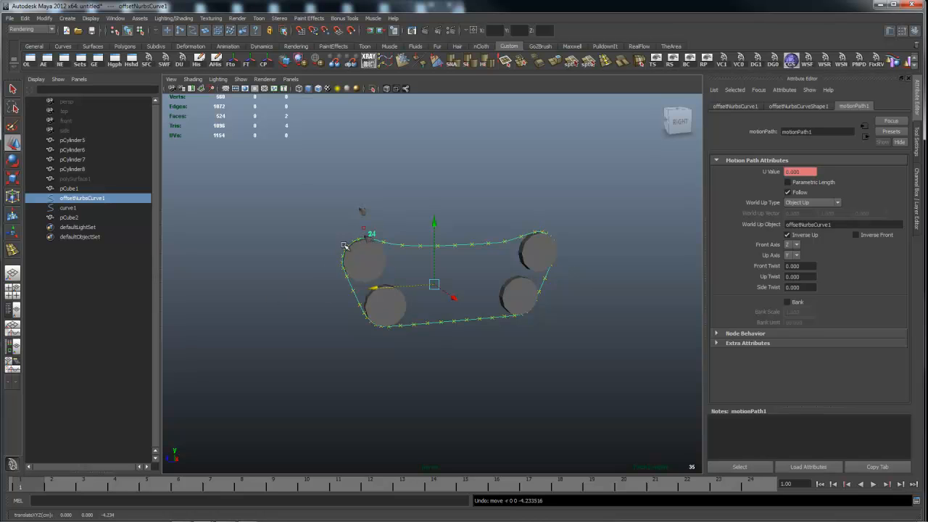
mouse_move(539, 226)
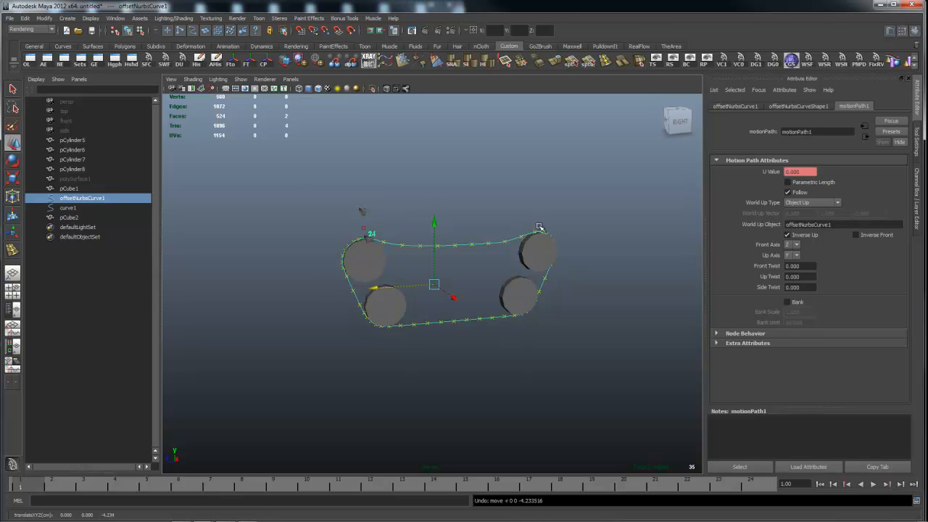
mouse_move(519, 319)
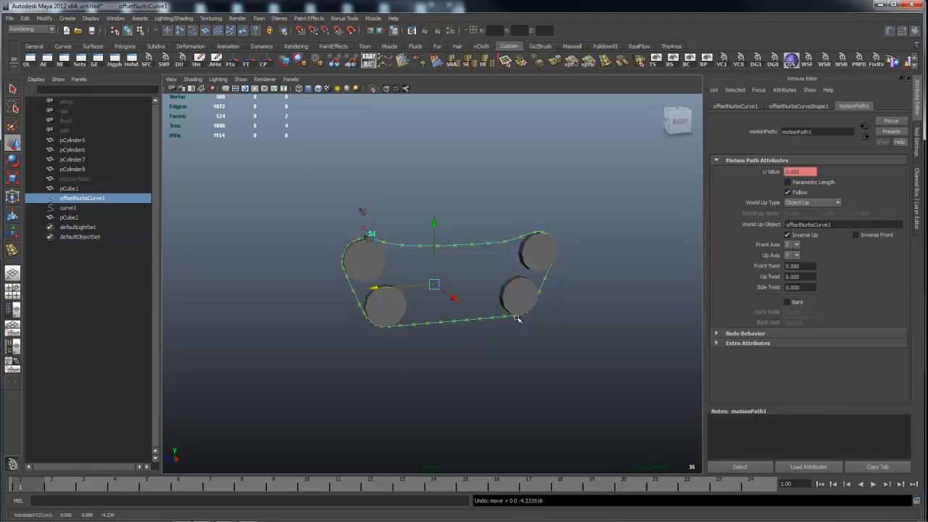
mouse_move(415, 333)
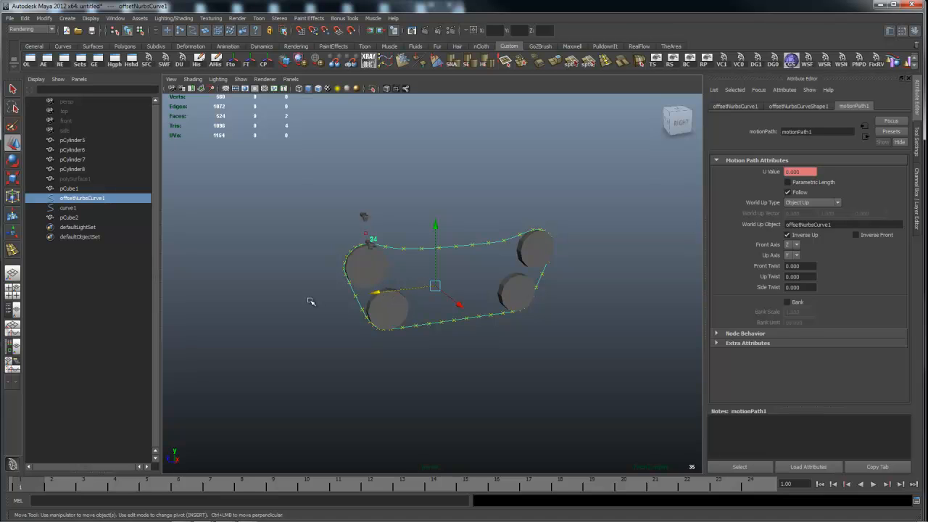
mouse_move(355, 246)
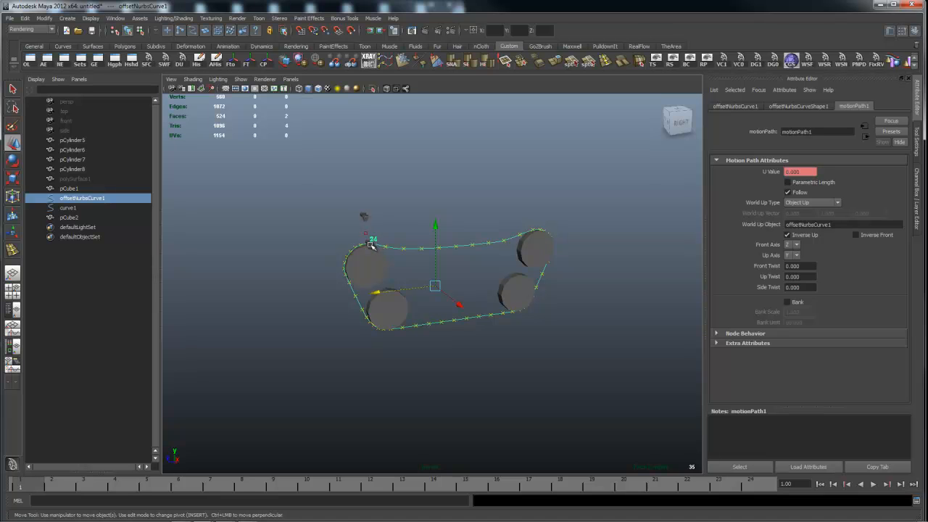
mouse_move(519, 305)
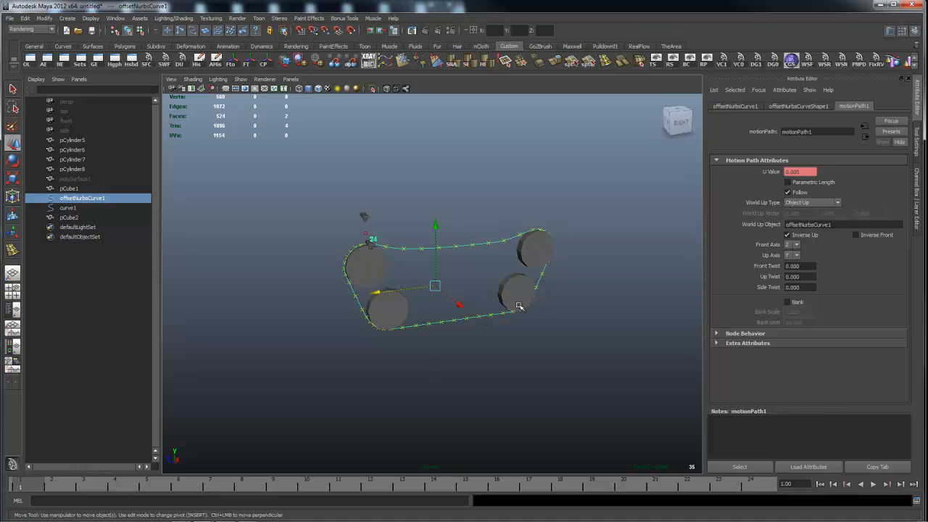
mouse_move(377, 300)
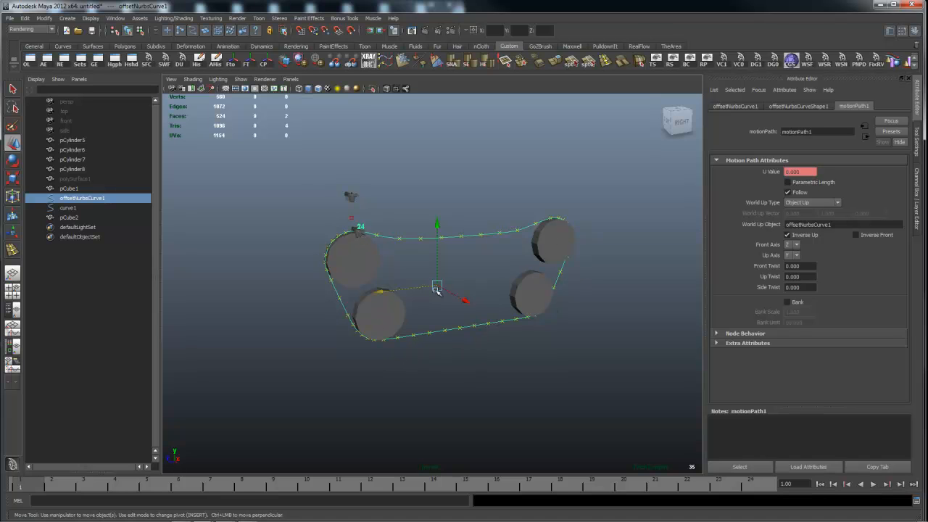
drag(435, 290, 485, 370)
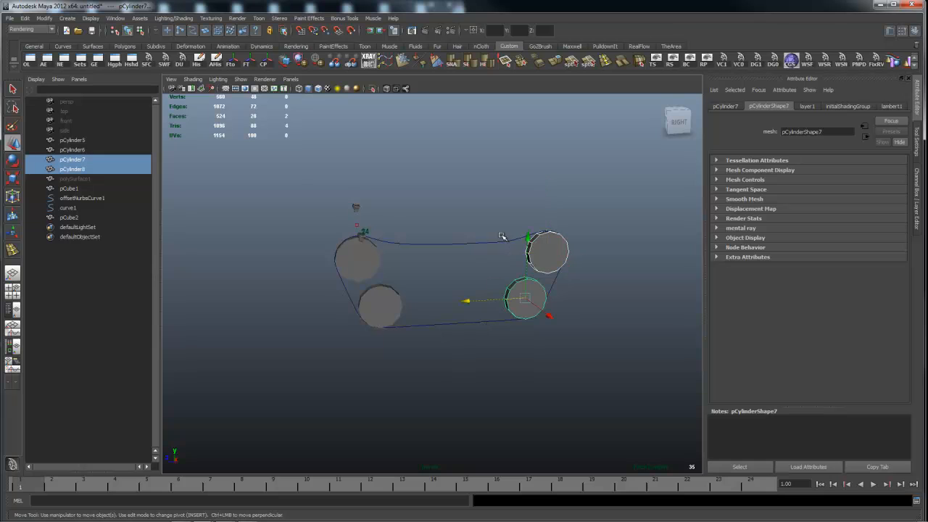
mouse_move(496, 240)
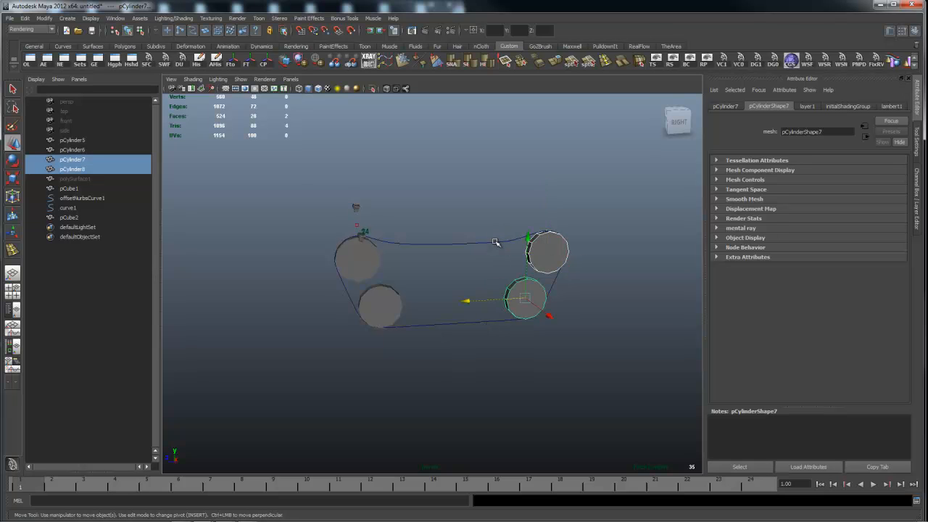
right_click(485, 241)
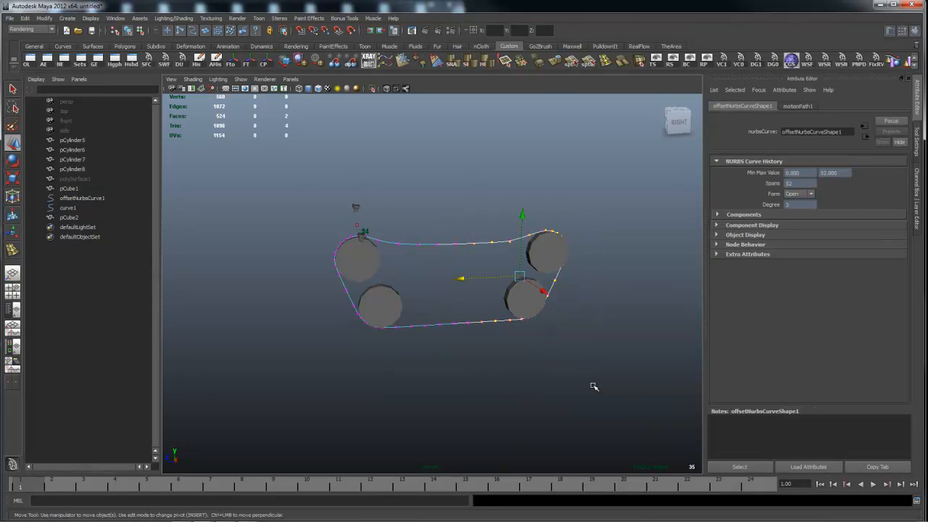
mouse_move(491, 258)
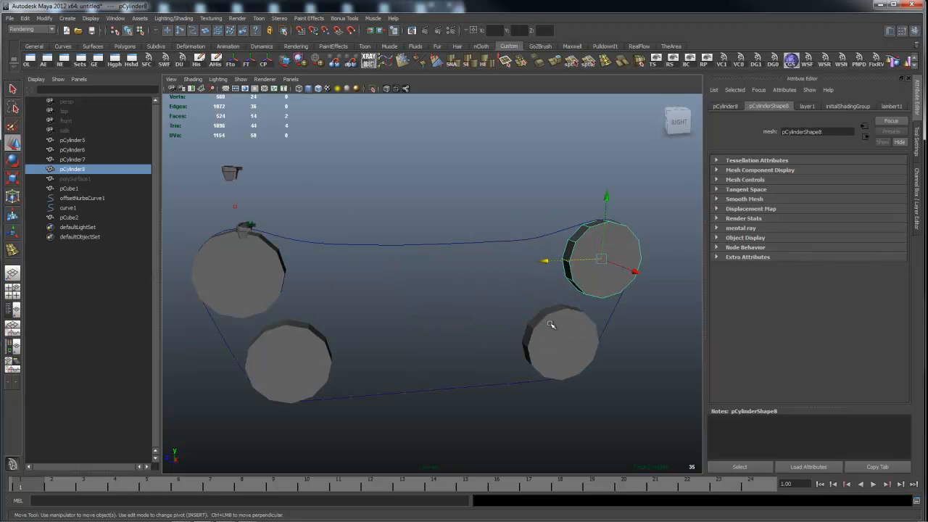
mouse_move(560, 348)
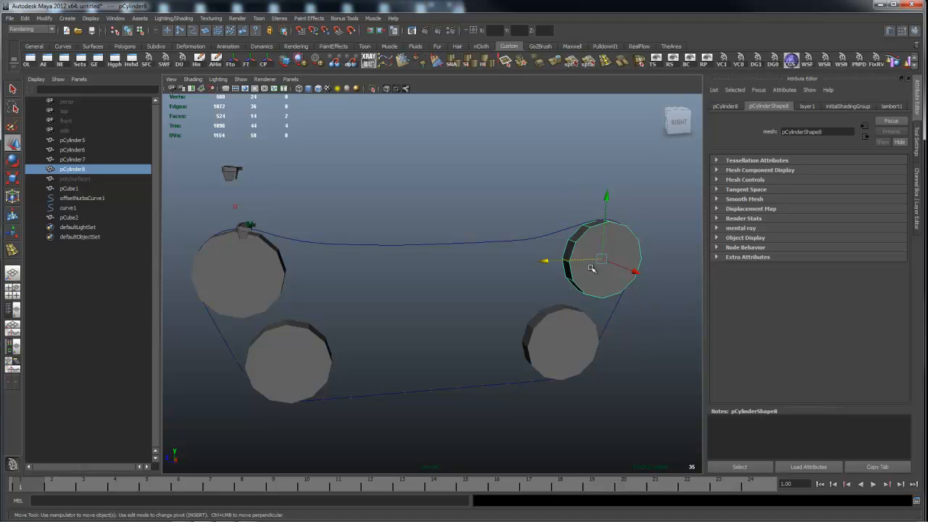
mouse_move(318, 361)
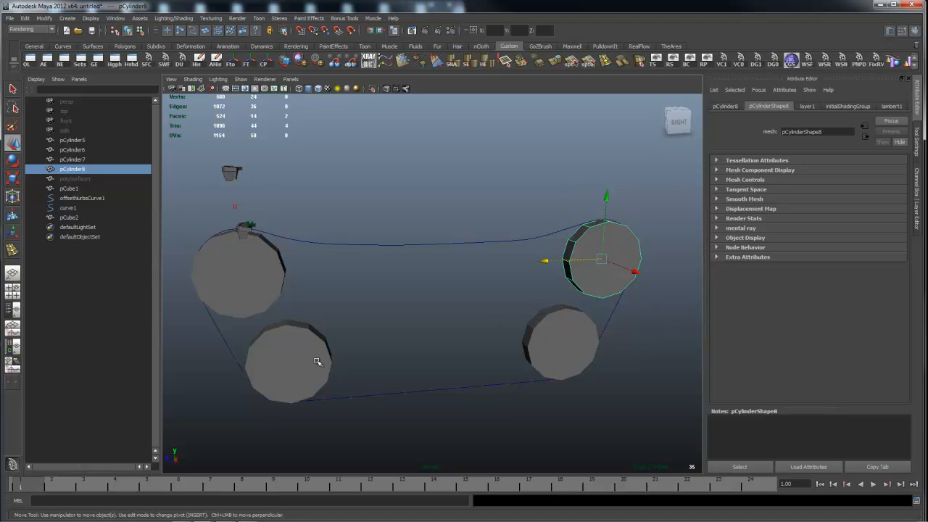
mouse_move(602, 258)
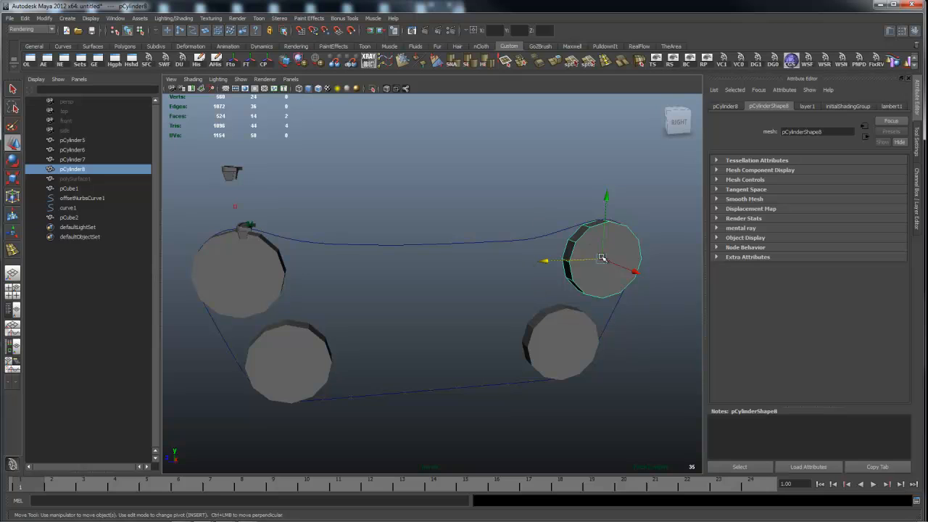
mouse_move(551, 229)
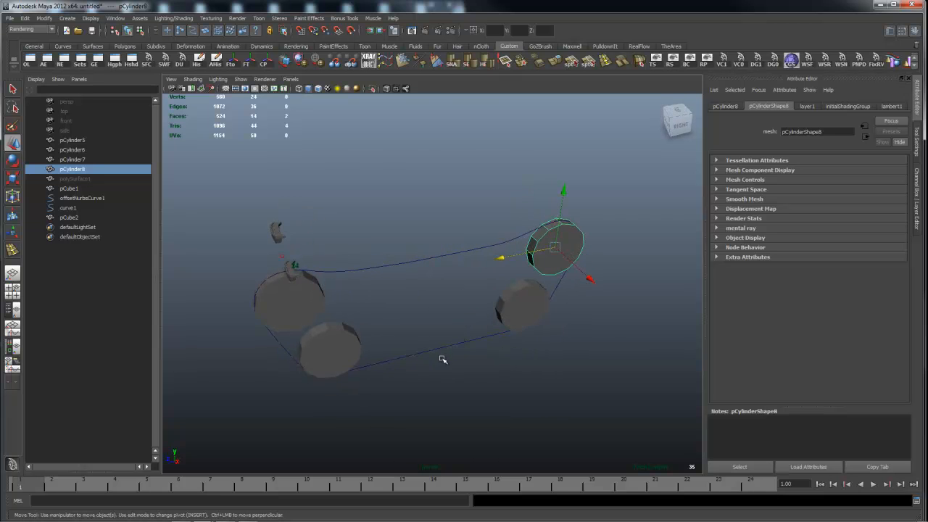
drag(444, 359, 525, 340)
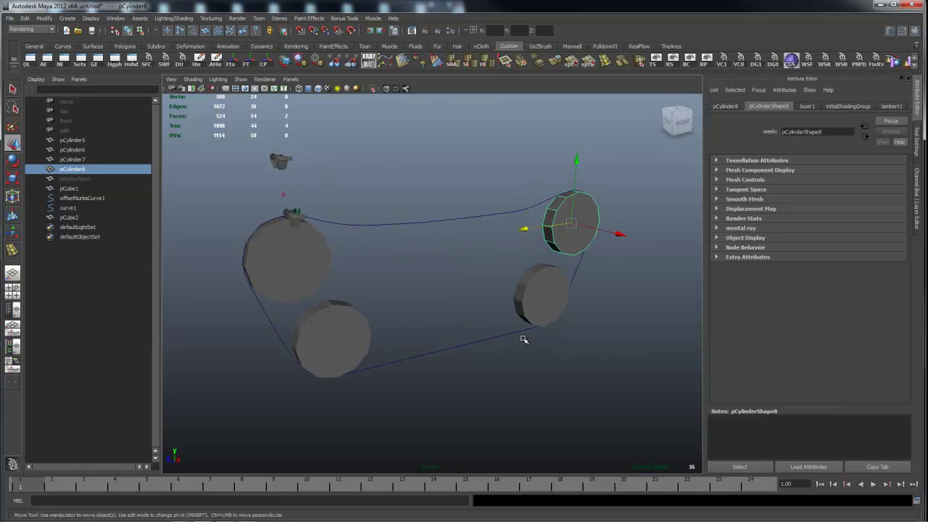
drag(525, 339, 521, 297)
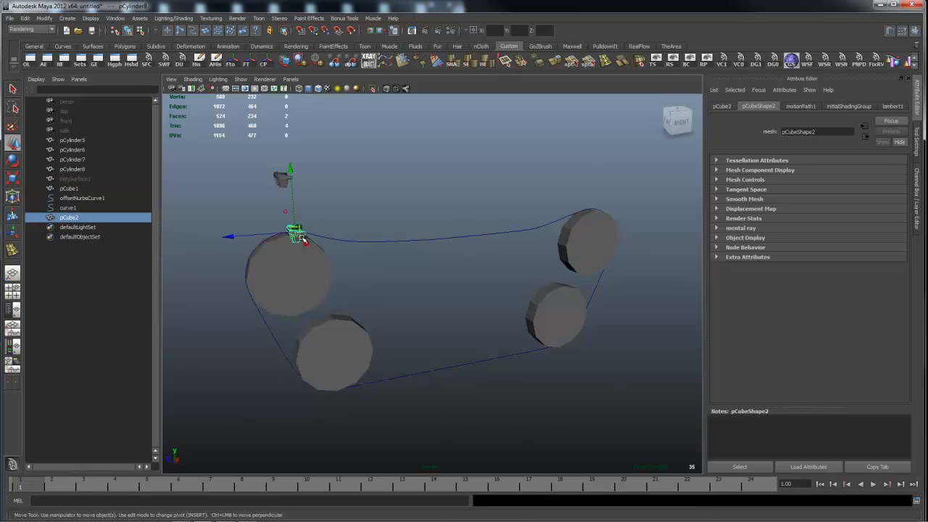
Review motionPath1 settings, then select offsetNurbsCurve1 and view the track from other sides.
click(800, 107)
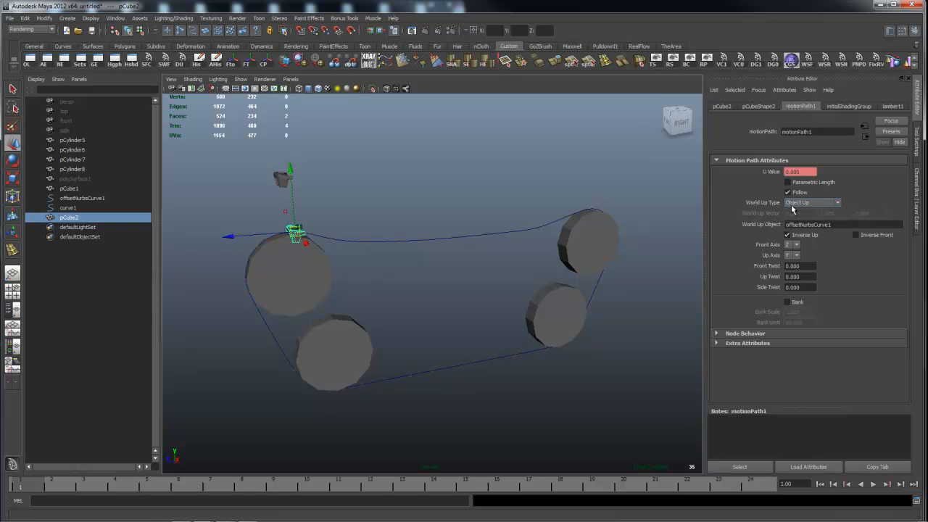
mouse_move(769, 230)
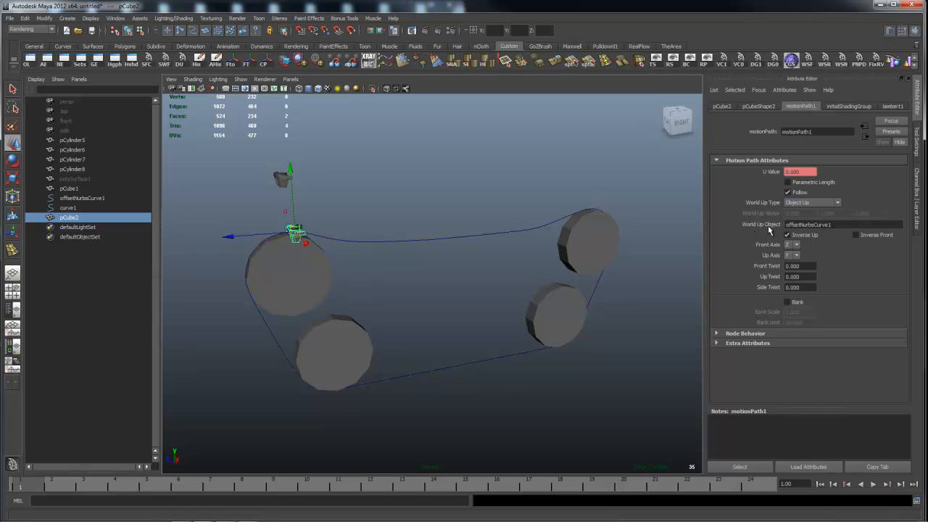
mouse_move(423, 287)
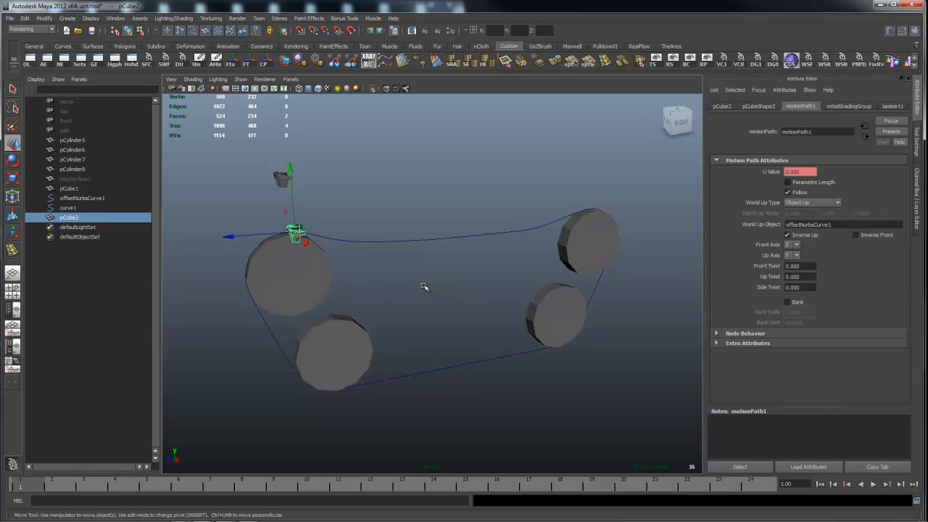
click(82, 197)
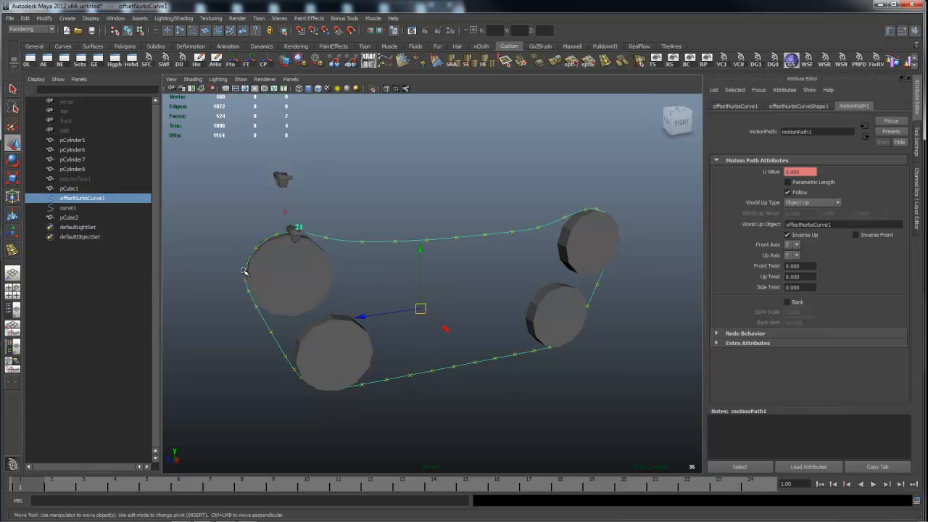
mouse_move(736, 395)
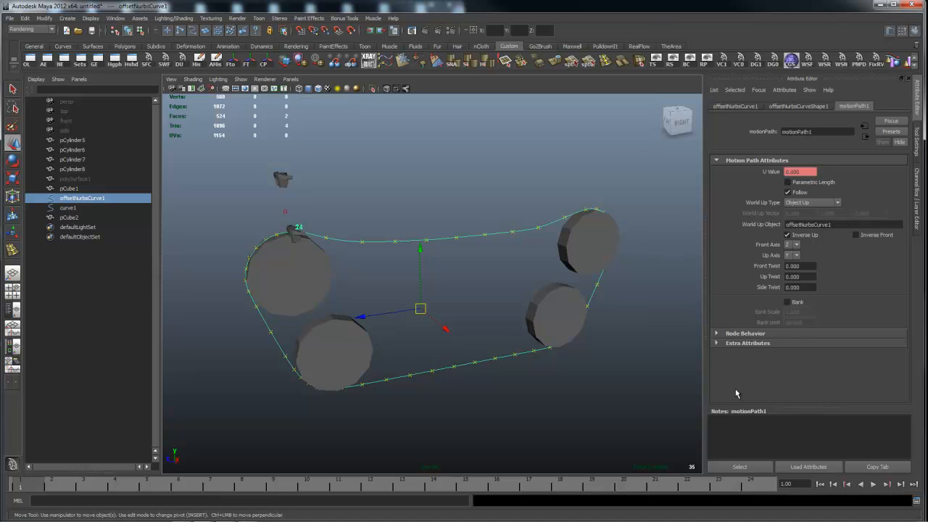
mouse_move(243, 255)
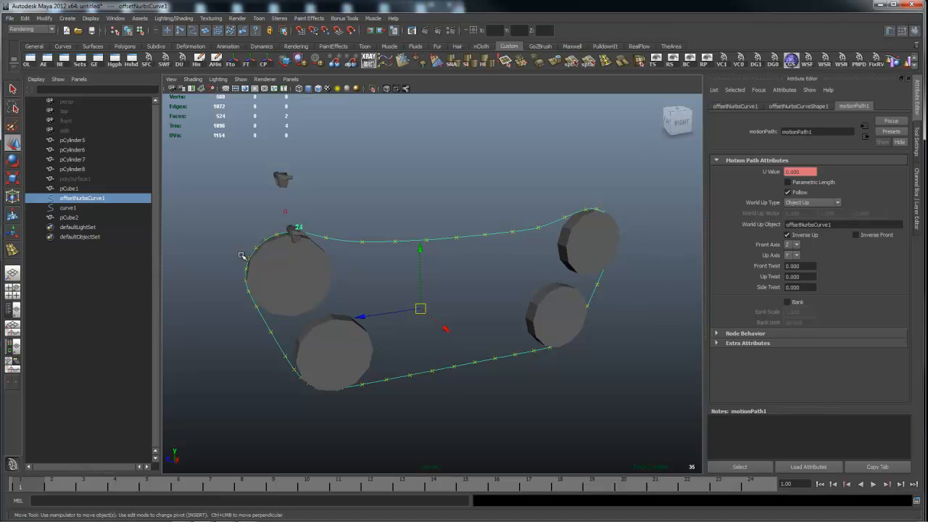
mouse_move(448, 397)
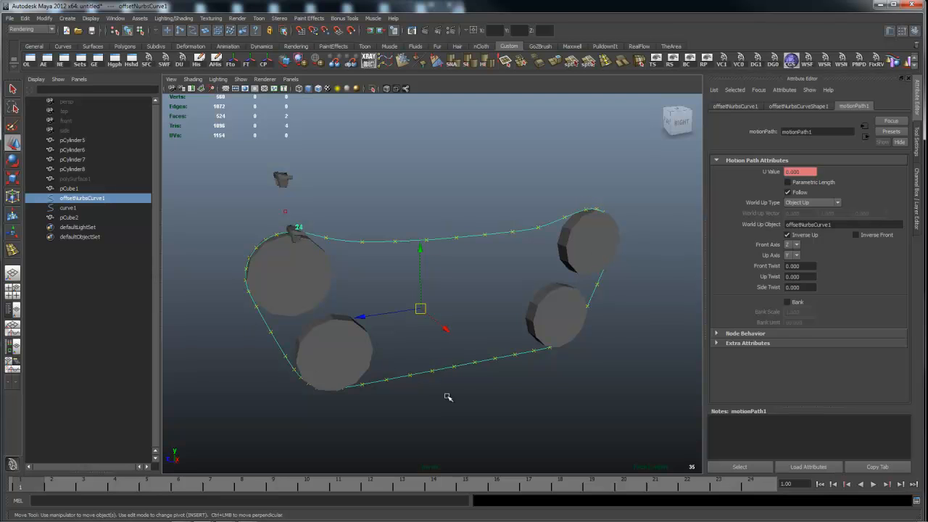
drag(449, 398, 484, 305)
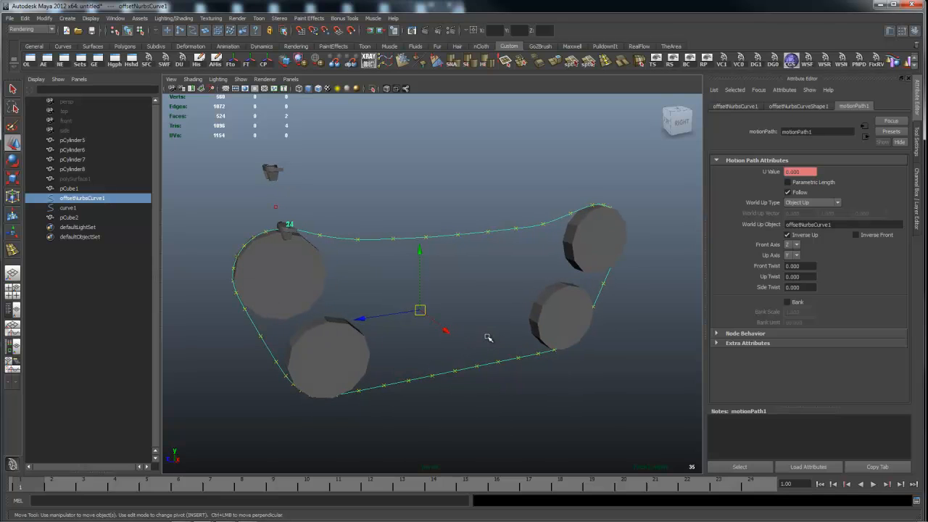
drag(487, 336, 481, 316)
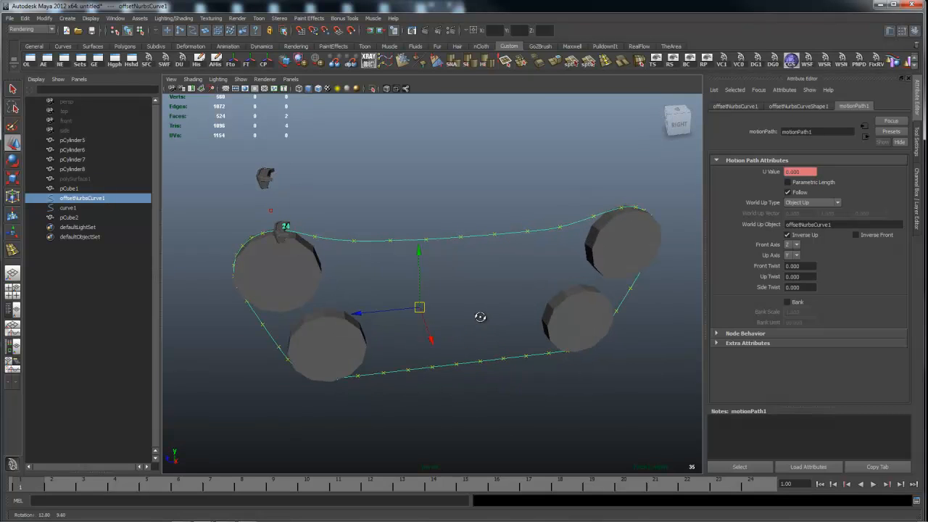